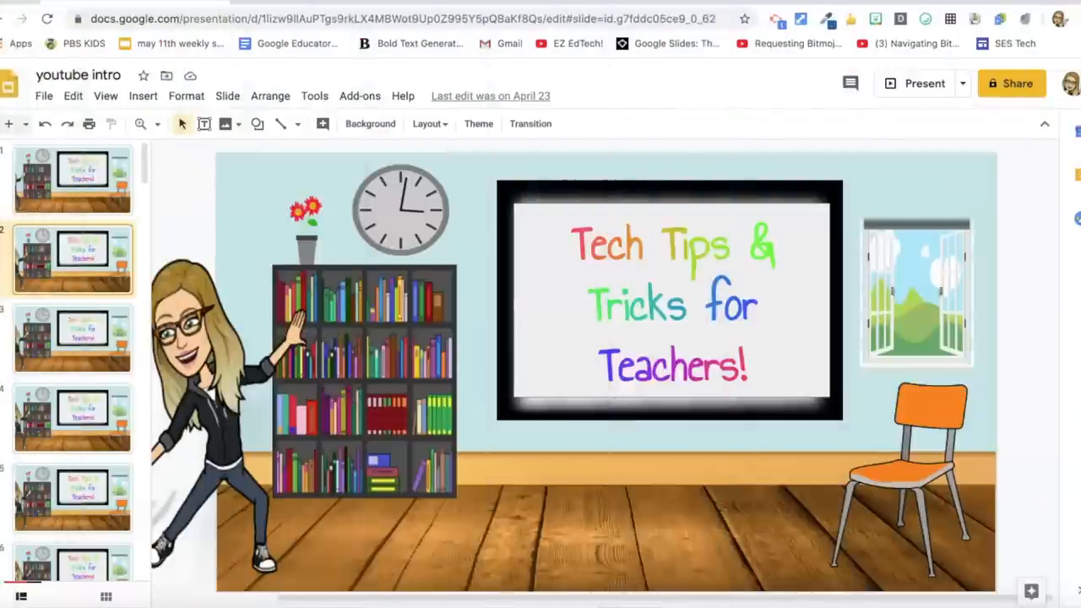
{"action": "mouse_move", "coordinate": [90, 110]}
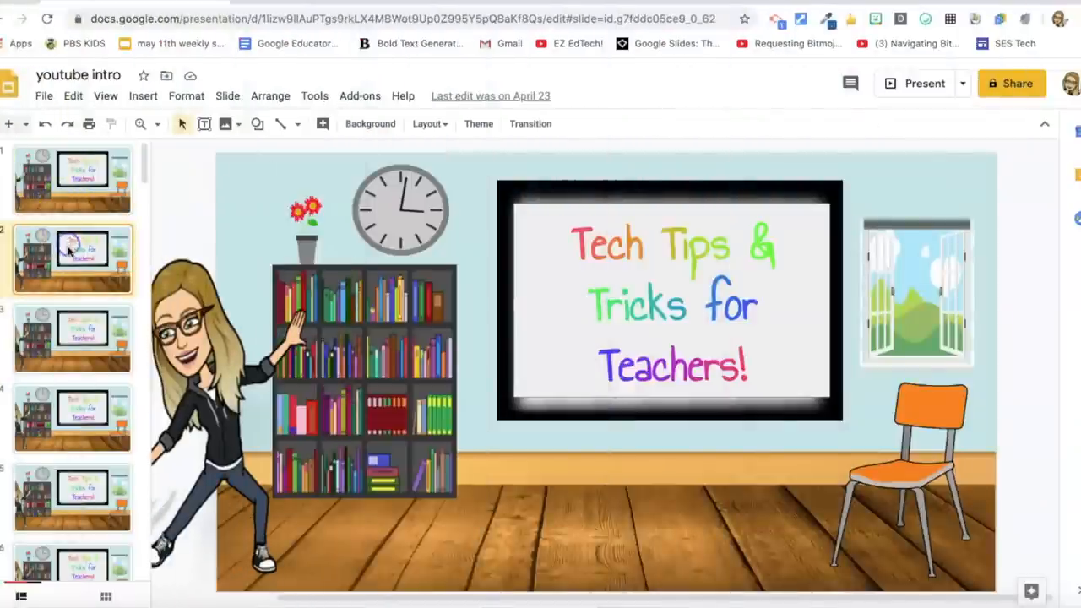
- Draw a text box over the classroom whiteboard and type 'Welcome!' in it
{"action": "left_click", "coordinate": [72, 338]}
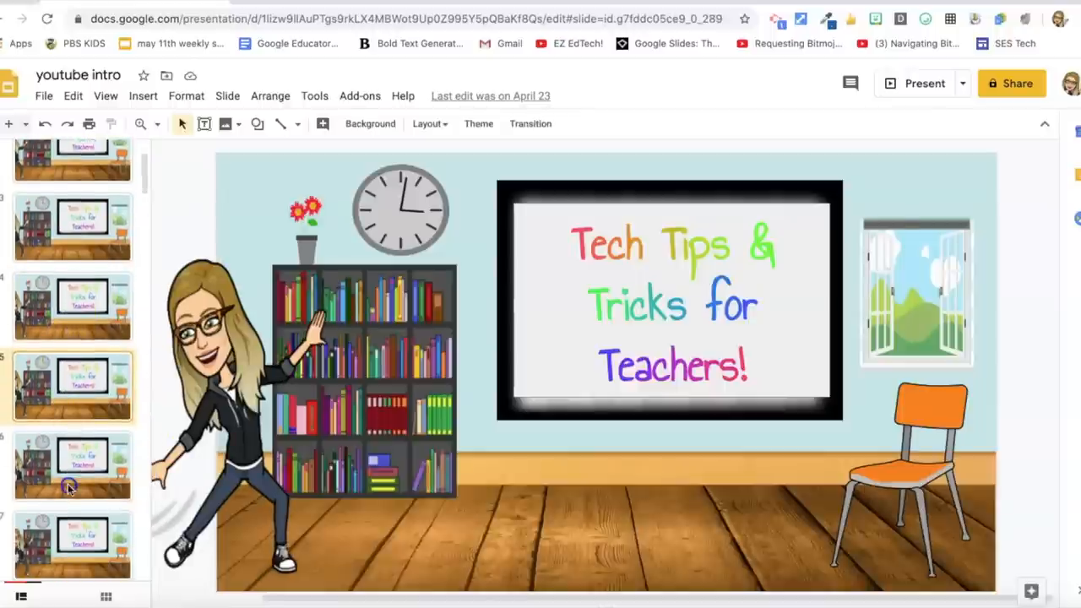
{"action": "scroll", "scroll_direction": "down", "scroll_amount": 3}
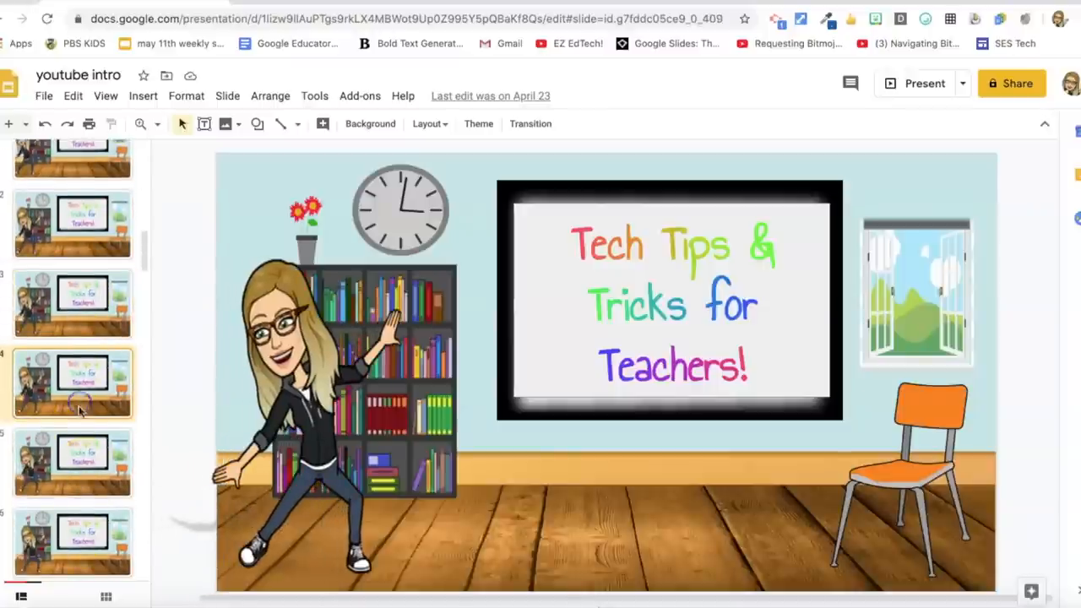
{"action": "scroll", "scroll_direction": "down", "scroll_amount": 3}
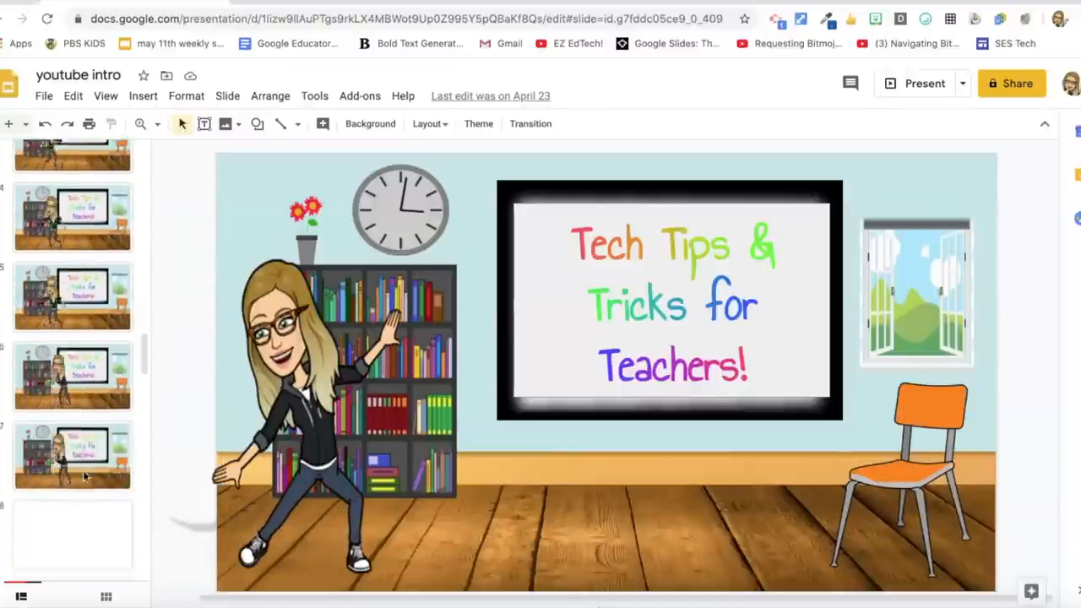
{"action": "scroll", "scroll_direction": "down", "scroll_amount": 3}
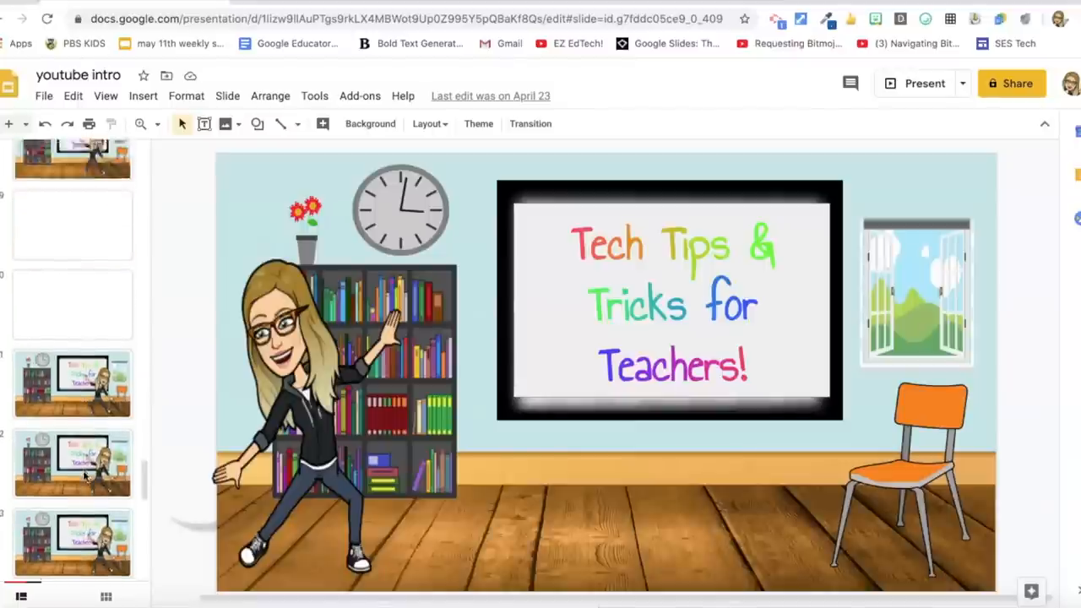
{"action": "scroll", "scroll_direction": "up", "scroll_amount": 3}
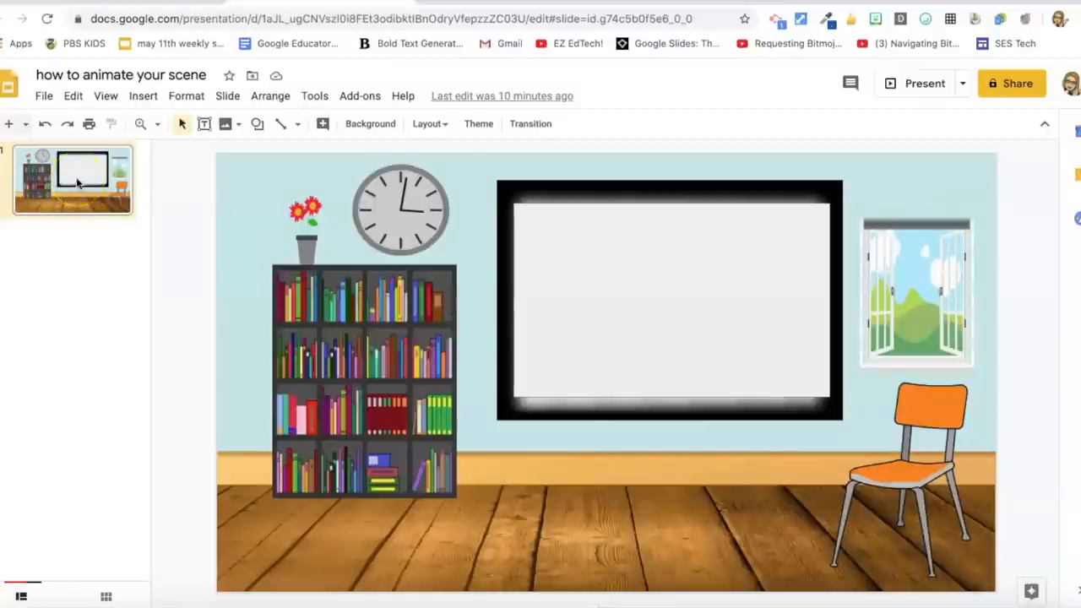
{"action": "mouse_move", "coordinate": [403, 153]}
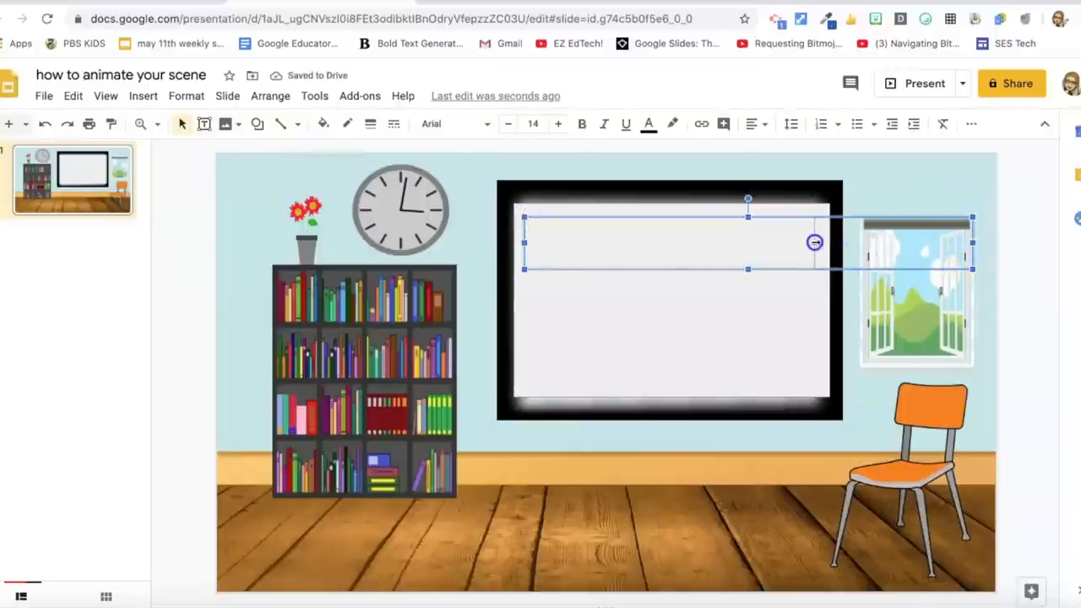
{"action": "left_click_drag", "start_coordinate": [813, 242], "coordinate": [674, 269]}
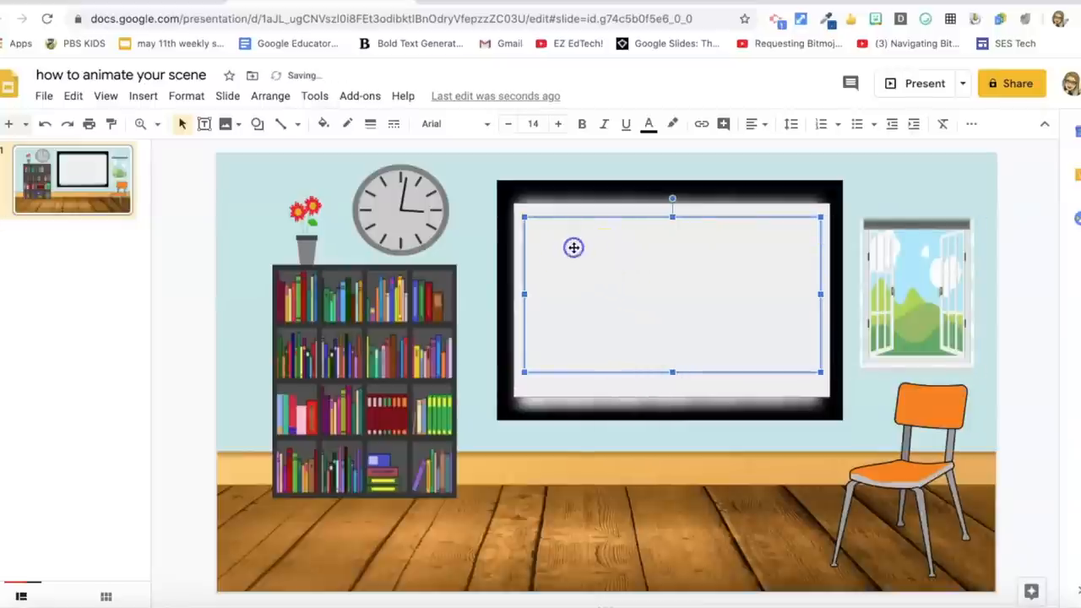
{"action": "type", "text": "Welcome!"}
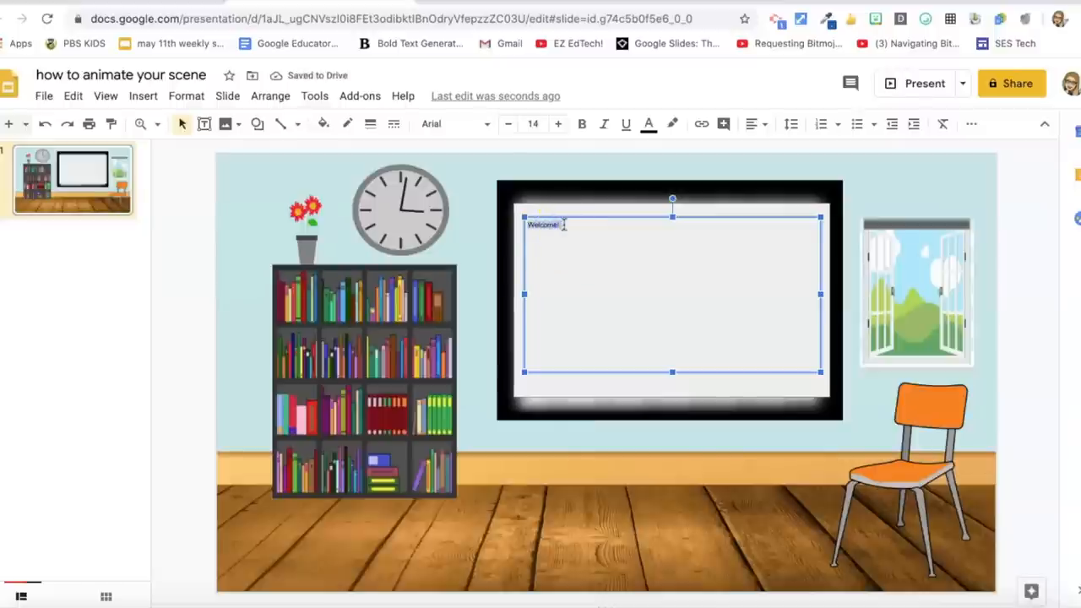
{"action": "mouse_move", "coordinate": [489, 128]}
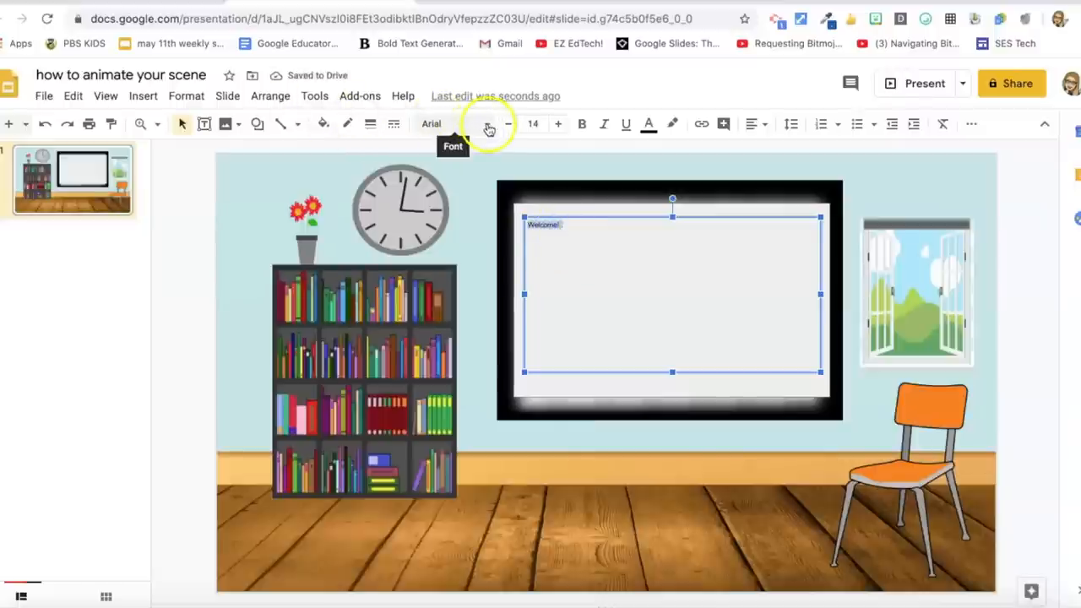
- Search the add-ons marketplace for 'extensis' and open the Extensis Fonts result
{"action": "left_click", "coordinate": [359, 96]}
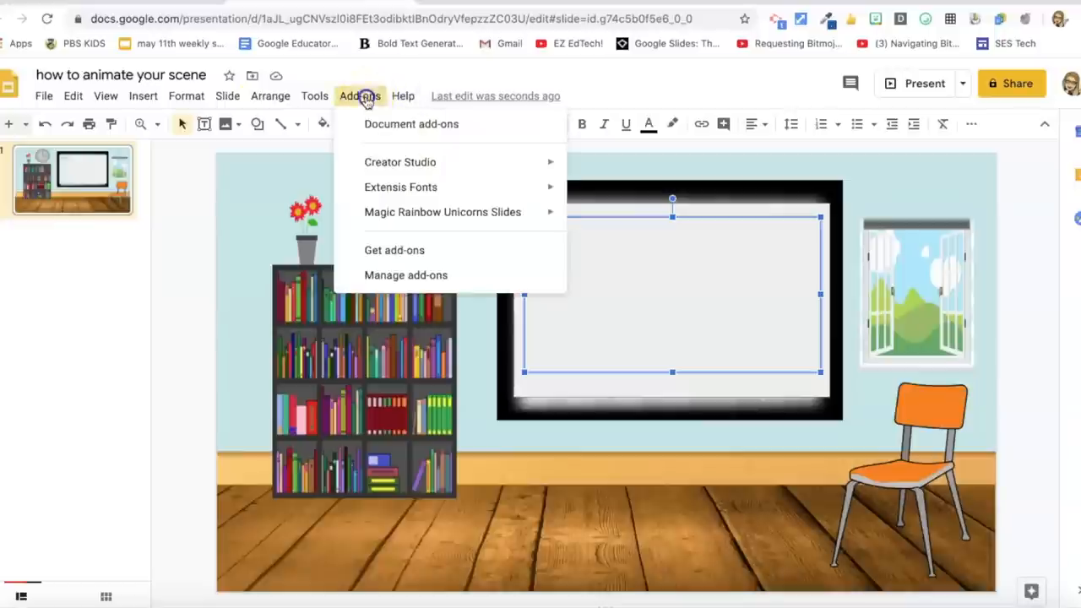
{"action": "mouse_move", "coordinate": [378, 148]}
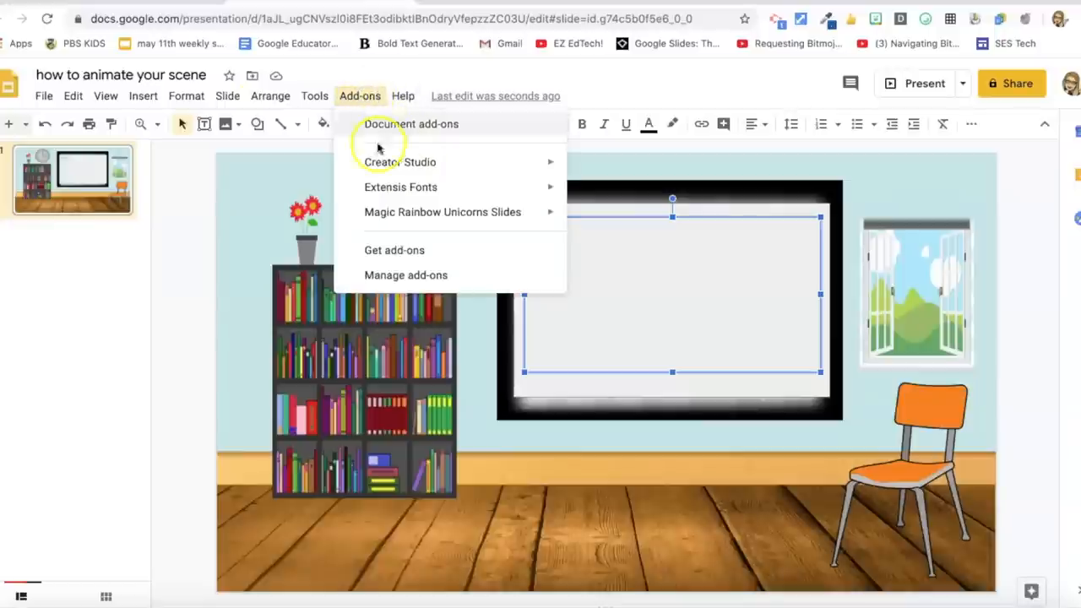
{"action": "left_click", "coordinate": [395, 250]}
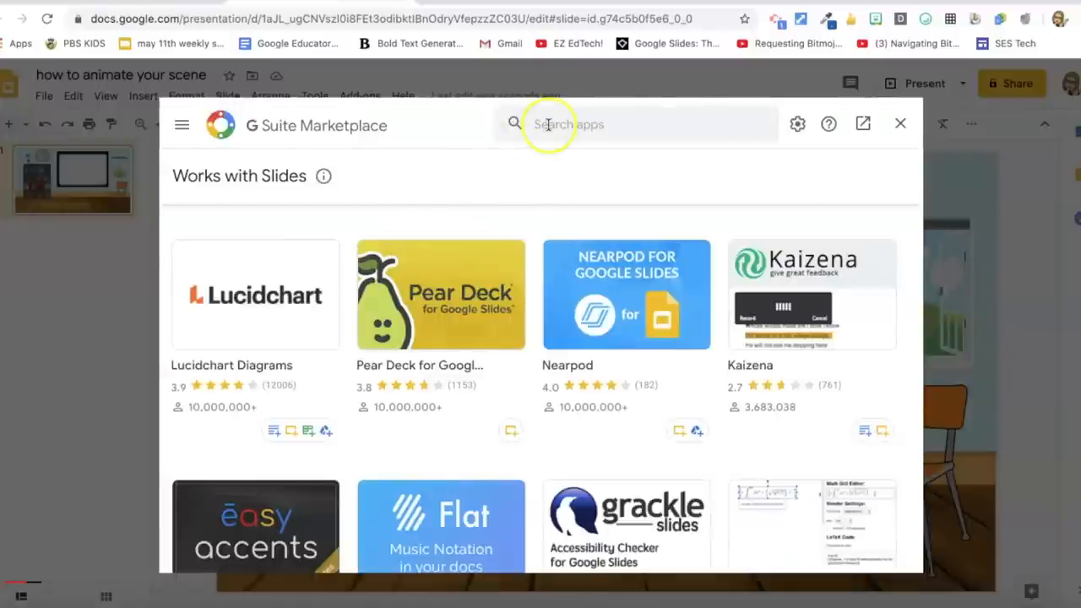
{"action": "mouse_move", "coordinate": [548, 124]}
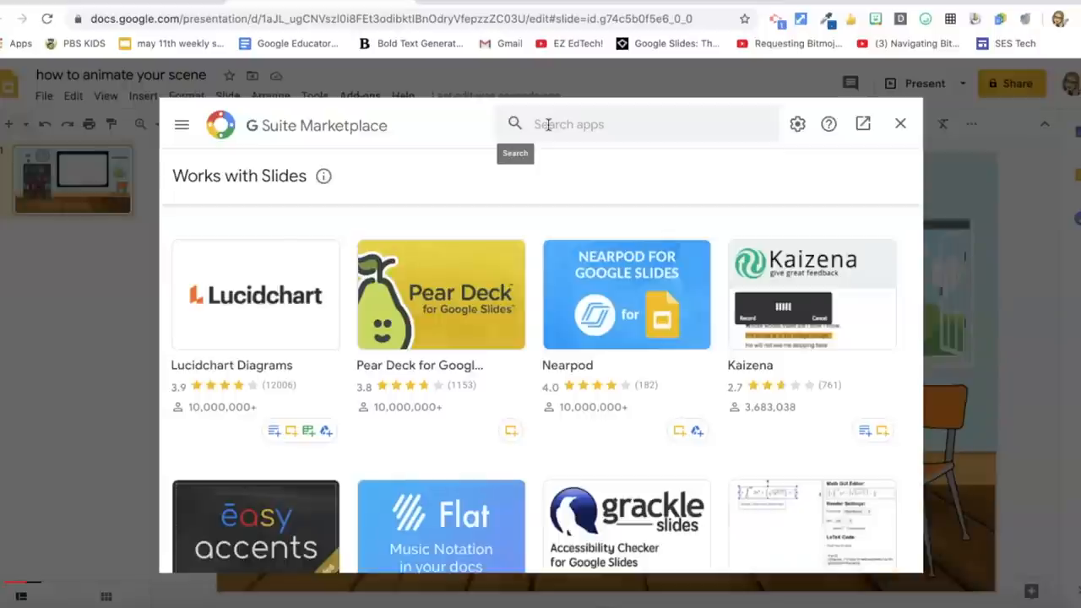
{"action": "left_click", "coordinate": [634, 124]}
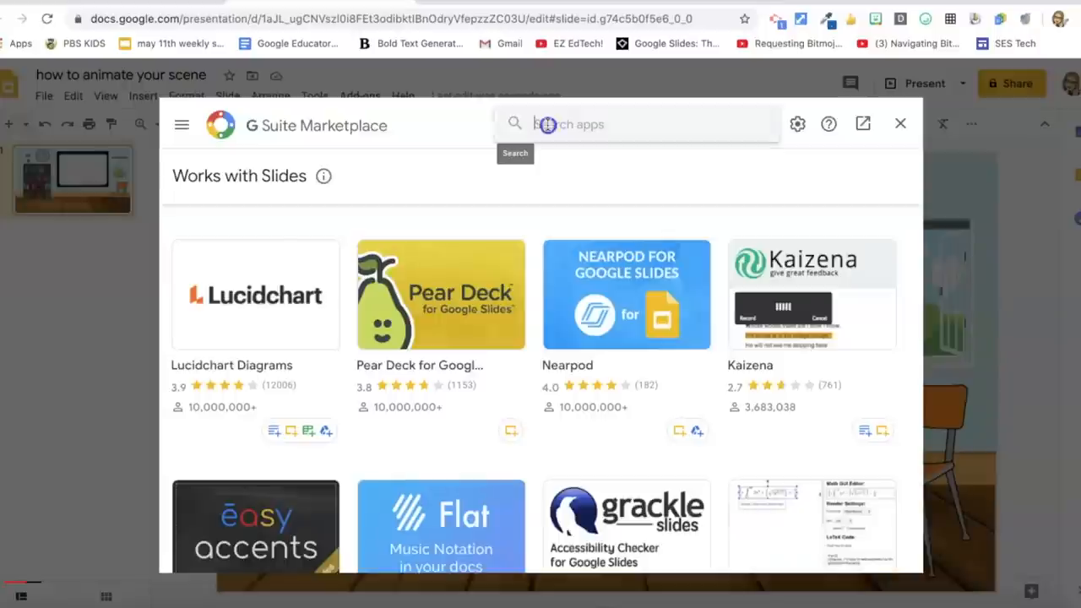
{"action": "type", "text": "extensis"}
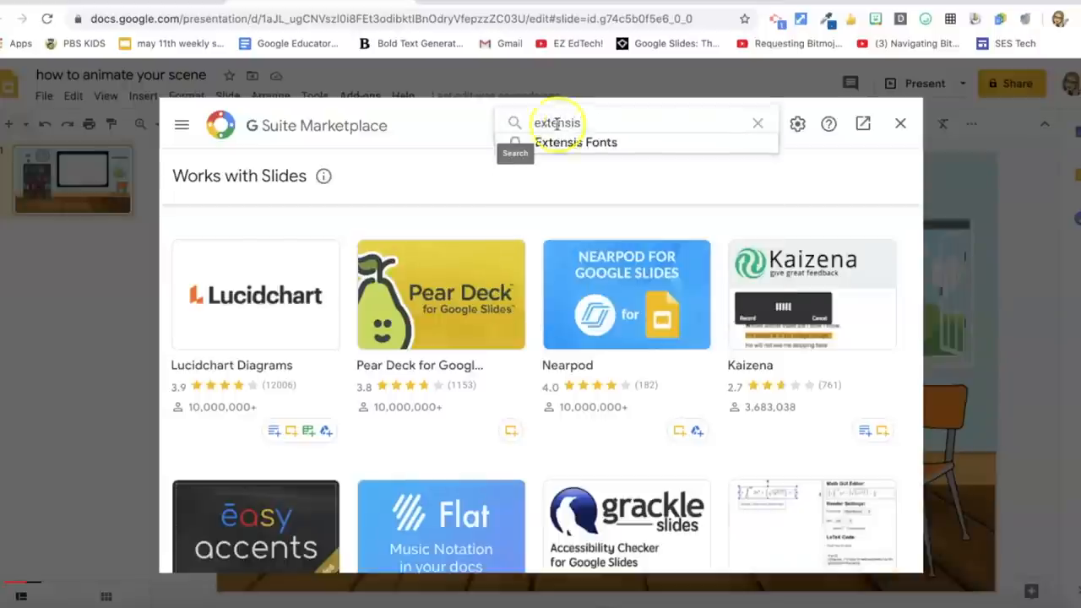
{"action": "left_click", "coordinate": [576, 142]}
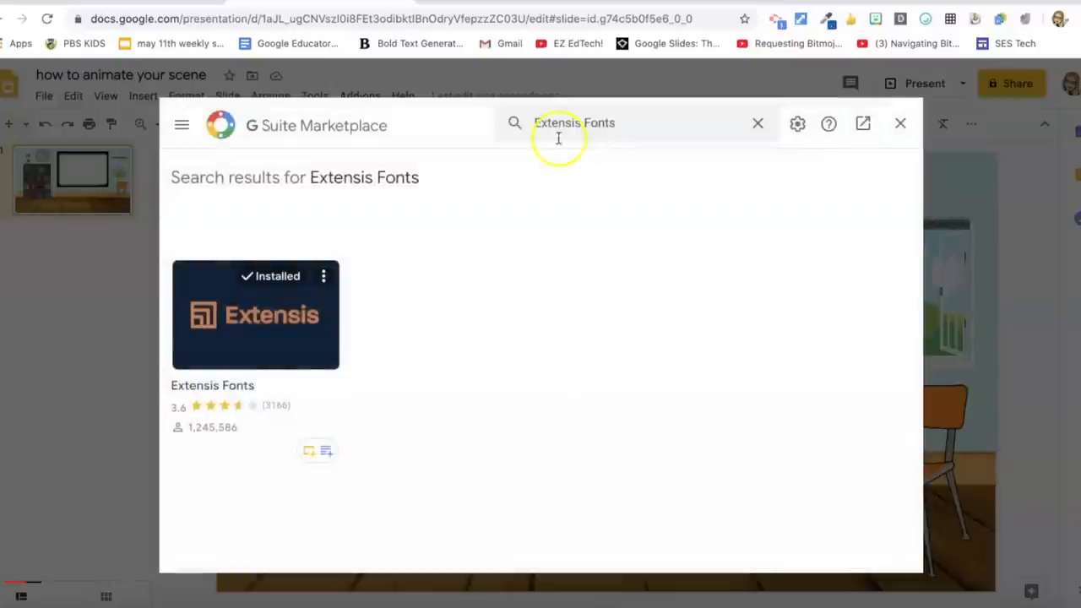
{"action": "left_click", "coordinate": [256, 314]}
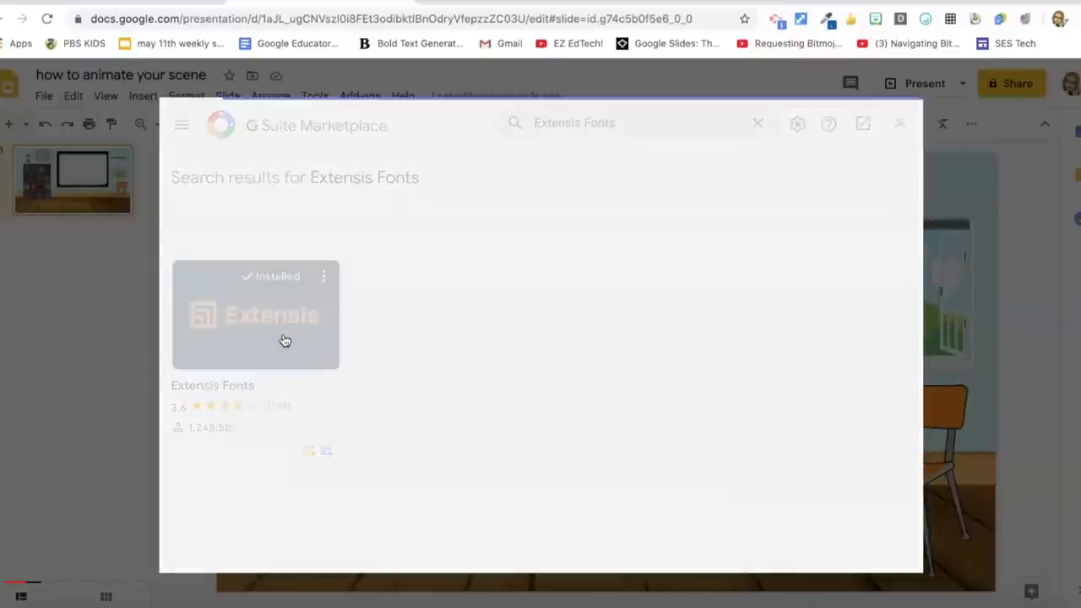
{"action": "left_click", "coordinate": [256, 315]}
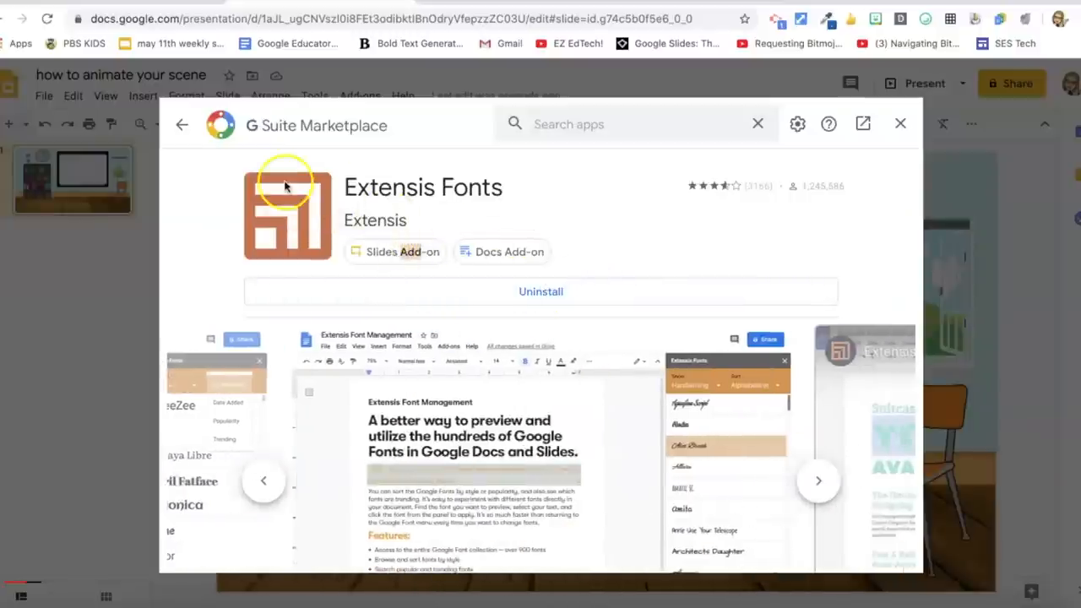
{"action": "mouse_move", "coordinate": [398, 114]}
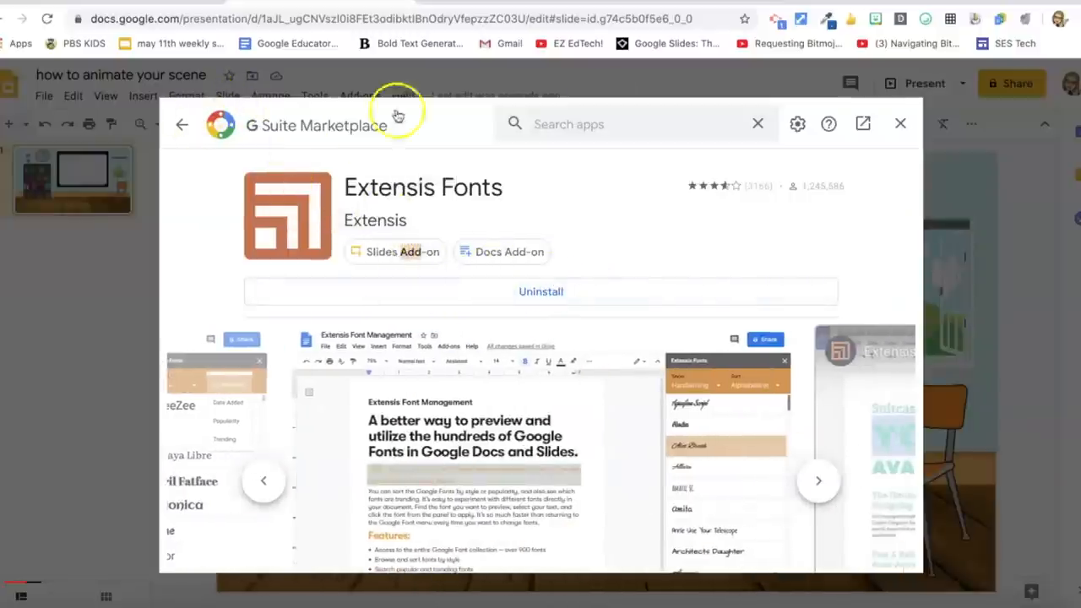
- Close the marketplace, start Extensis Fonts, and allow it access to the presentation
{"action": "left_click", "coordinate": [901, 123]}
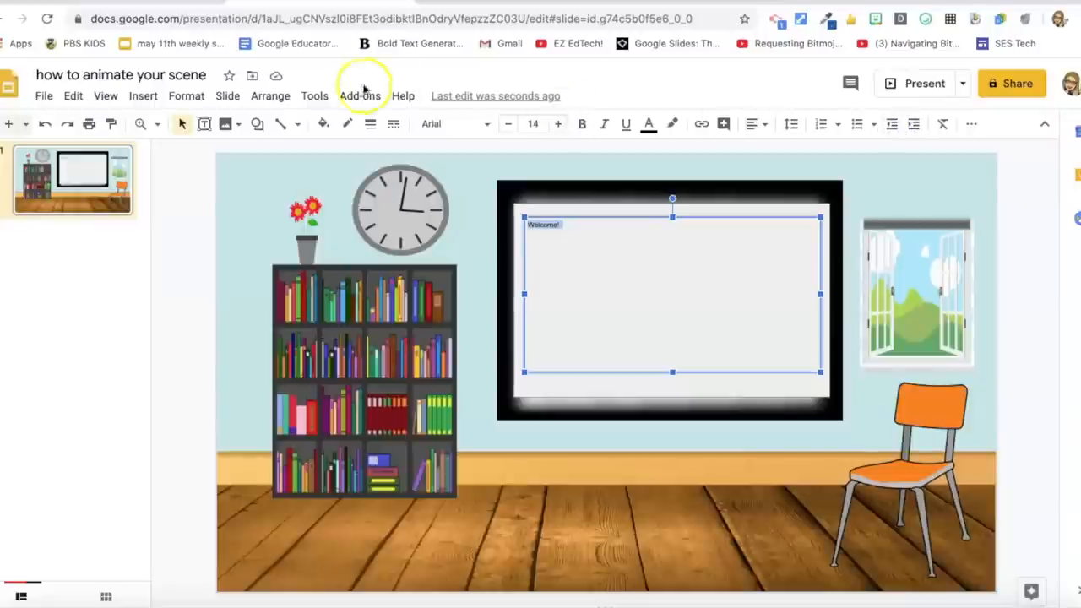
{"action": "left_click", "coordinate": [359, 95]}
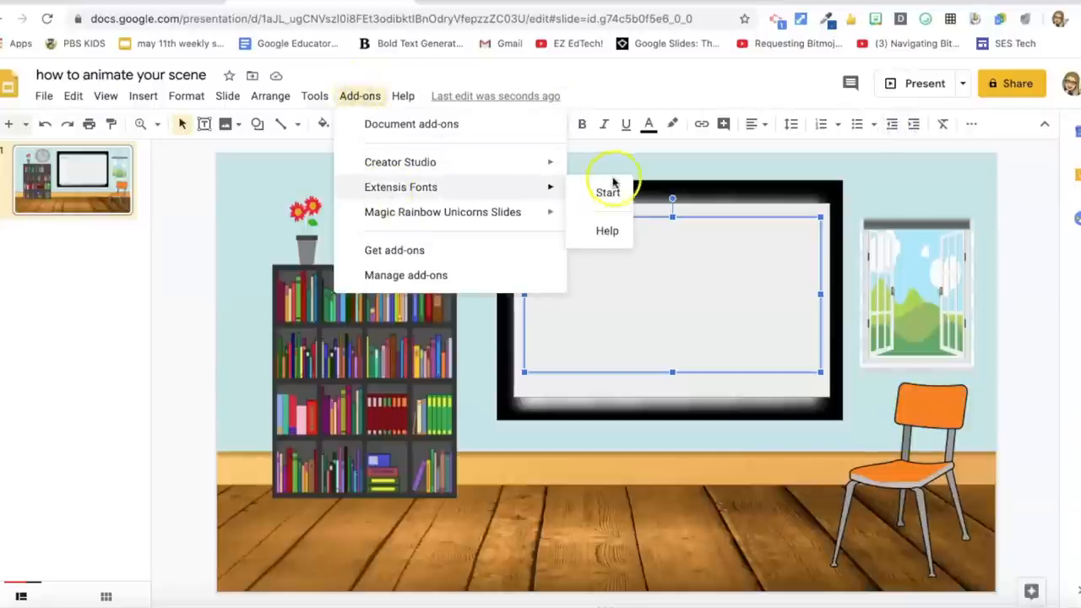
{"action": "mouse_move", "coordinate": [612, 194]}
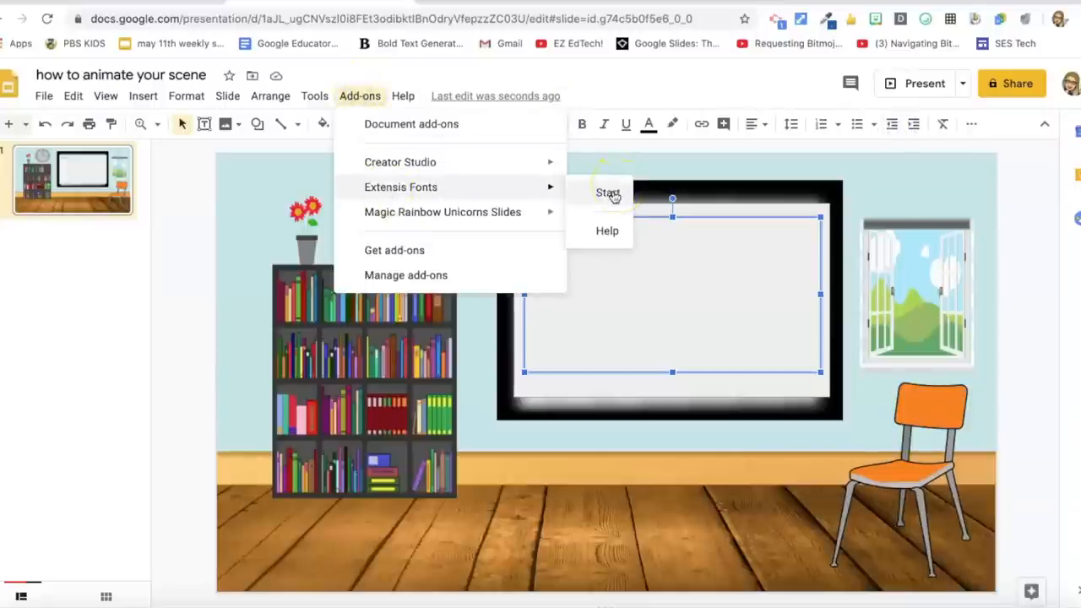
{"action": "left_click", "coordinate": [607, 193]}
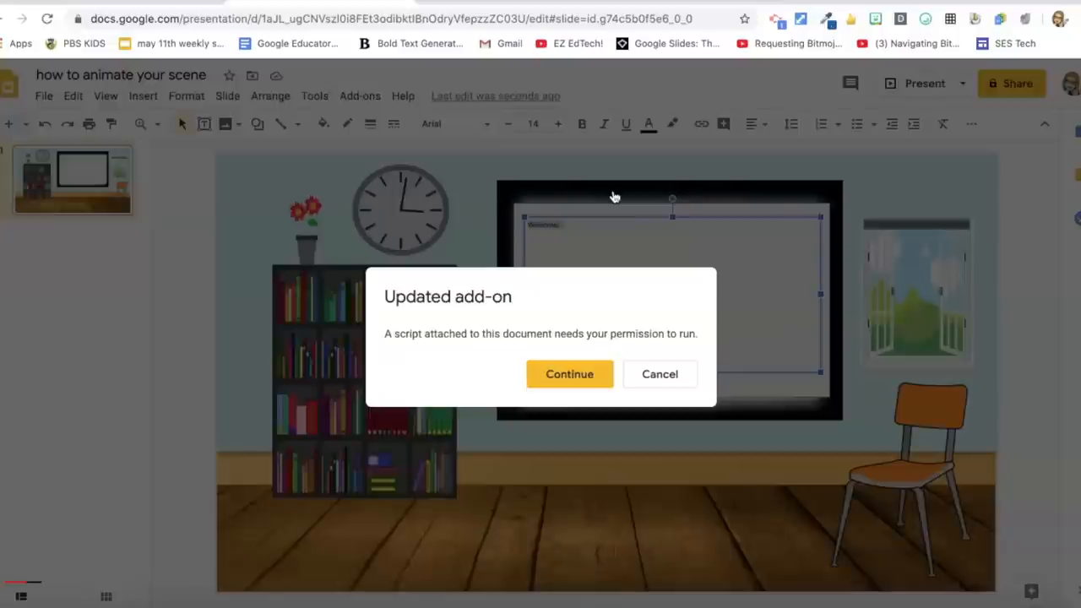
{"action": "left_click", "coordinate": [569, 374]}
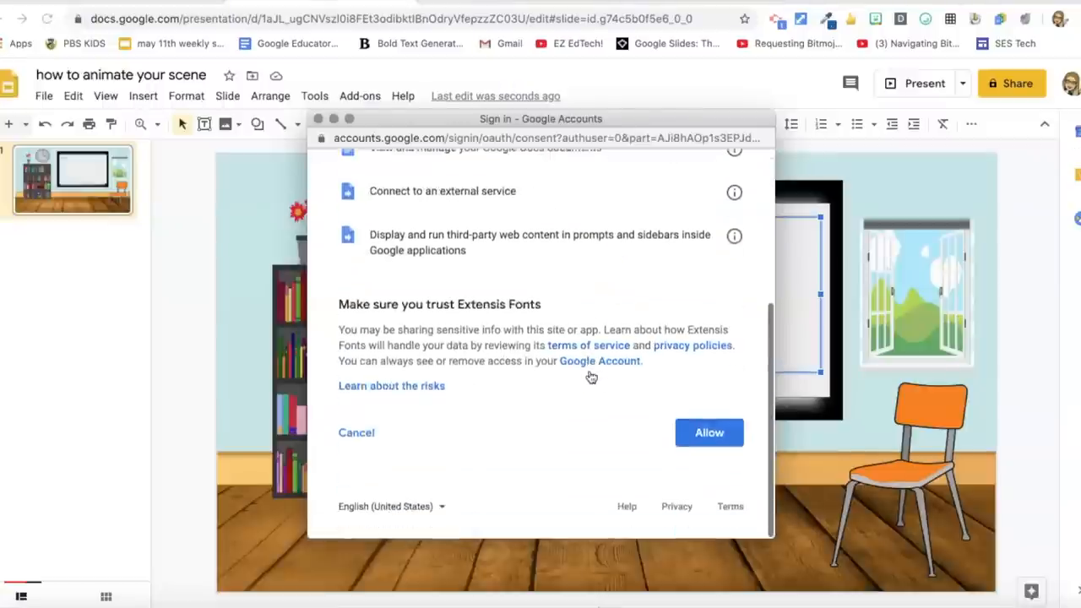
{"action": "left_click", "coordinate": [709, 432]}
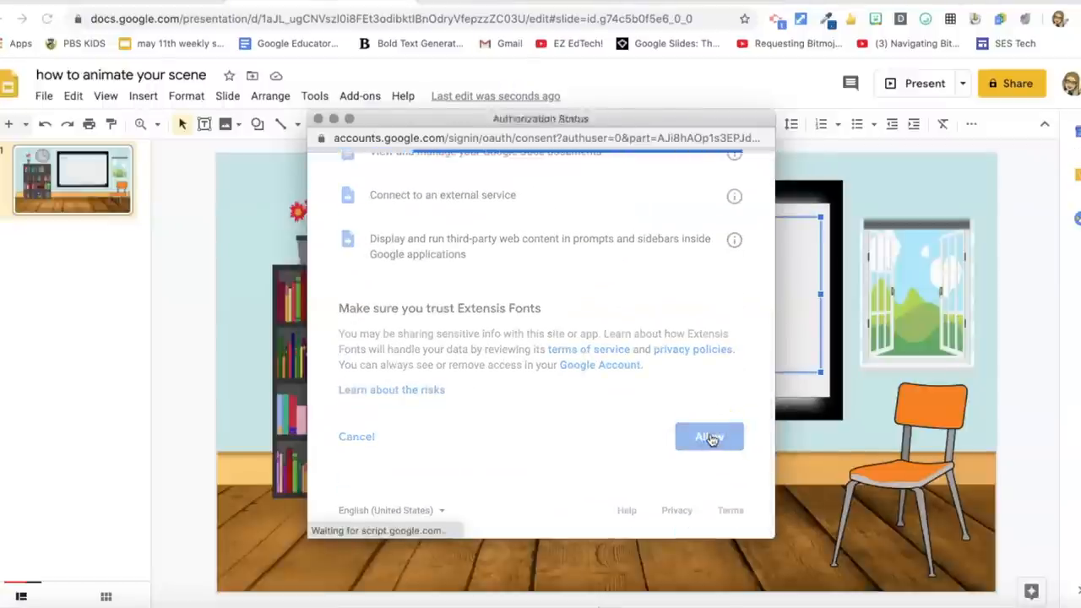
{"action": "left_click", "coordinate": [709, 436]}
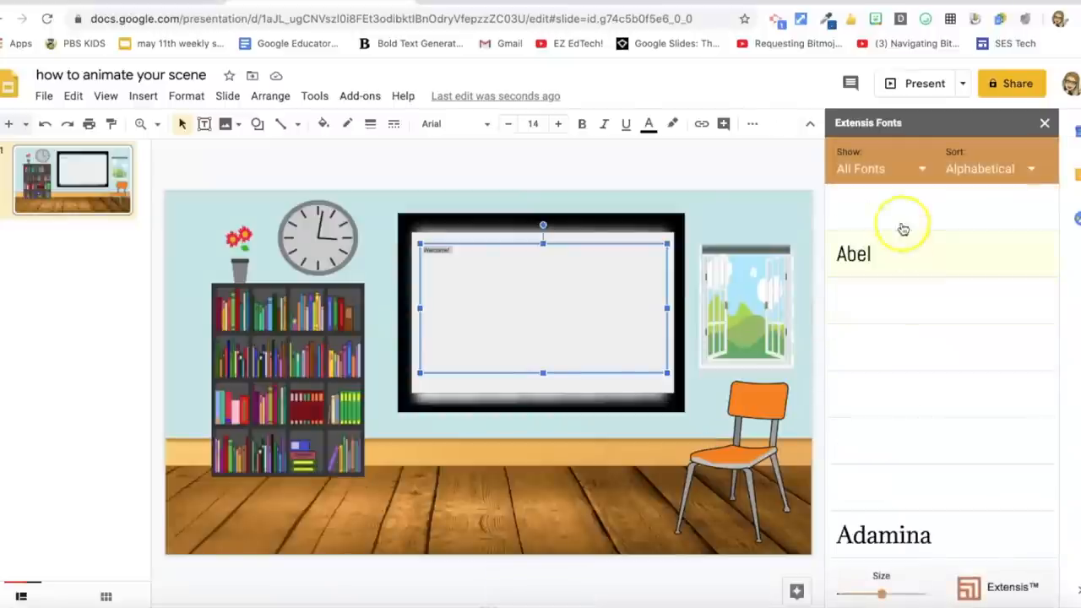
- Filter to Handwriting fonts and apply Annie Use Your Telescope to Welcome!
{"action": "left_click", "coordinate": [878, 168]}
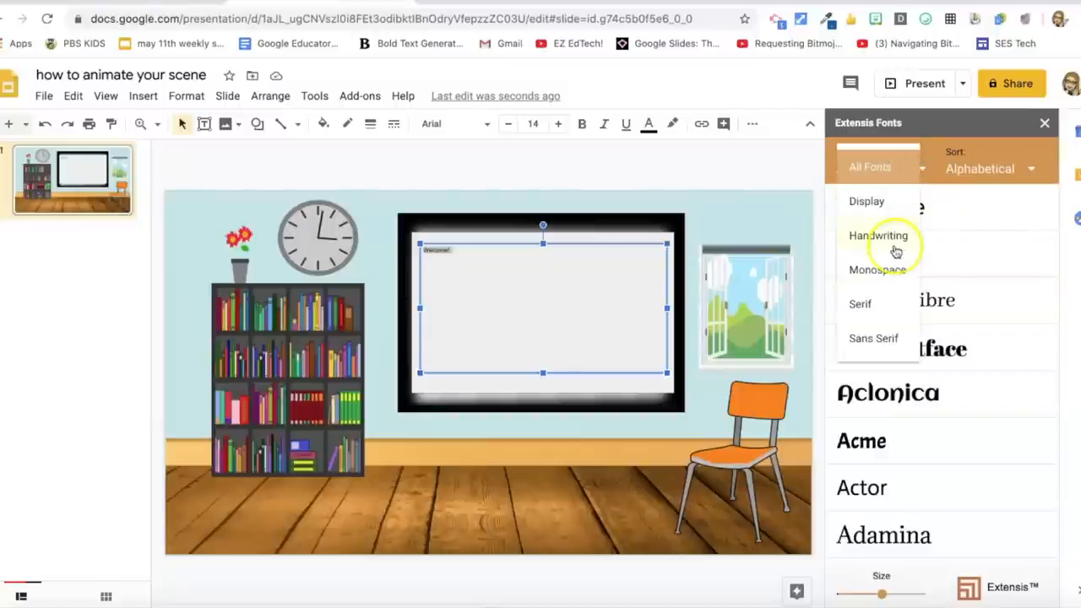
{"action": "left_click", "coordinate": [878, 235]}
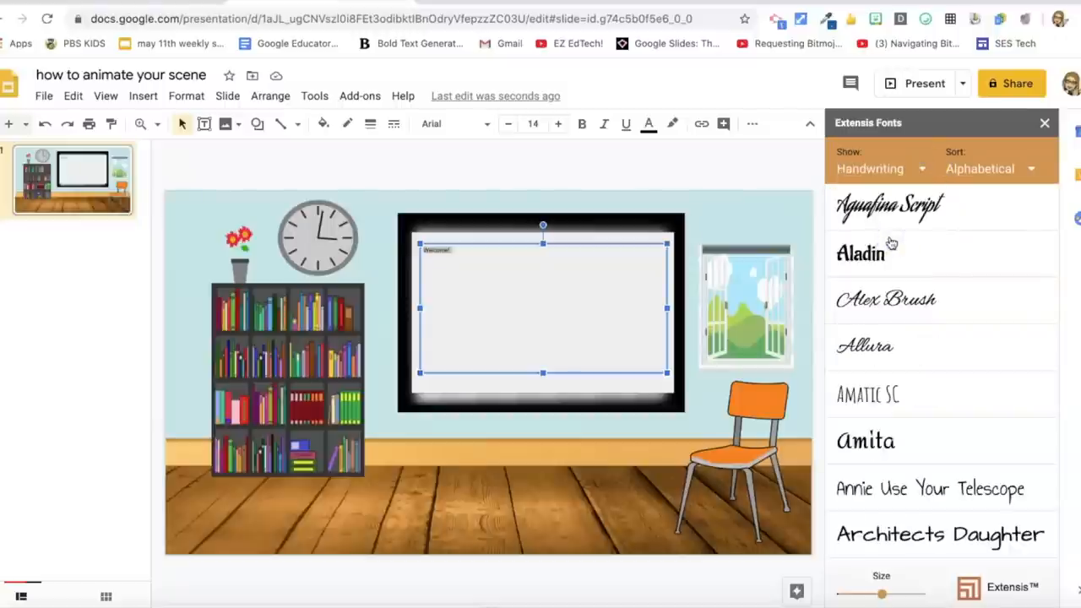
{"action": "scroll", "scroll_direction": "down", "scroll_amount": 3}
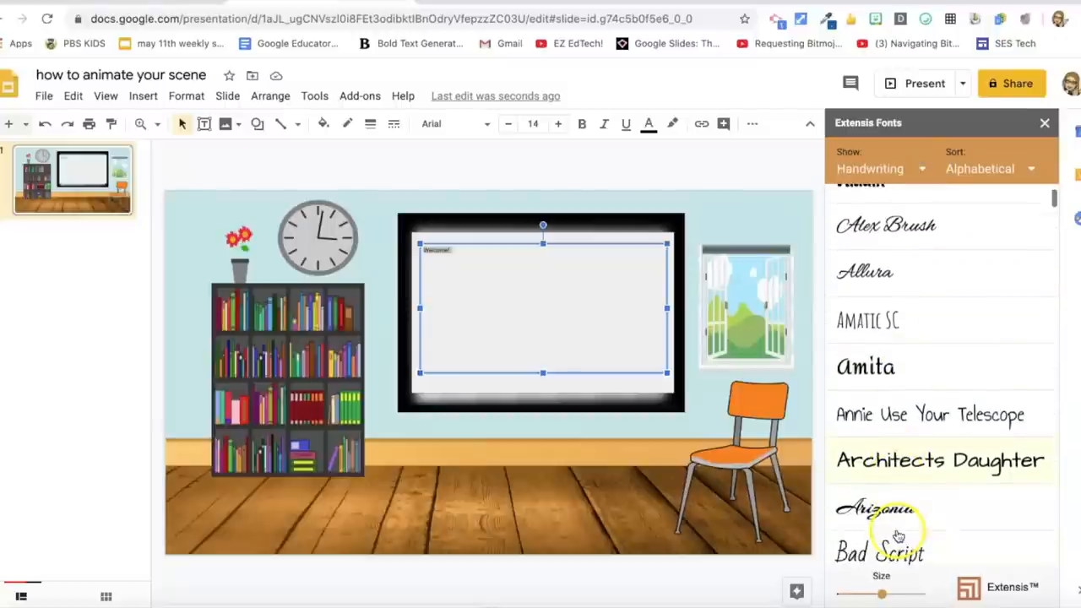
{"action": "left_click", "coordinate": [930, 414]}
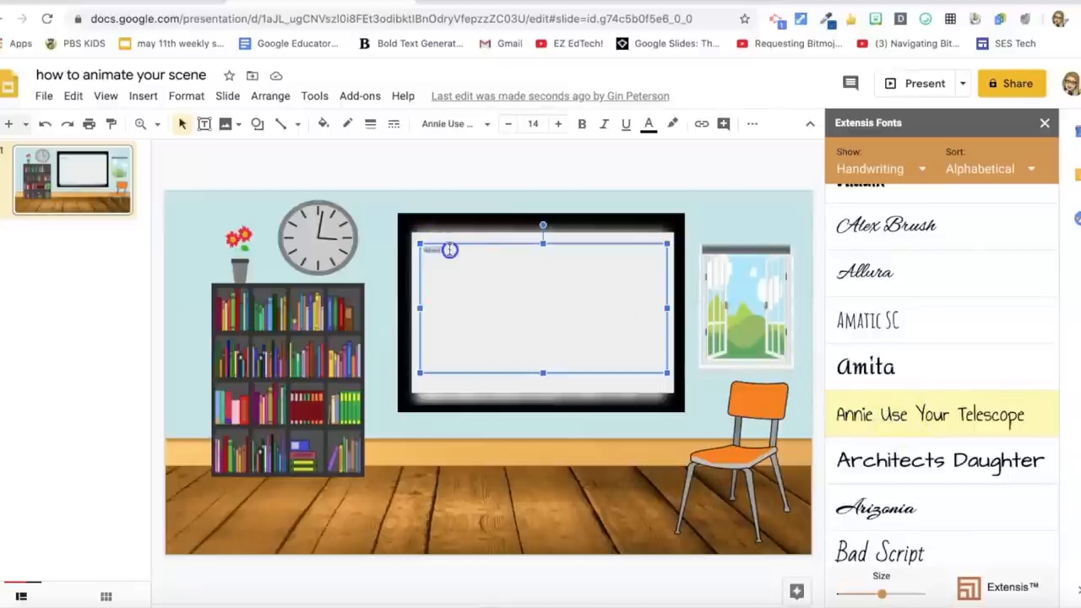
- Set the Welcome! text size to 96
{"action": "left_click", "coordinate": [558, 124]}
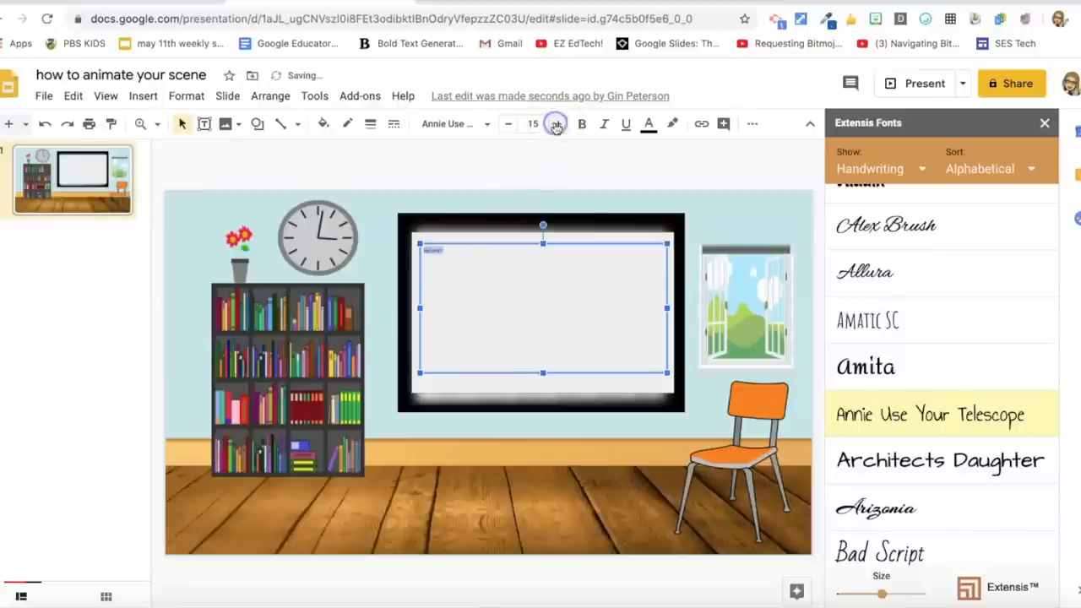
{"action": "left_click", "coordinate": [533, 124]}
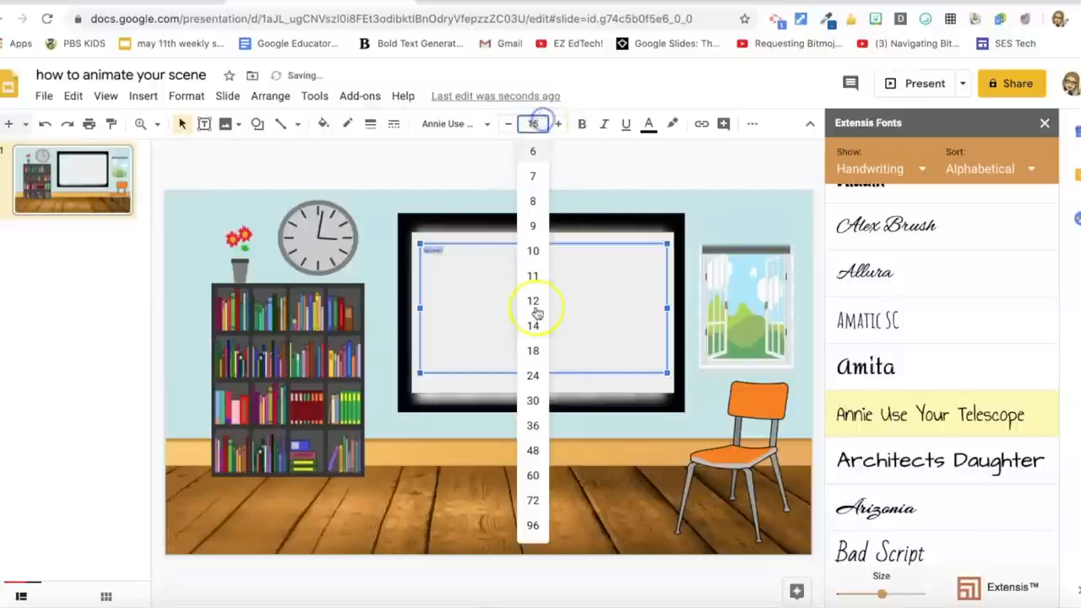
{"action": "left_click", "coordinate": [533, 500]}
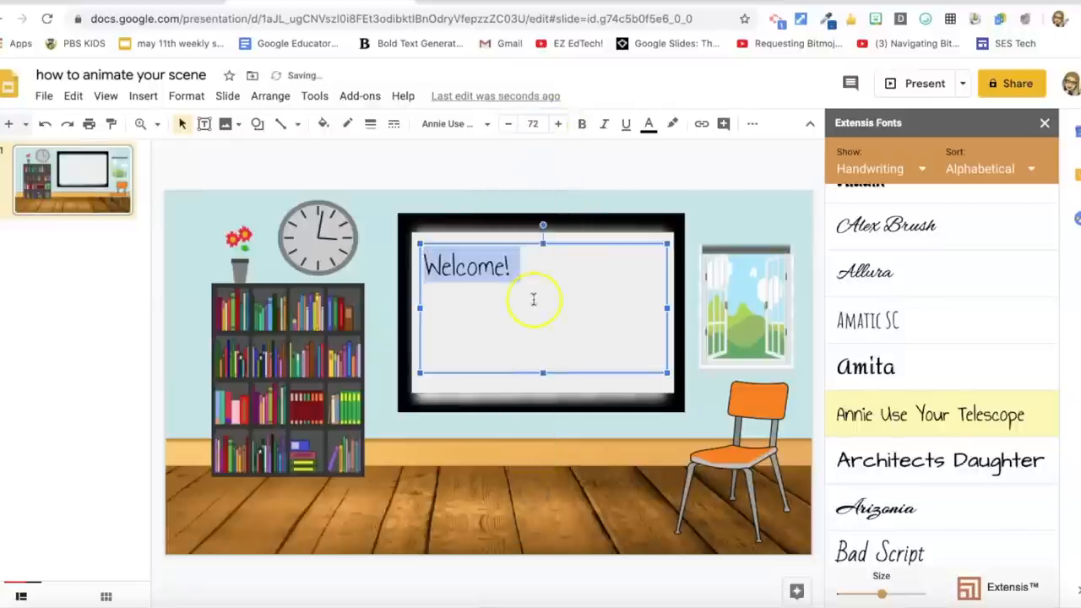
{"action": "left_click", "coordinate": [534, 123]}
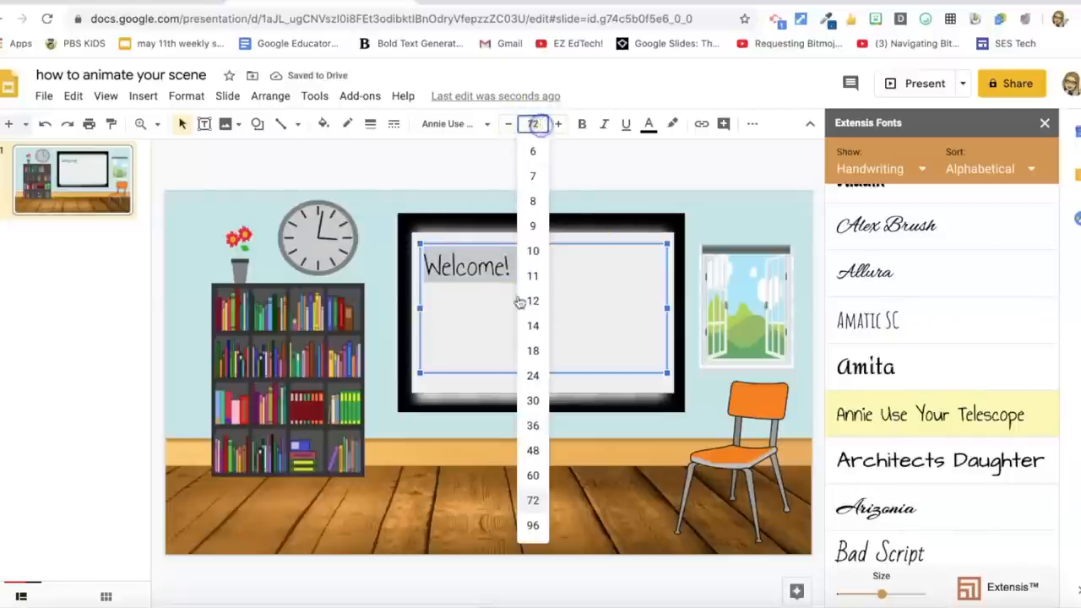
{"action": "left_click", "coordinate": [533, 525]}
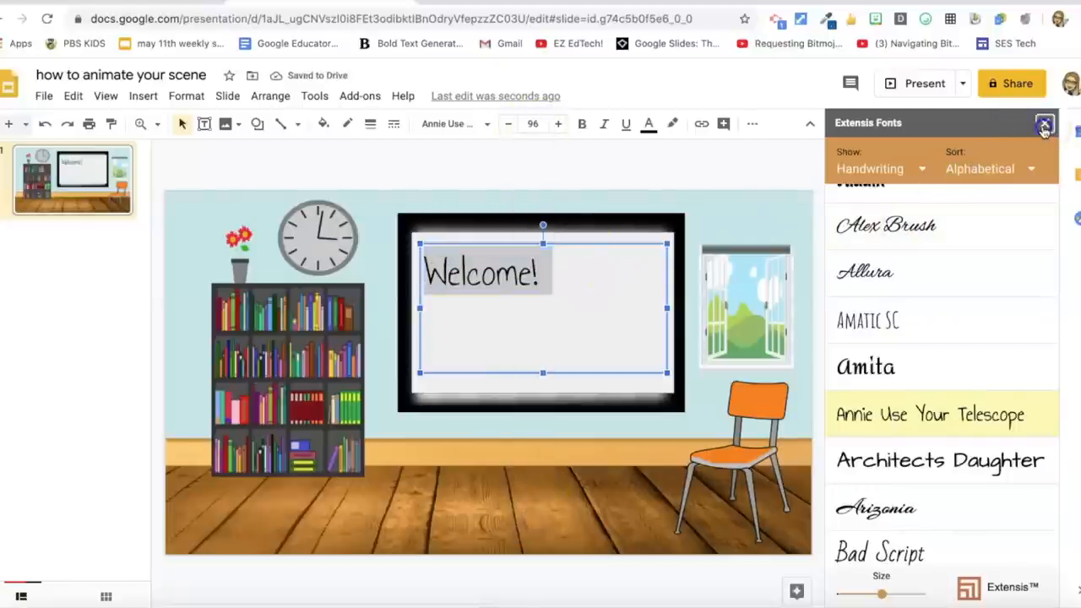
- Close the fonts panel, then shrink the text box and centre it on the whiteboard
{"action": "left_click", "coordinate": [1044, 125]}
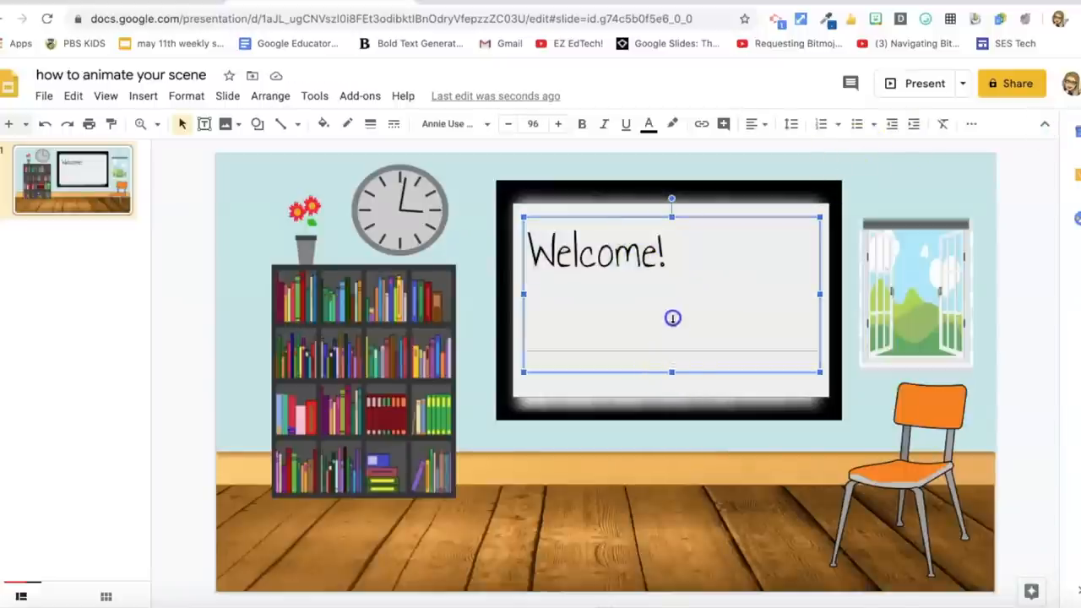
{"action": "left_click_drag", "start_coordinate": [672, 372], "coordinate": [672, 285]}
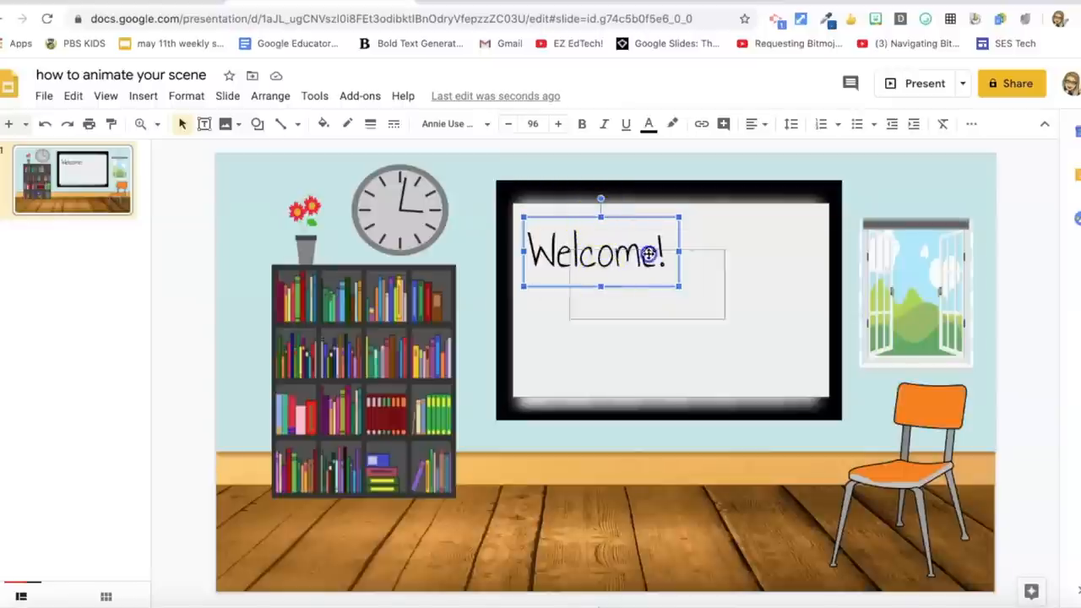
{"action": "left_click_drag", "start_coordinate": [600, 252], "coordinate": [671, 296]}
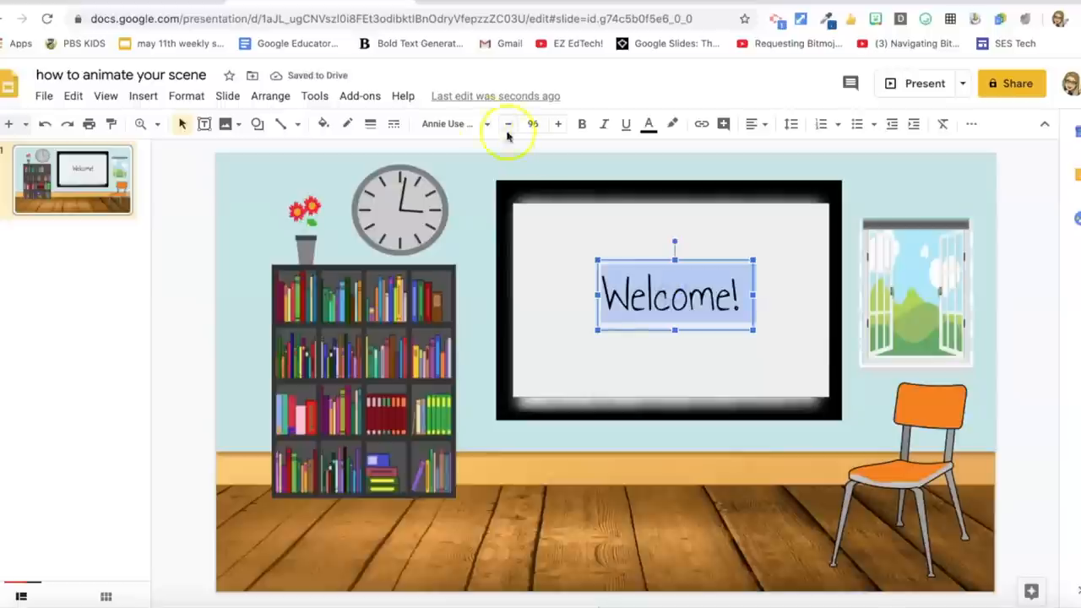
- Turn the Welcome! text rainbow-coloured with the Magic Rainbow Unicorns add-on
{"action": "left_click", "coordinate": [360, 95]}
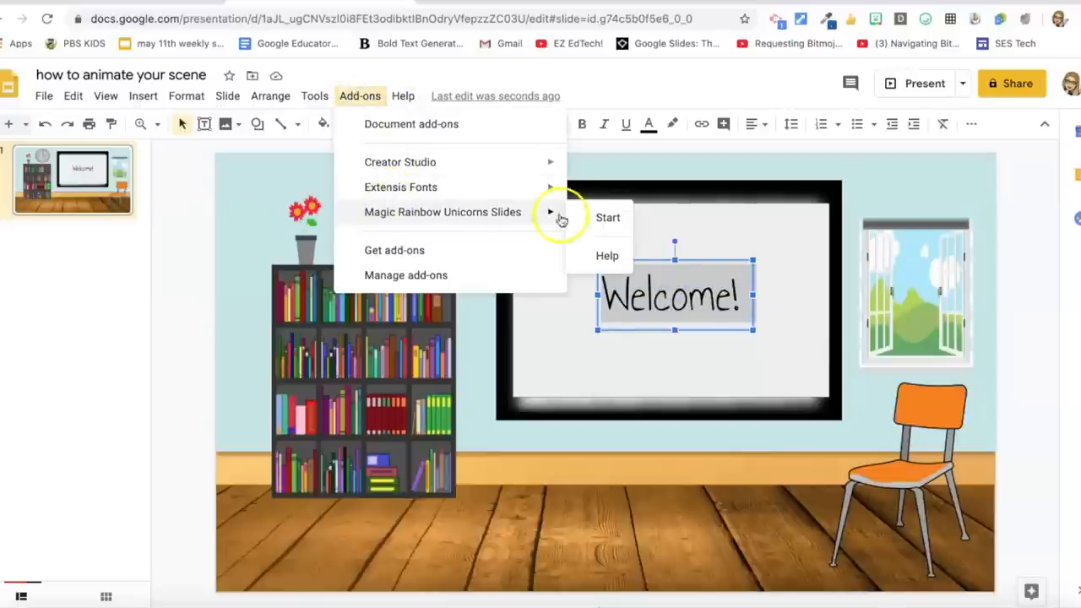
{"action": "left_click", "coordinate": [608, 217]}
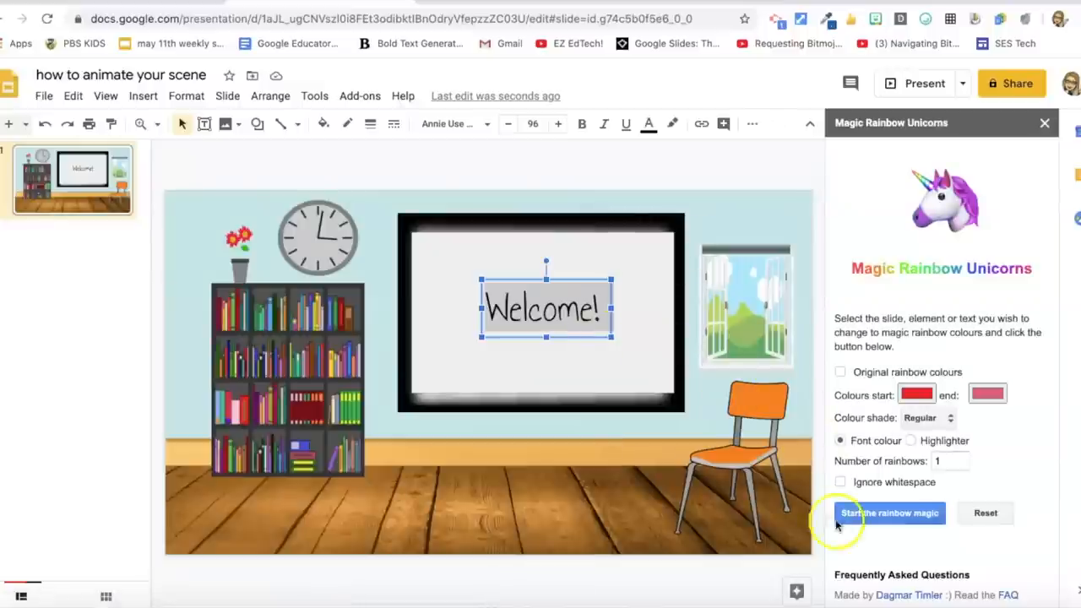
{"action": "mouse_move", "coordinate": [792, 419]}
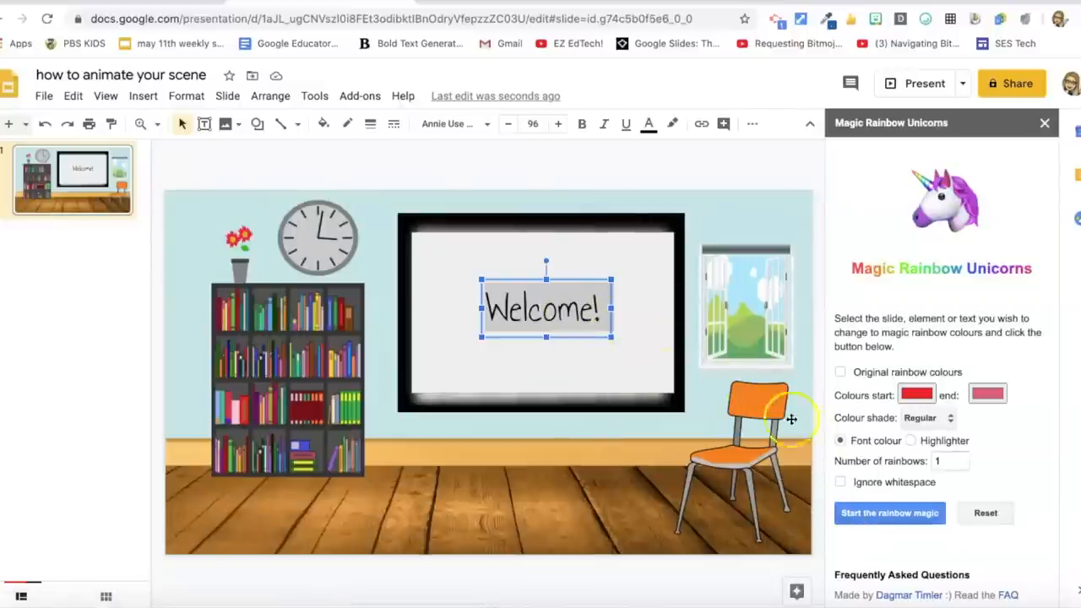
{"action": "left_click", "coordinate": [889, 512]}
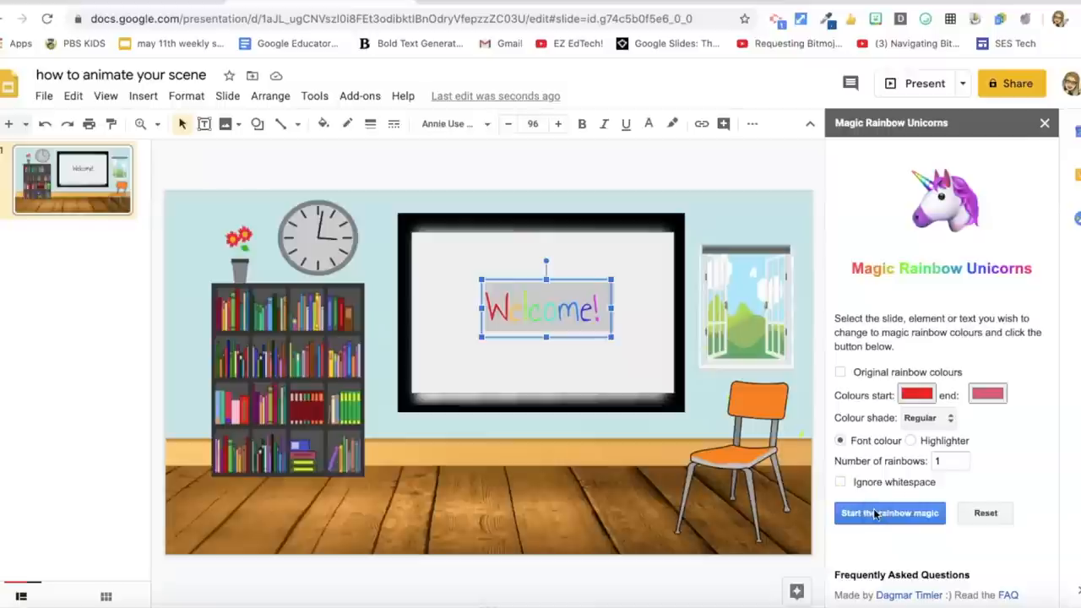
{"action": "left_click", "coordinate": [651, 355]}
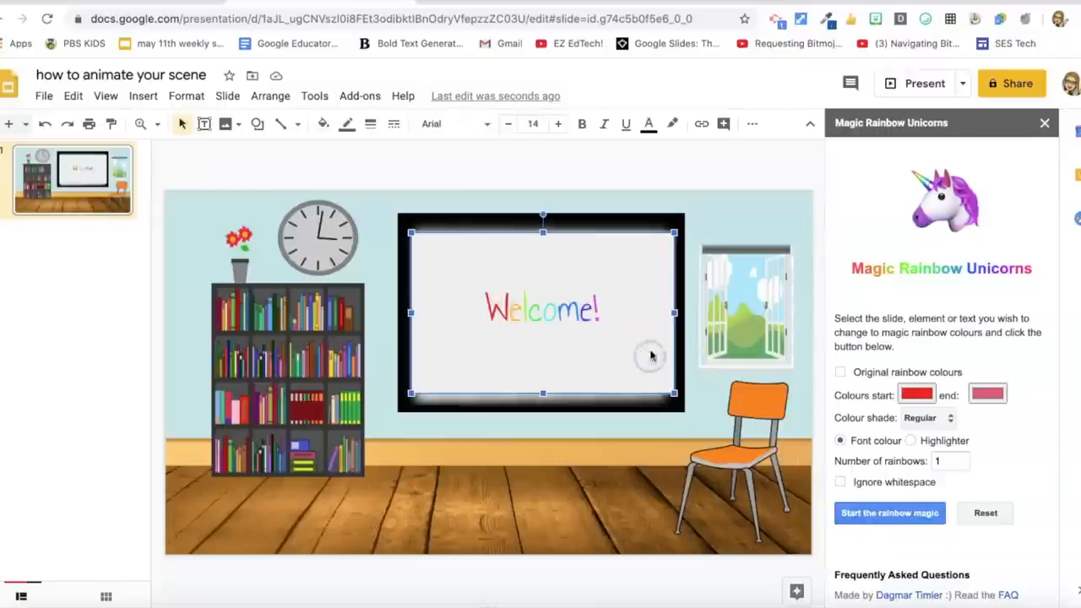
- Reselect Welcome!, enlarge it to size 120, and close the rainbow panel
{"action": "left_click", "coordinate": [542, 308]}
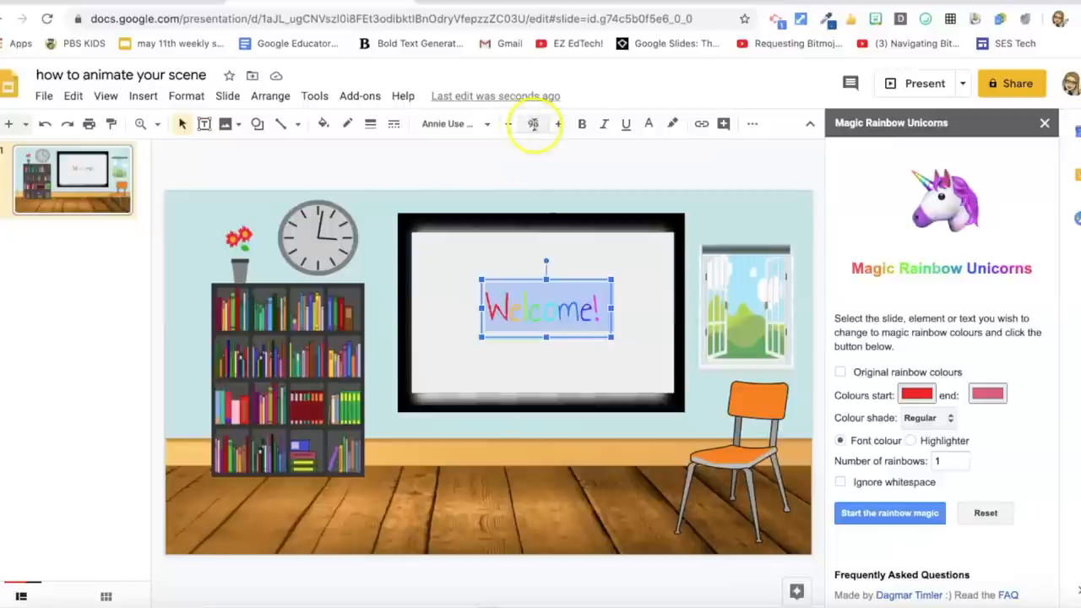
{"action": "left_click", "coordinate": [533, 124]}
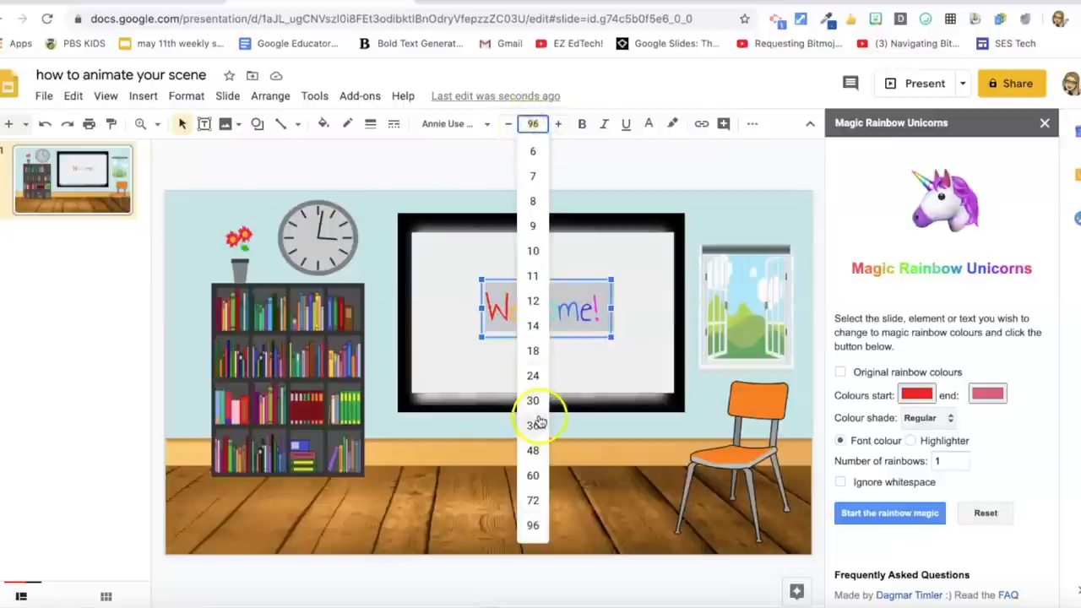
{"action": "mouse_move", "coordinate": [549, 173]}
{"action": "type", "text": "120"}
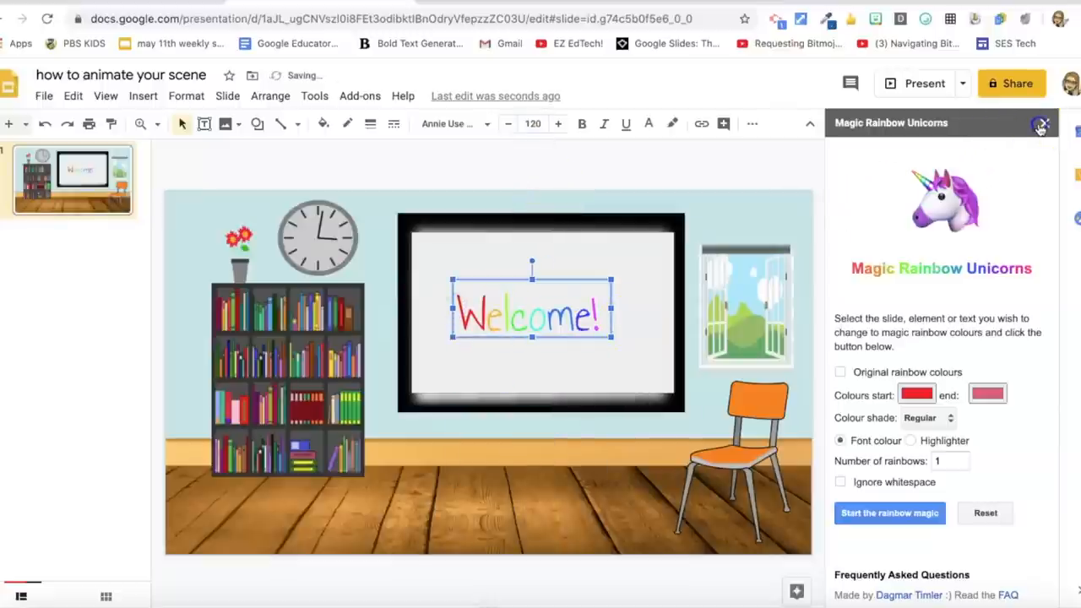
{"action": "left_click", "coordinate": [1040, 123]}
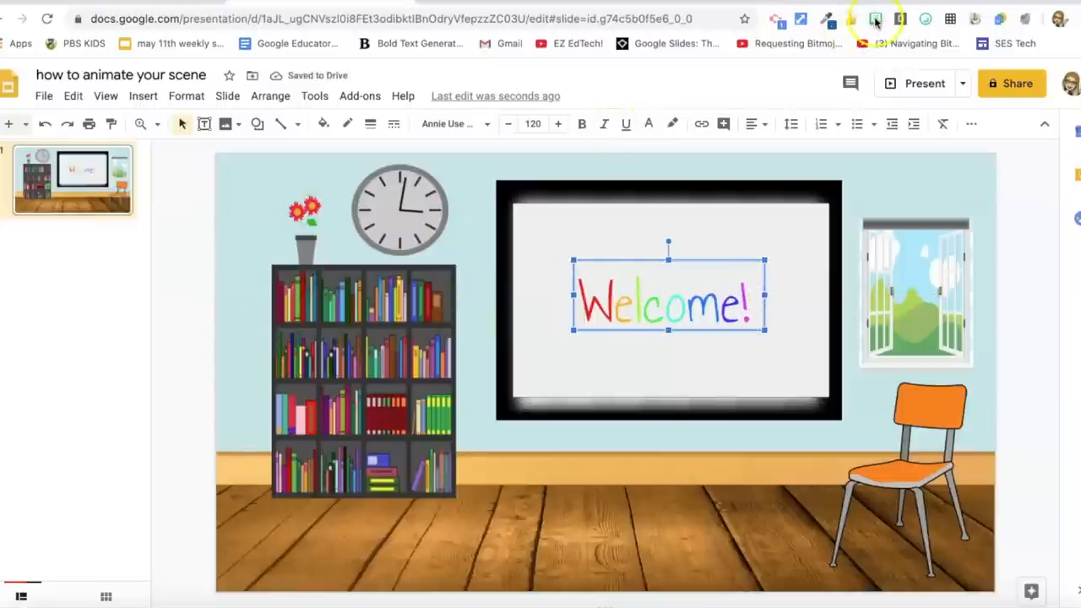
{"action": "mouse_move", "coordinate": [876, 18]}
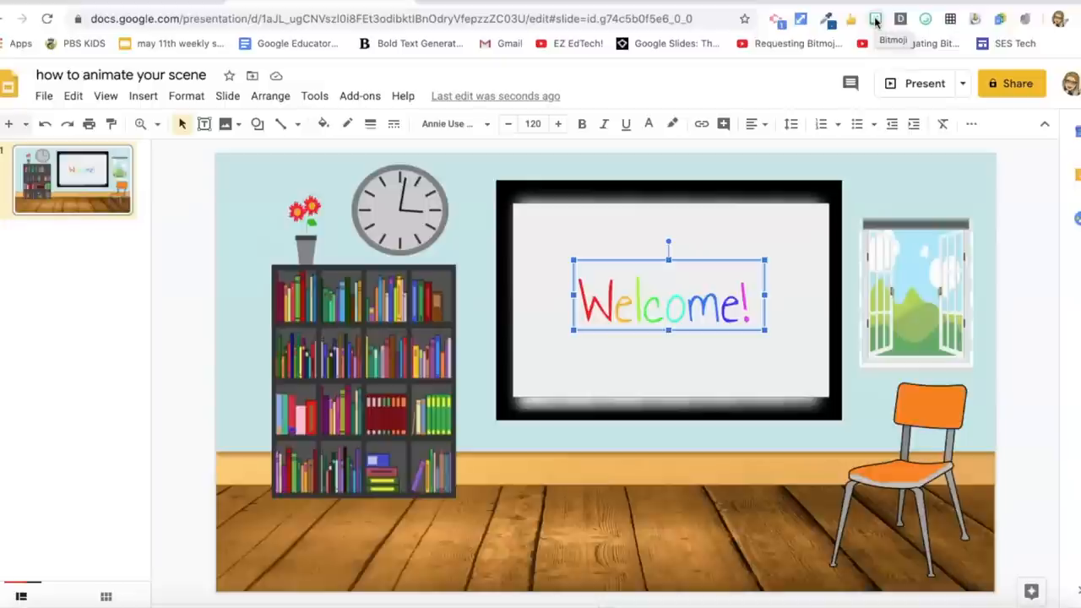
- Search the Bitmoji extension for 'dance' and place a dancing Bitmoji on the slide
{"action": "left_click", "coordinate": [876, 18]}
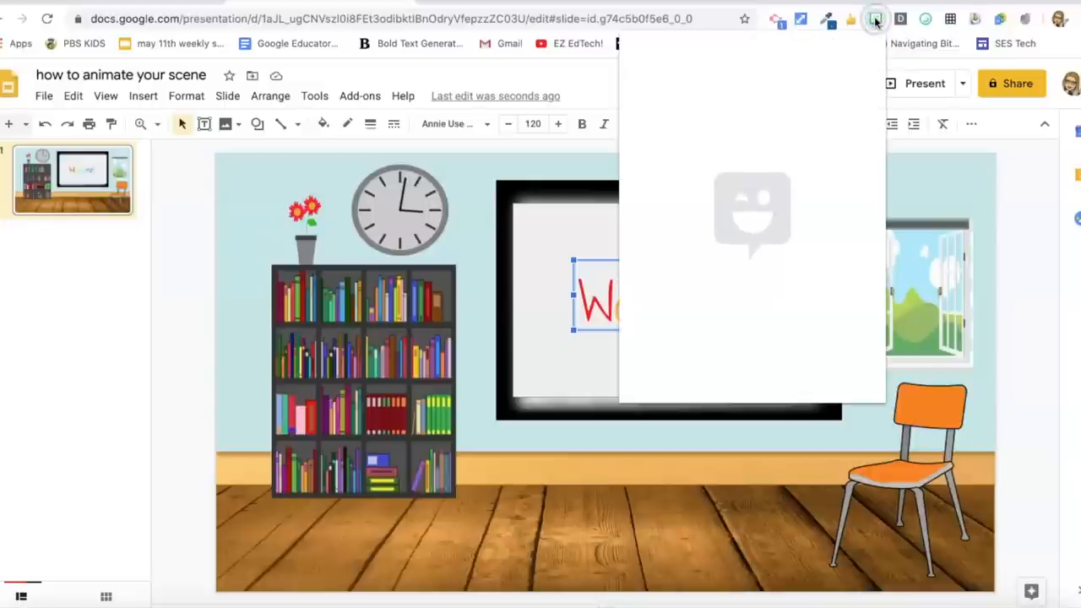
{"action": "left_click", "coordinate": [876, 19]}
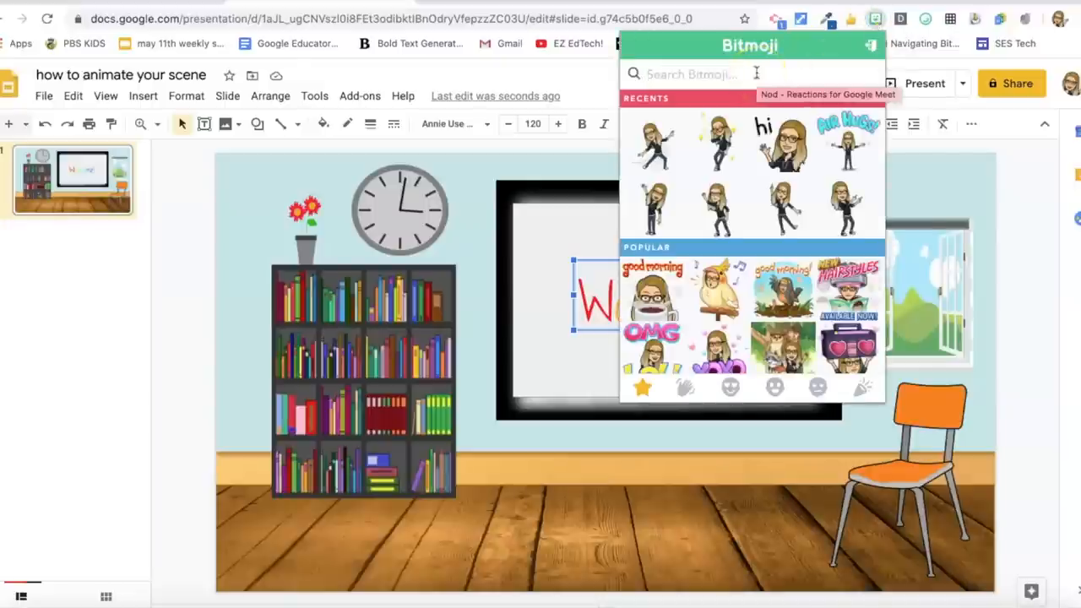
{"action": "type", "text": "dance"}
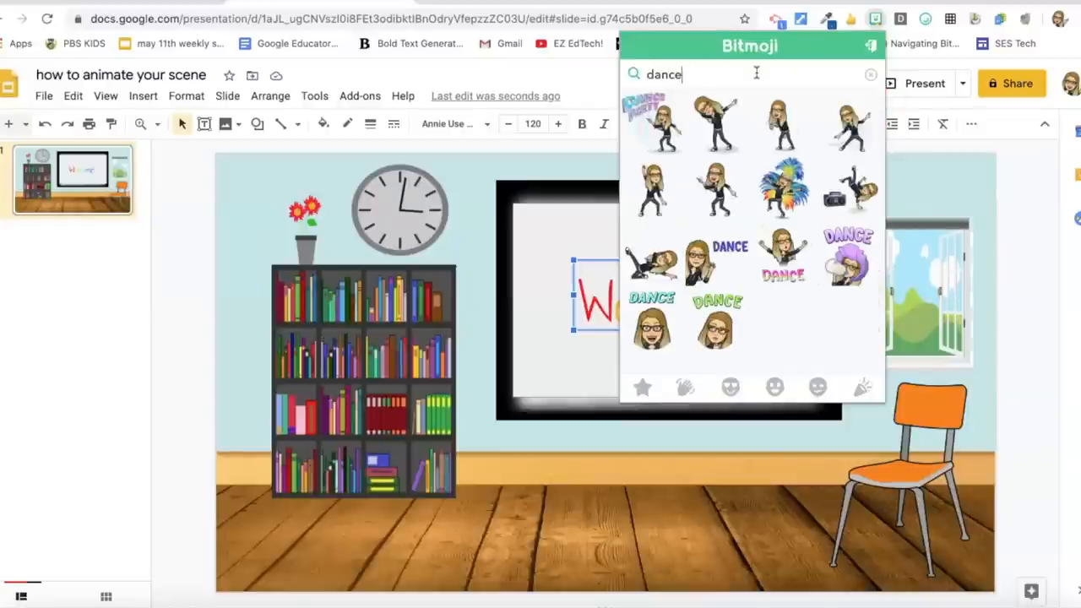
{"action": "mouse_move", "coordinate": [760, 152]}
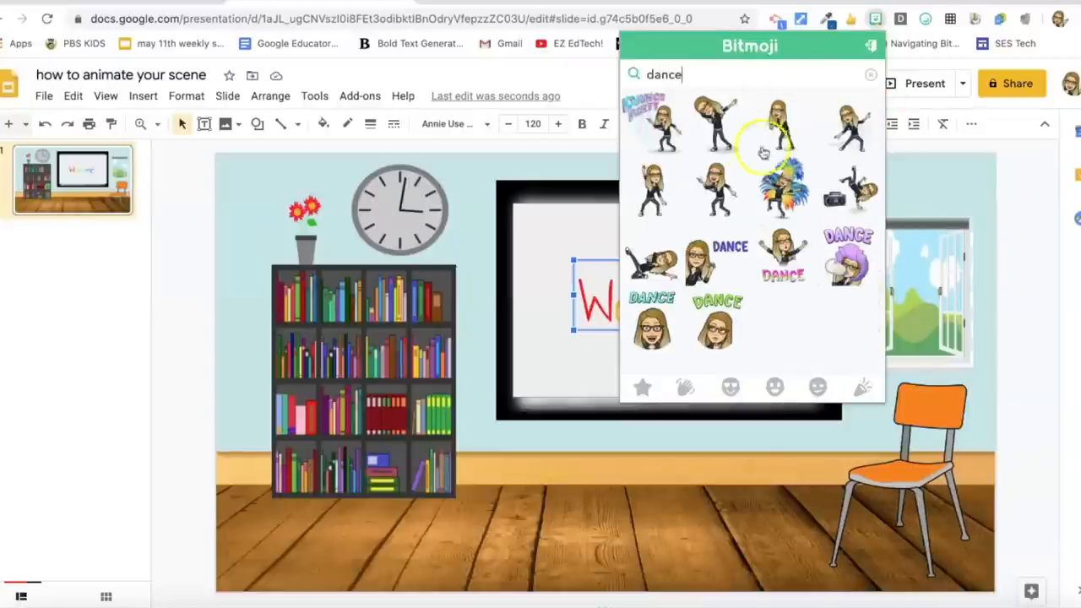
{"action": "mouse_move", "coordinate": [858, 127]}
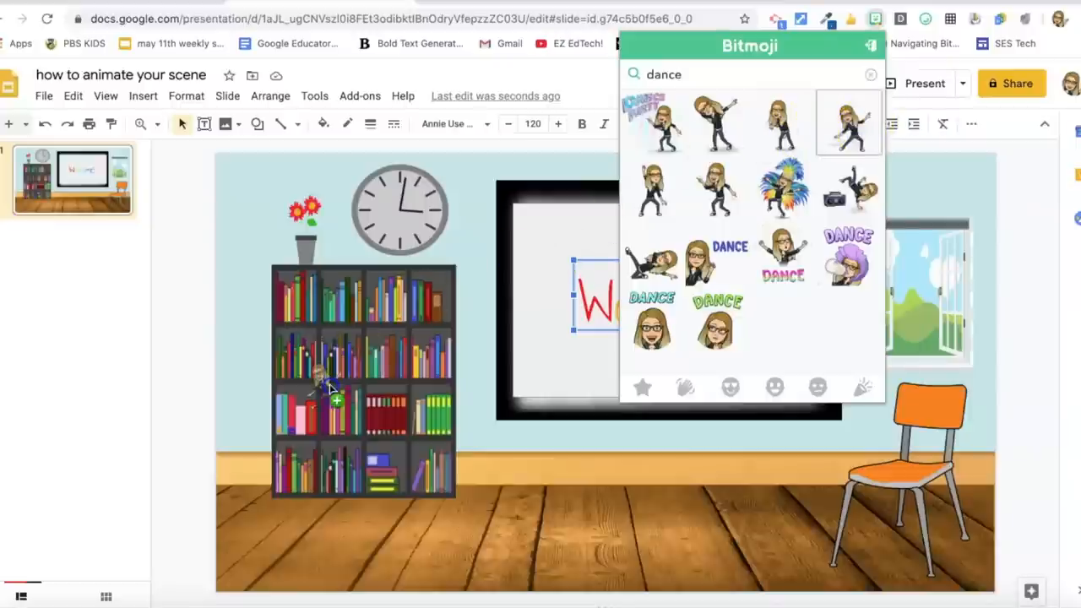
{"action": "left_click", "coordinate": [848, 121]}
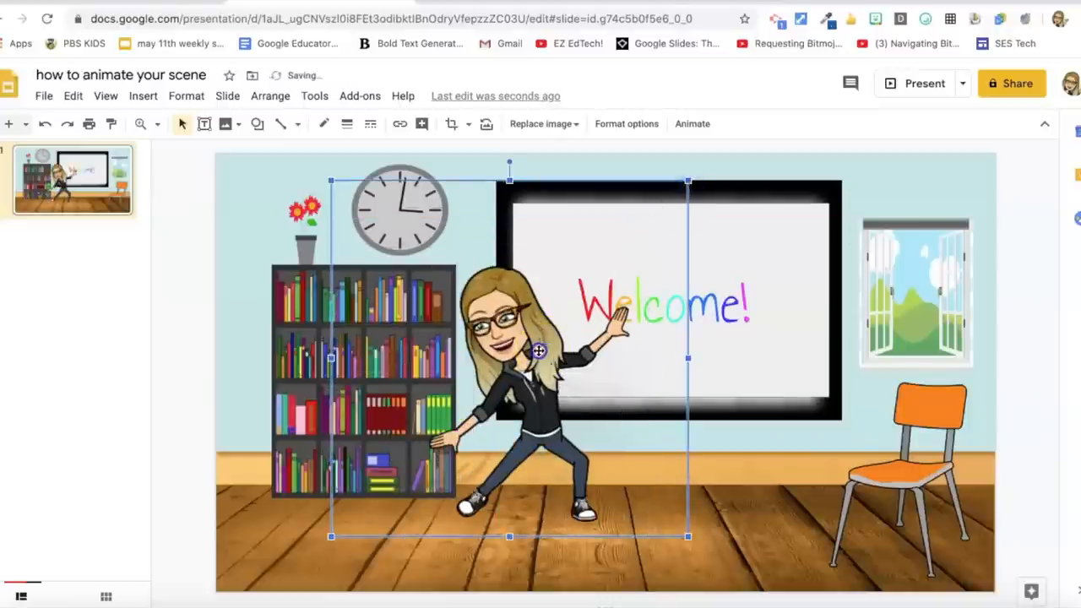
- Drag the Bitmoji leftward until it peeks in from the slide's left edge
{"action": "left_click_drag", "start_coordinate": [538, 351], "coordinate": [406, 397]}
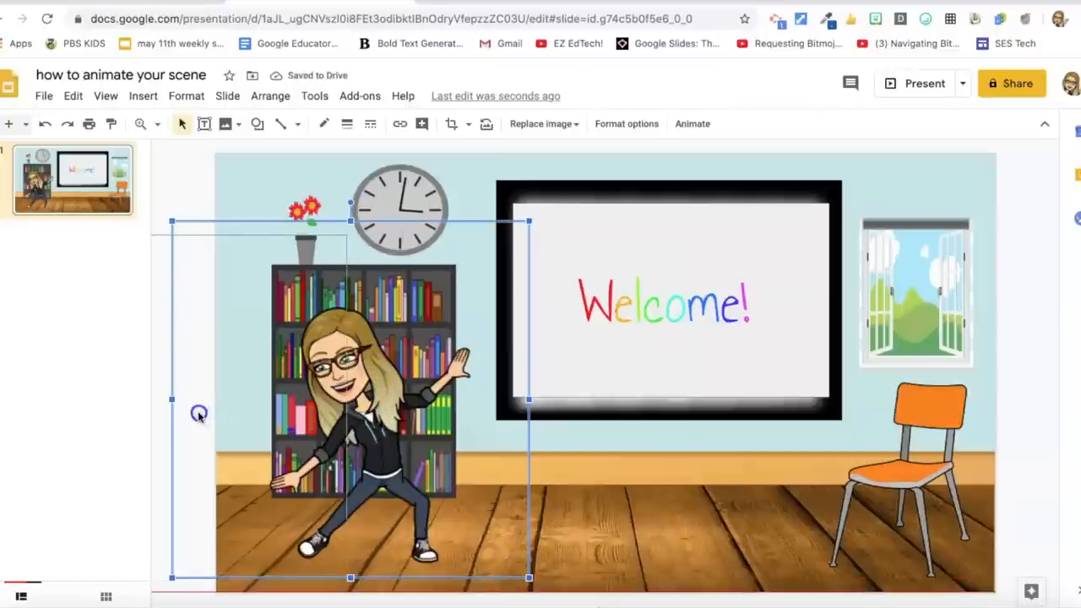
{"action": "left_click_drag", "start_coordinate": [350, 397], "coordinate": [185, 414]}
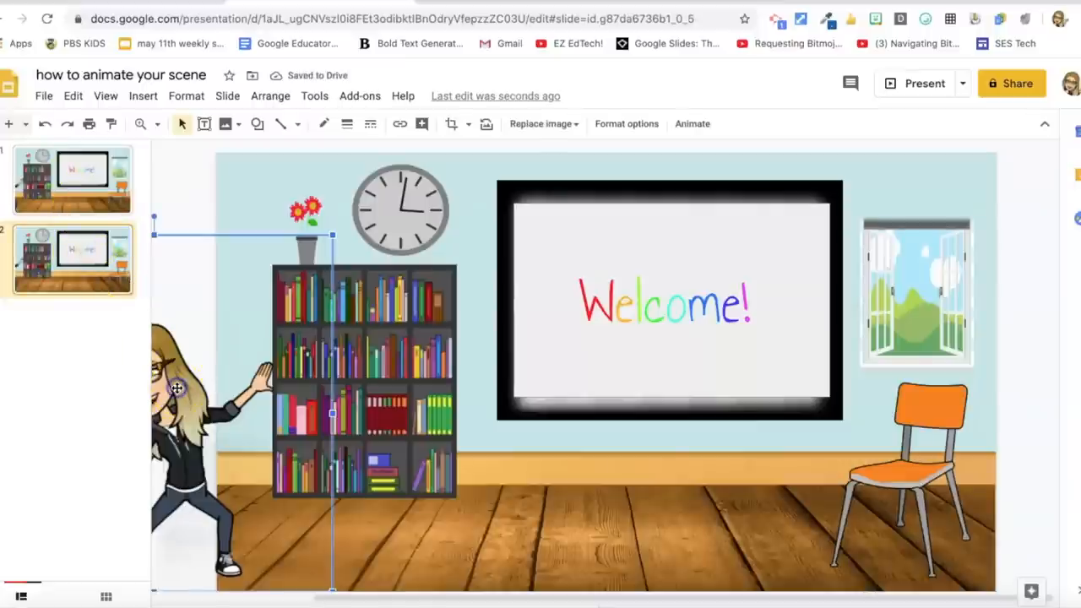
{"action": "mouse_move", "coordinate": [407, 319]}
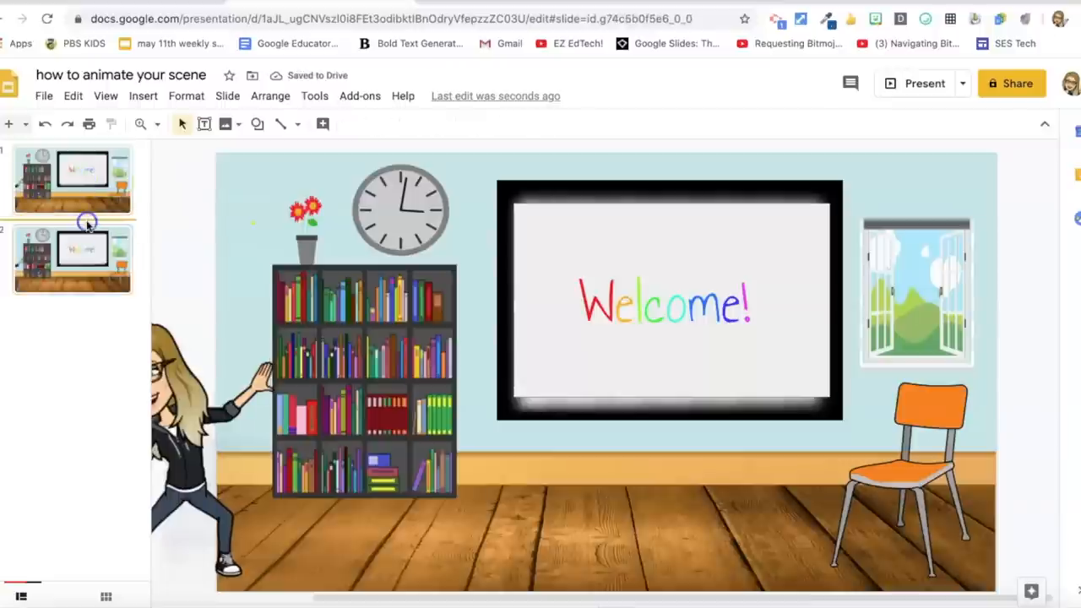
{"action": "left_click", "coordinate": [71, 258]}
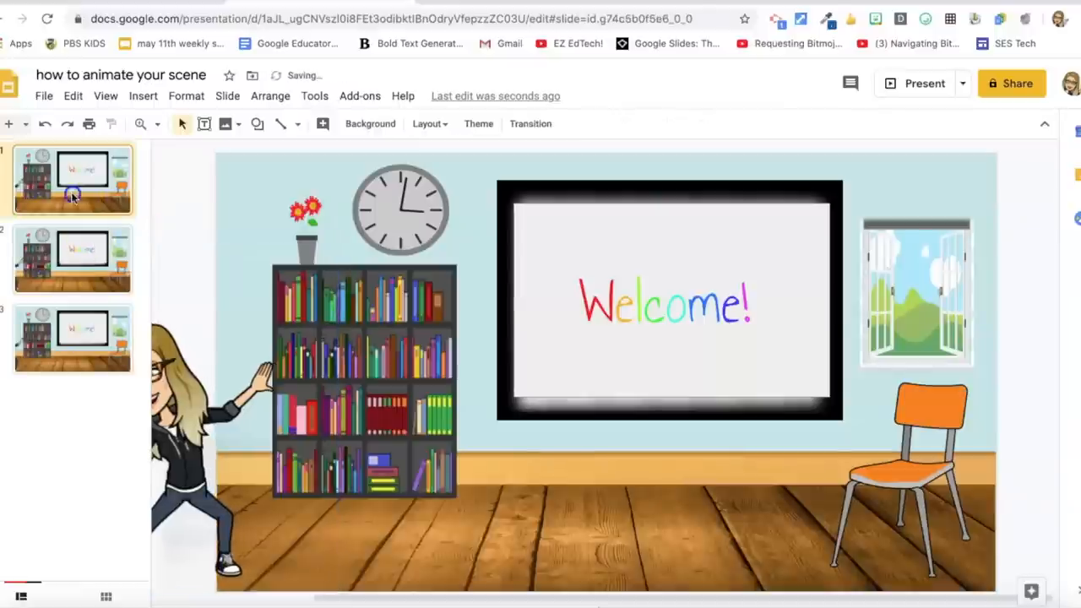
{"action": "left_click", "coordinate": [72, 338]}
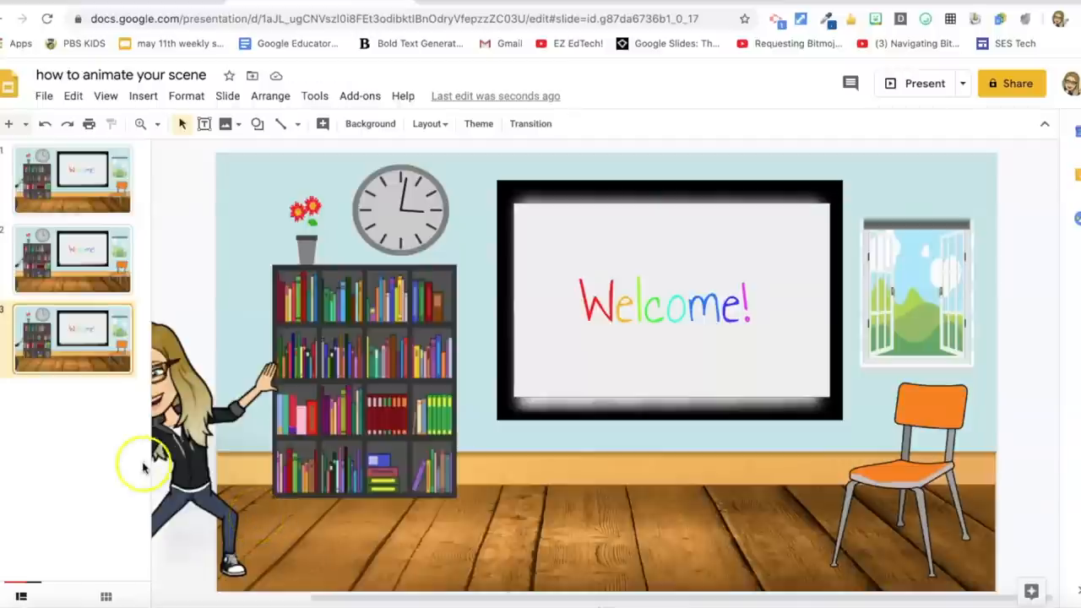
{"action": "mouse_move", "coordinate": [123, 387]}
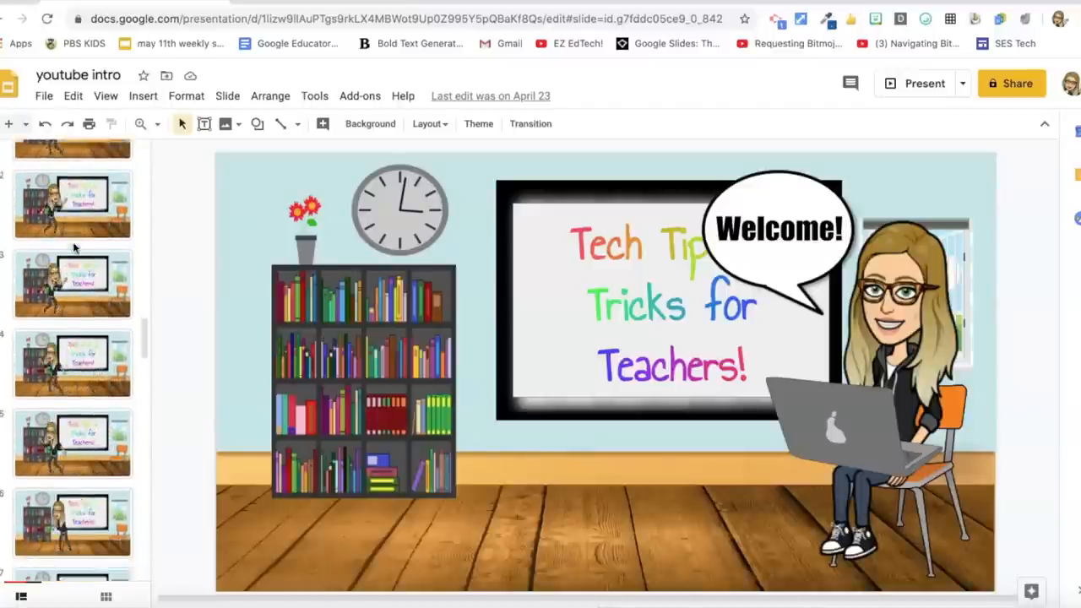
- Browse the youtube intro filmstrip, viewing the dabbing and pointing Bitmoji slides
{"action": "scroll", "scroll_direction": "up", "scroll_amount": 3}
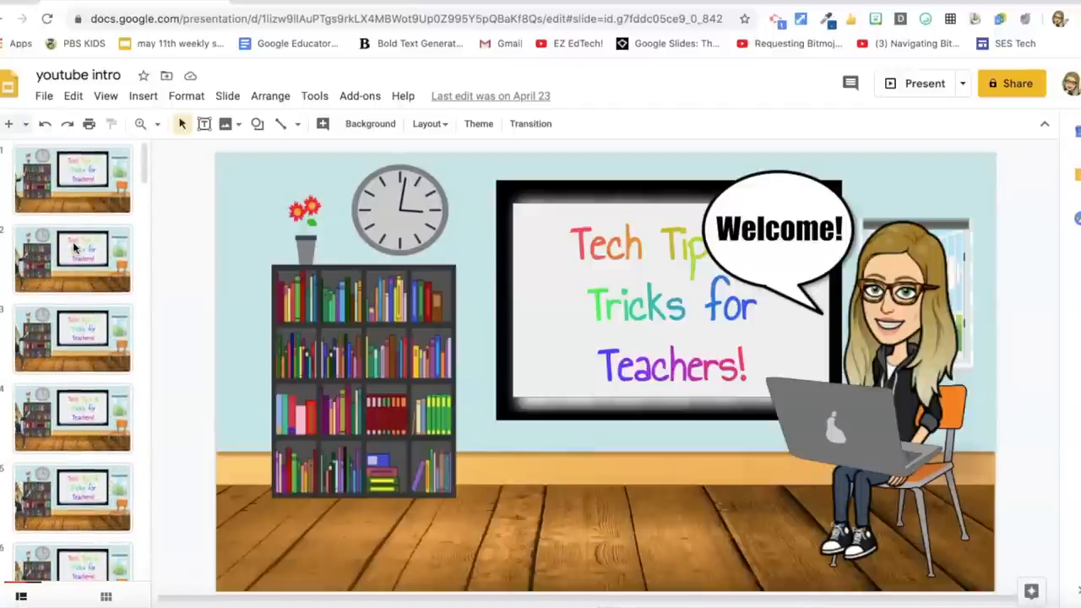
{"action": "scroll", "scroll_direction": "down", "scroll_amount": 3}
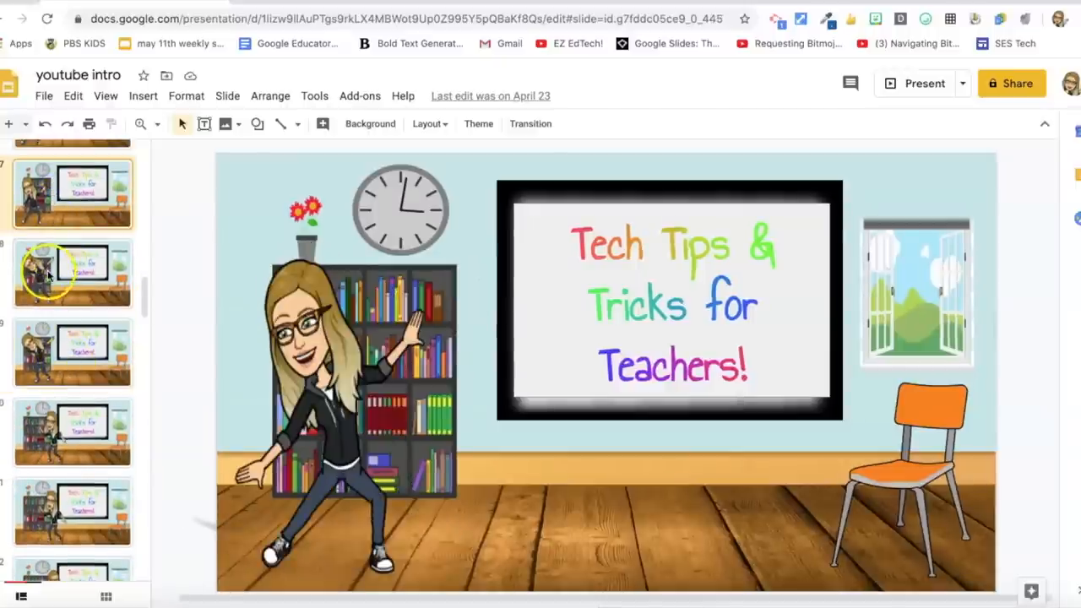
{"action": "left_click", "coordinate": [72, 352]}
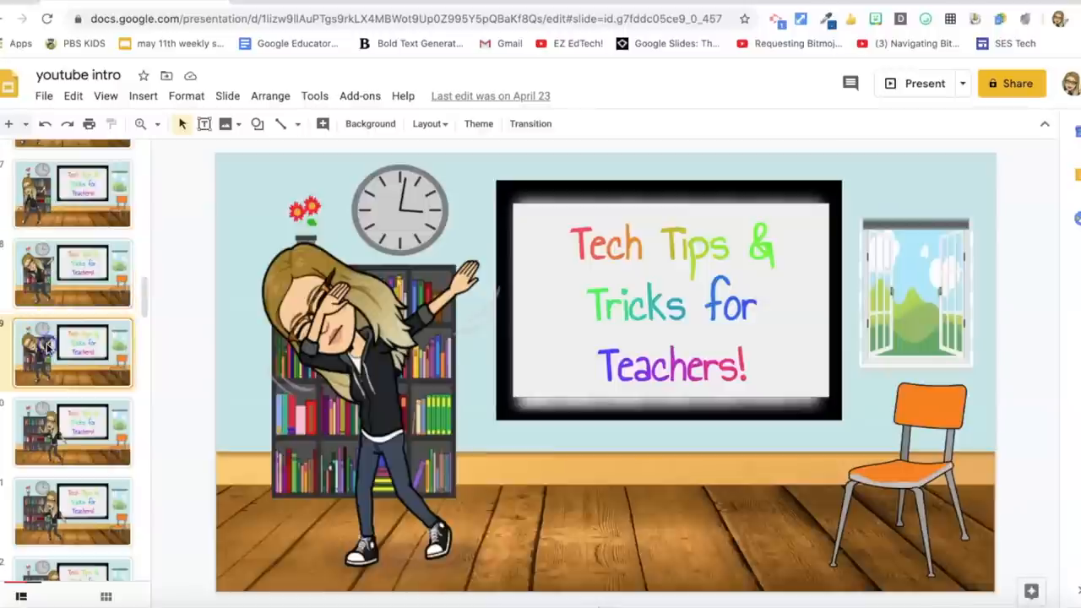
{"action": "mouse_move", "coordinate": [55, 420]}
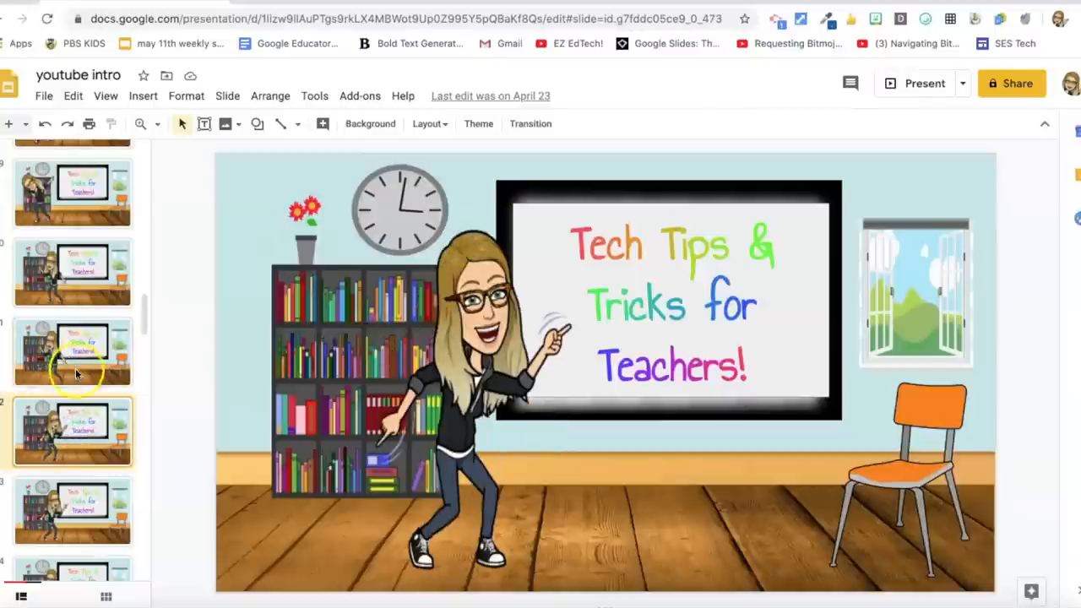
{"action": "left_click", "coordinate": [72, 350]}
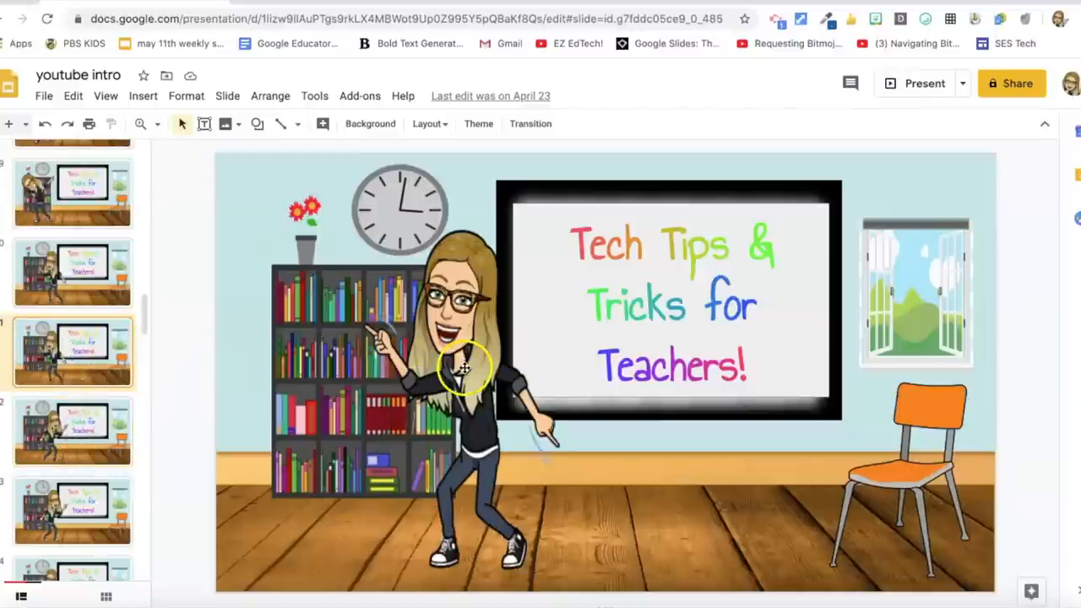
- Flip the pointing Bitmoji horizontally from its right-click Rotate menu
{"action": "right_click", "coordinate": [463, 368]}
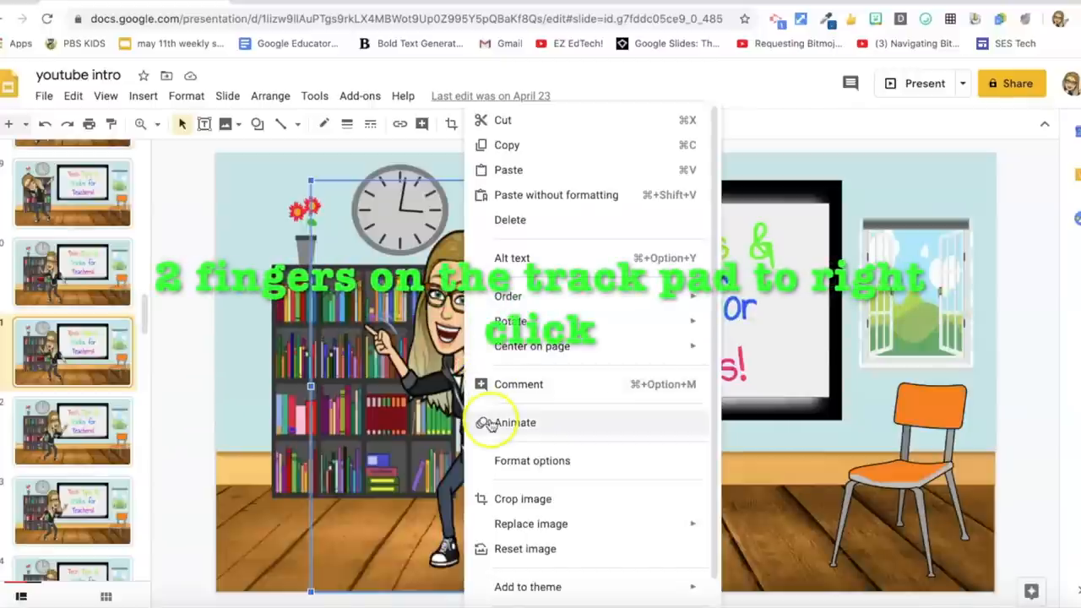
{"action": "mouse_move", "coordinate": [508, 321]}
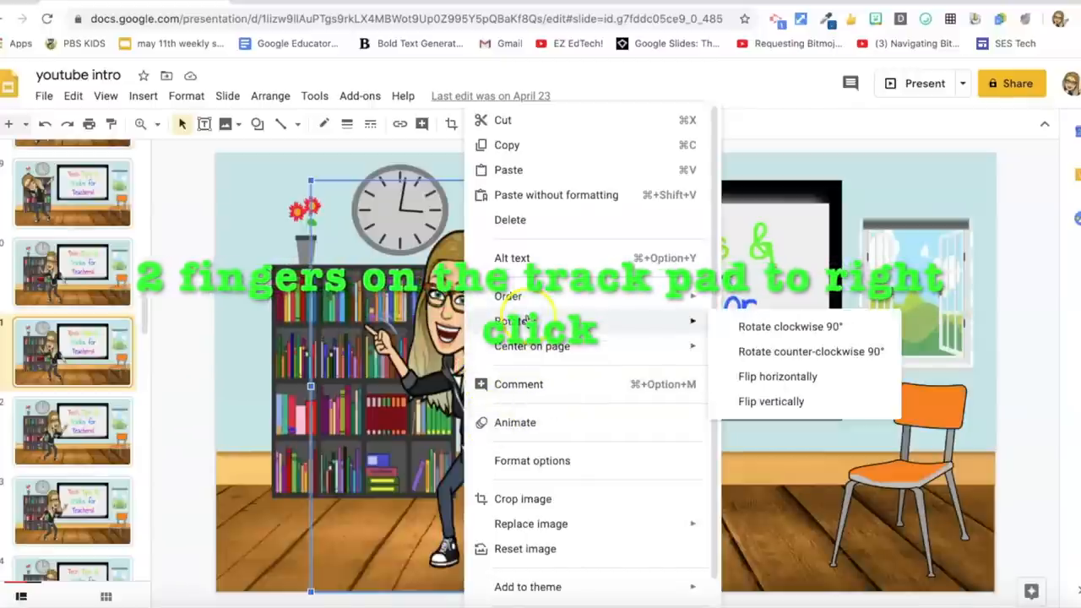
{"action": "left_click", "coordinate": [777, 376]}
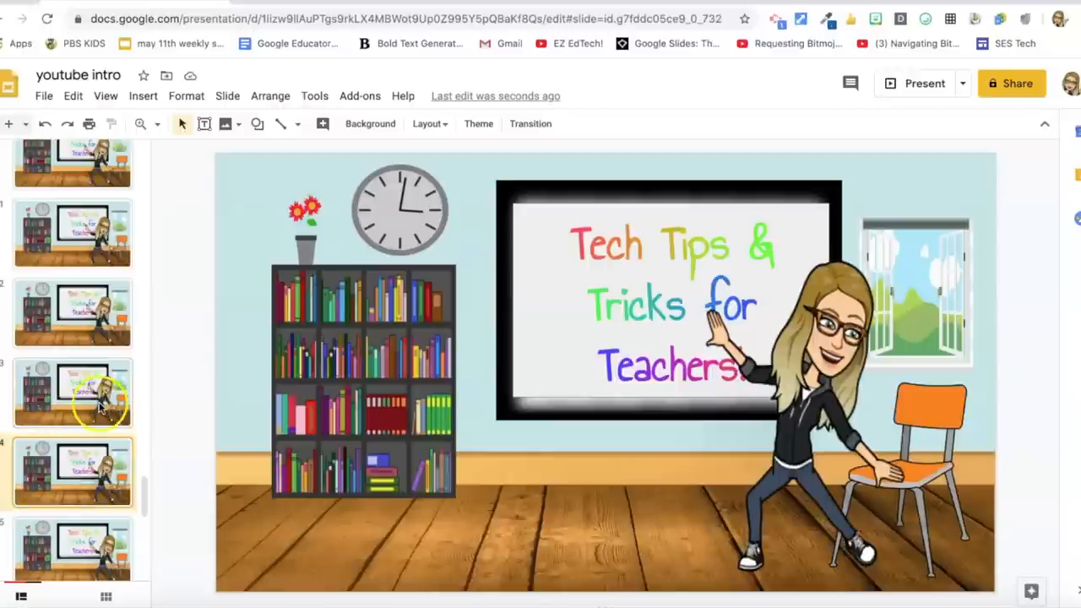
- Scroll down through the youtube intro deck's filmstrip
{"action": "scroll", "scroll_direction": "down", "scroll_amount": 3}
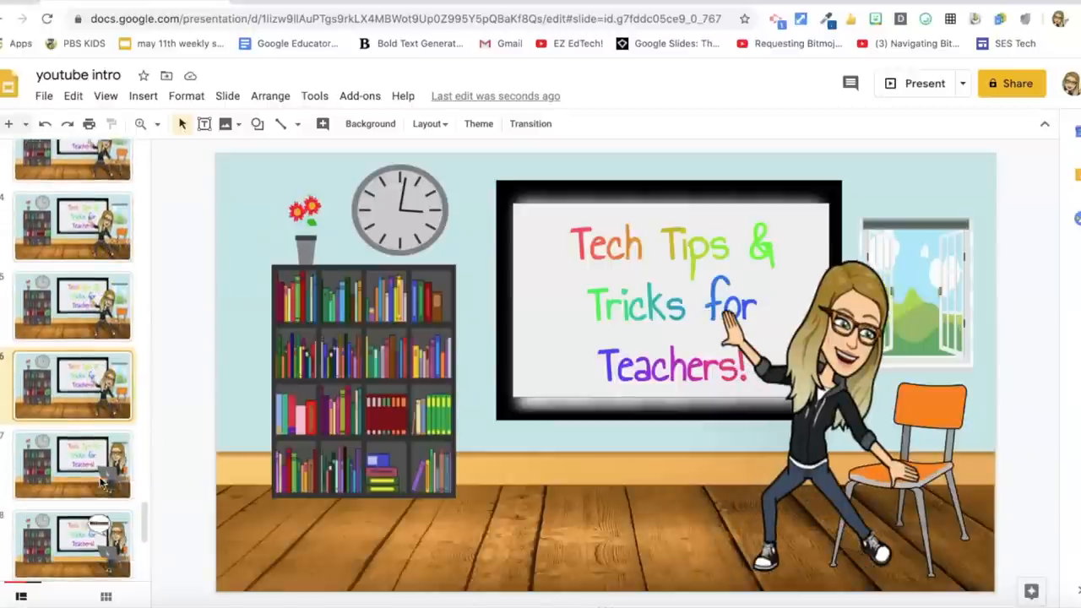
{"action": "scroll", "scroll_direction": "down", "scroll_amount": 3}
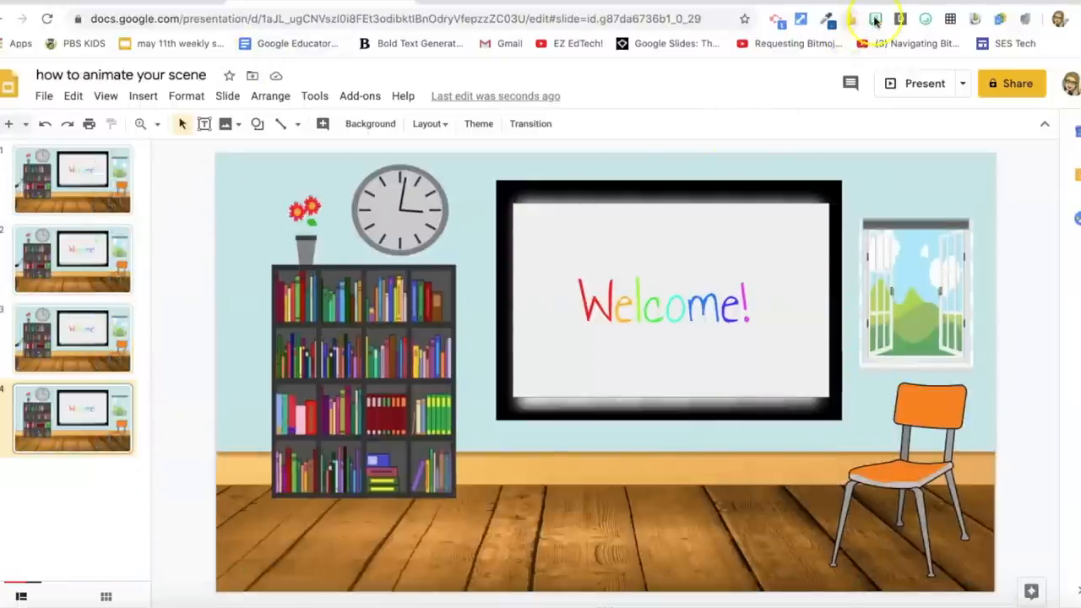
- From the Bitmoji extension's 'dance' search, place a dancing Bitmoji below slide 4's whiteboard
{"action": "left_click", "coordinate": [875, 19]}
{"action": "type", "text": "dance"}
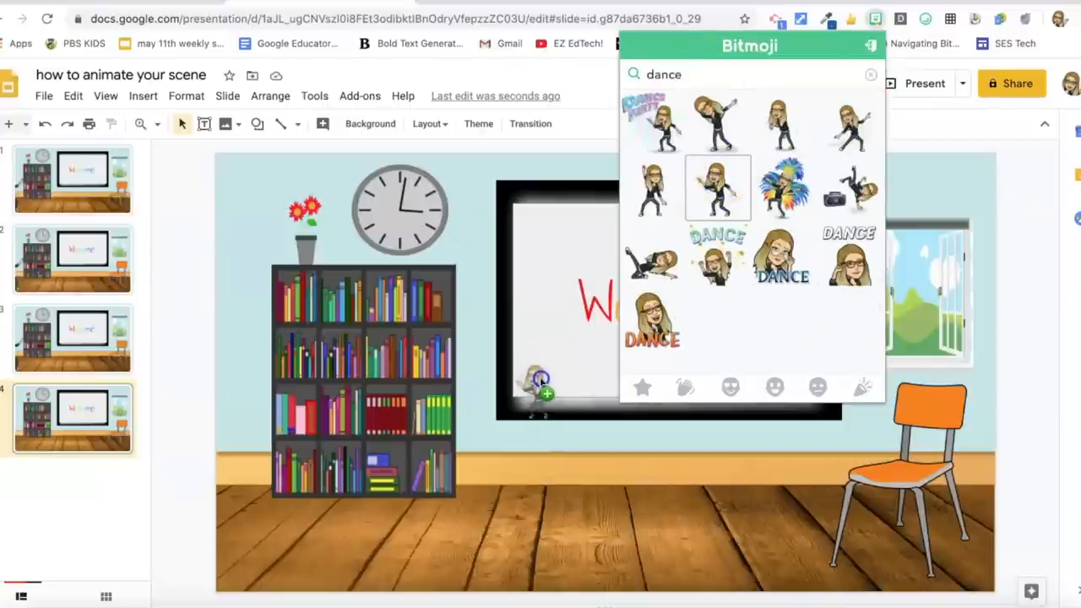
{"action": "left_click", "coordinate": [717, 187]}
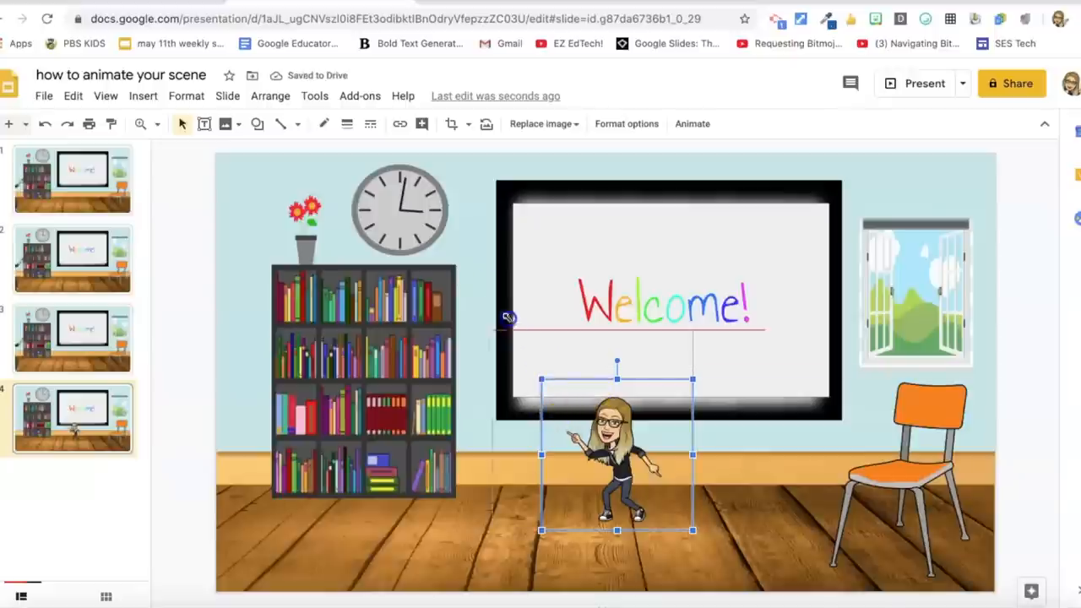
- Enlarge the dancing Bitmoji in front of the board, then right-click slide 3's peeking Bitmoji
{"action": "left_click_drag", "start_coordinate": [617, 454], "coordinate": [555, 393]}
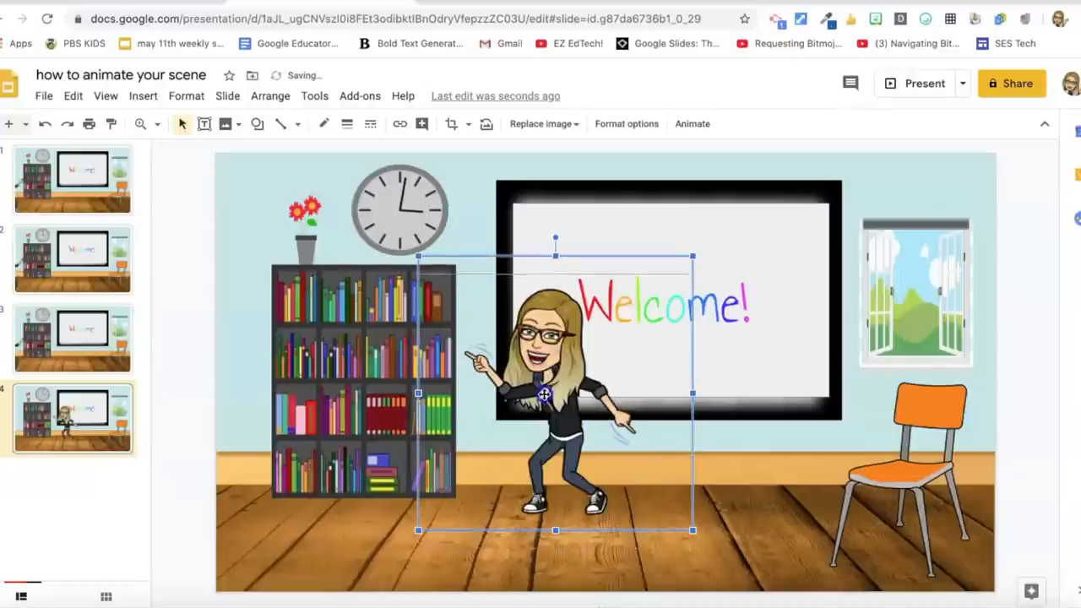
{"action": "left_click", "coordinate": [72, 338]}
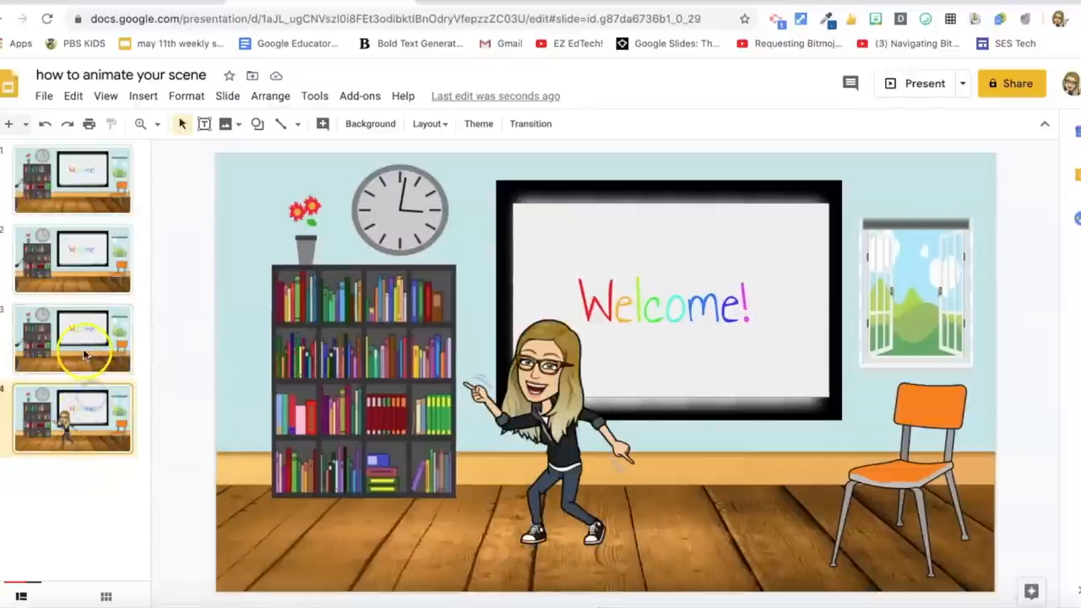
{"action": "left_click", "coordinate": [72, 338]}
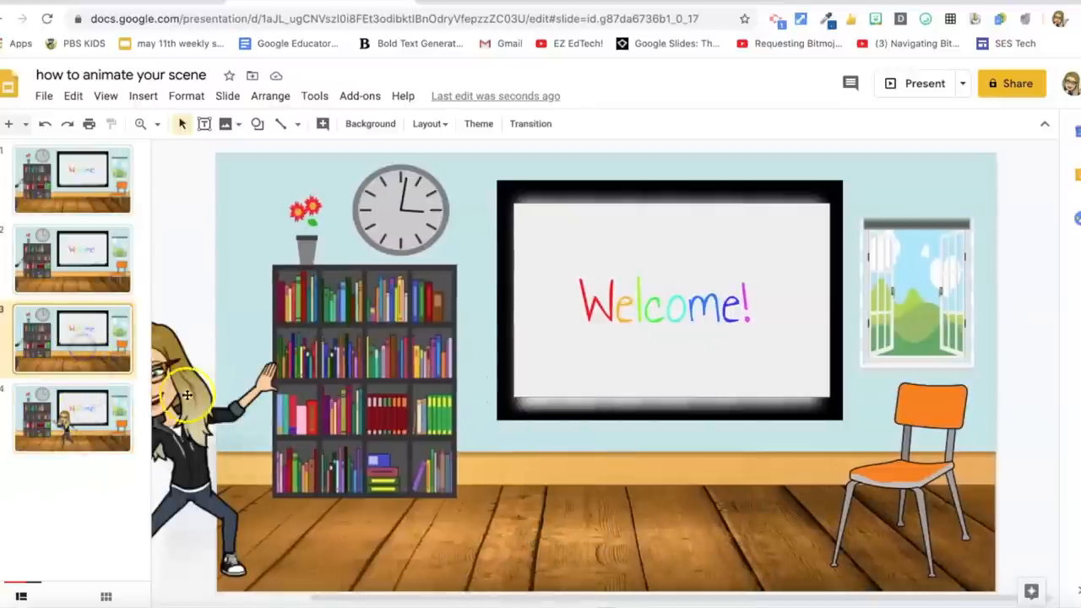
{"action": "right_click", "coordinate": [186, 395]}
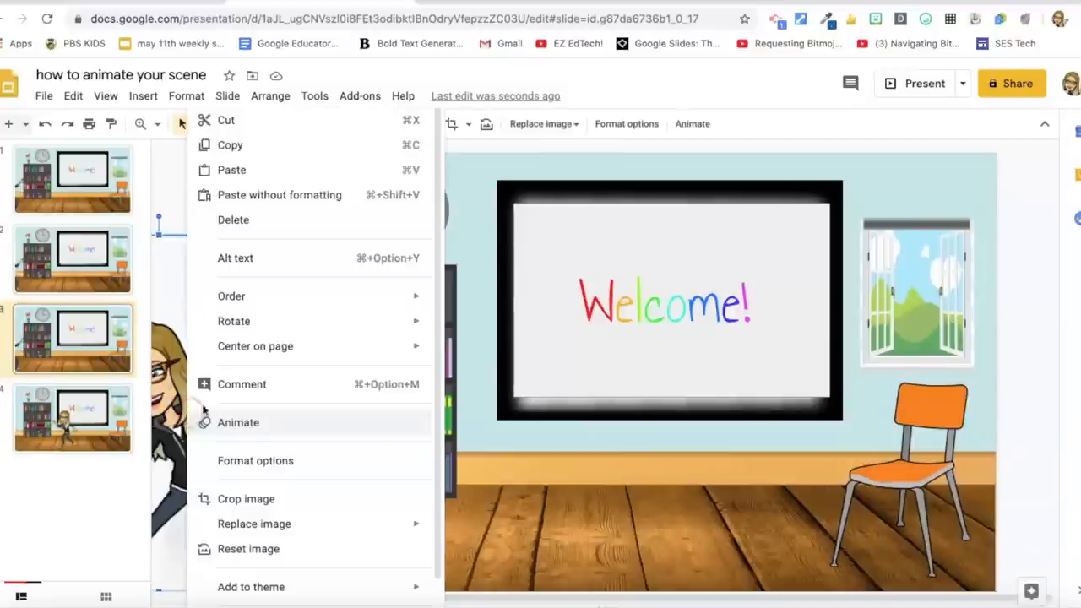
- In Format options, scale the dancing Bitmoji to 130% and set position Y to 2.24
{"action": "left_click", "coordinate": [255, 461]}
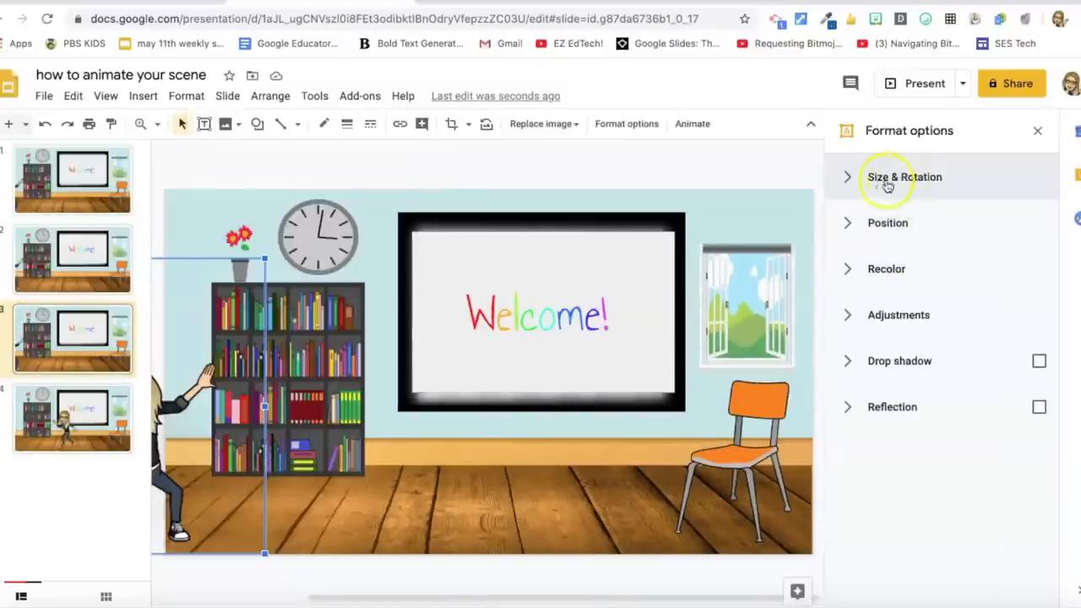
{"action": "left_click", "coordinate": [903, 177]}
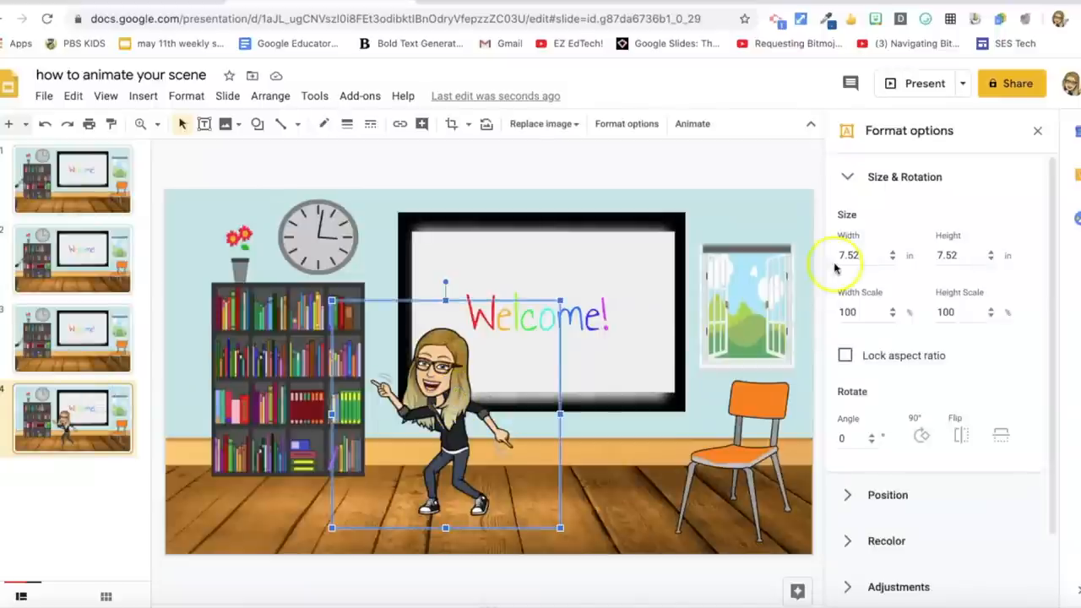
{"action": "left_click", "coordinate": [73, 338]}
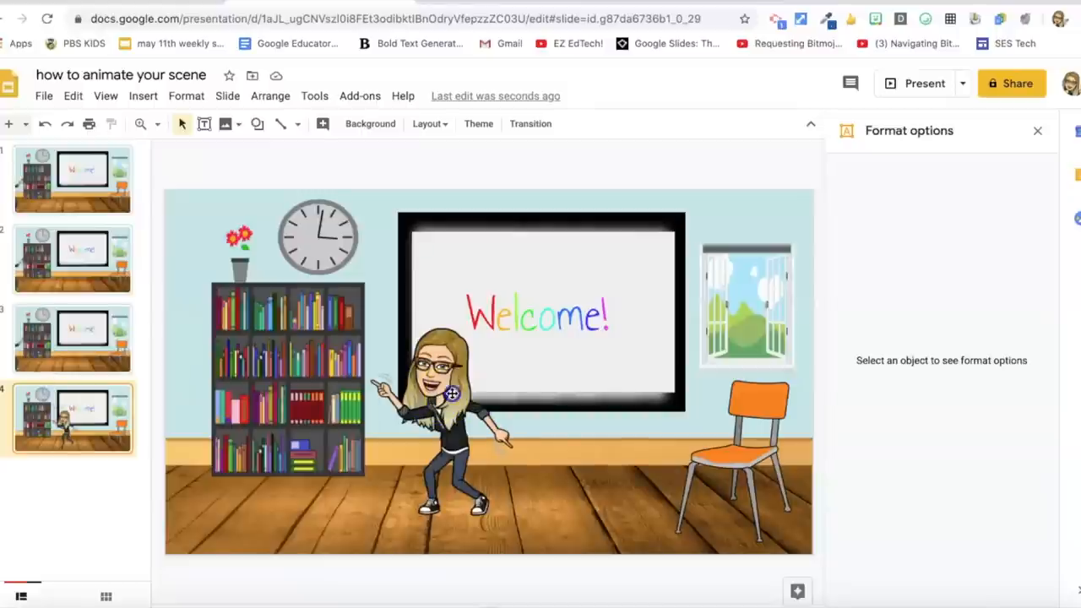
{"action": "left_click", "coordinate": [448, 397]}
{"action": "type", "text": "9.76"}
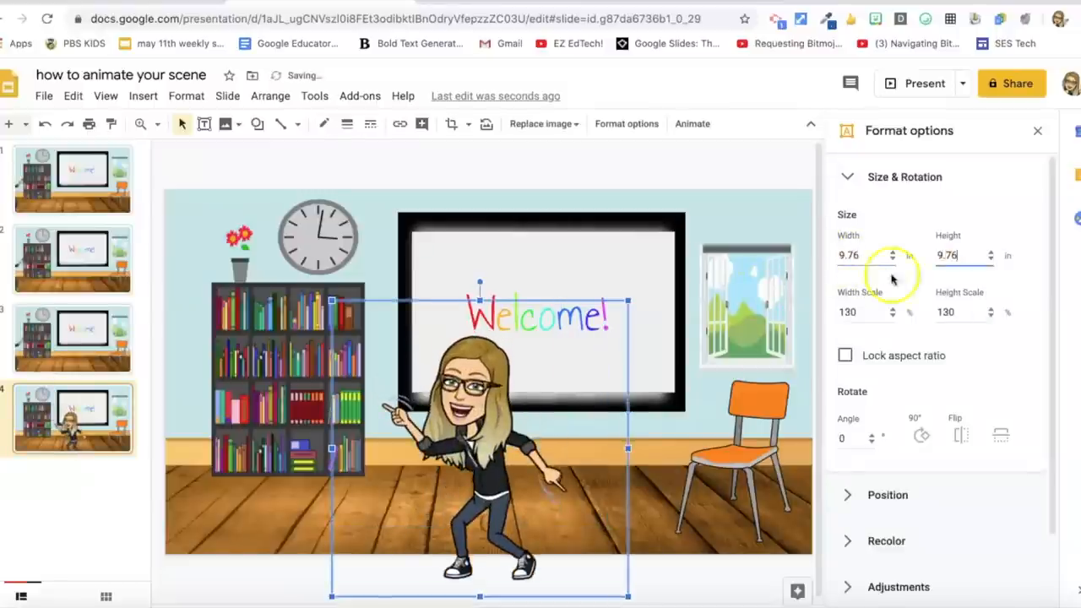
{"action": "left_click", "coordinate": [746, 306]}
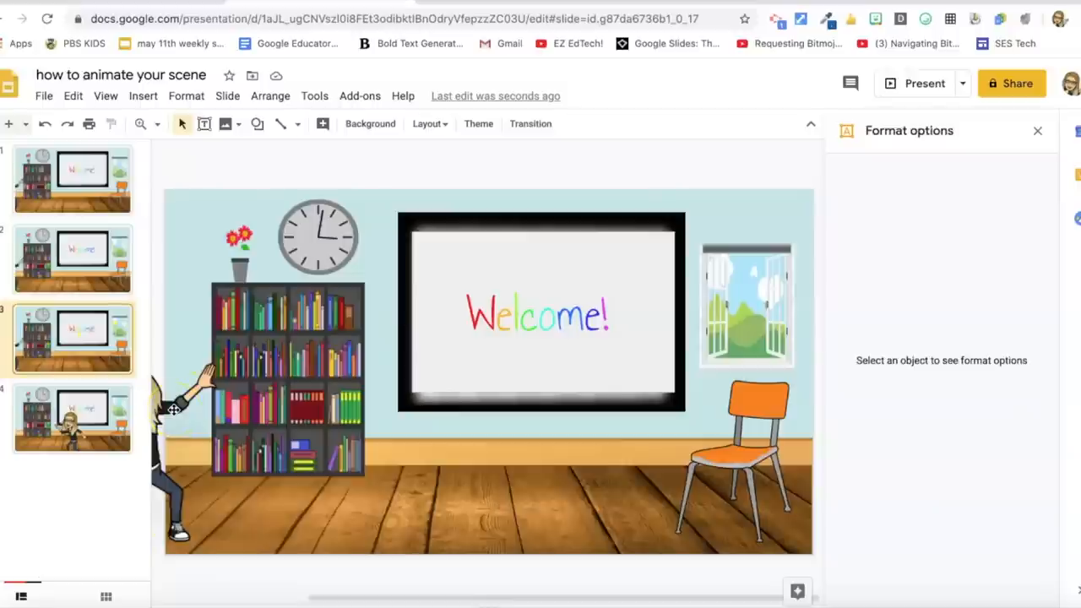
{"action": "mouse_move", "coordinate": [207, 382]}
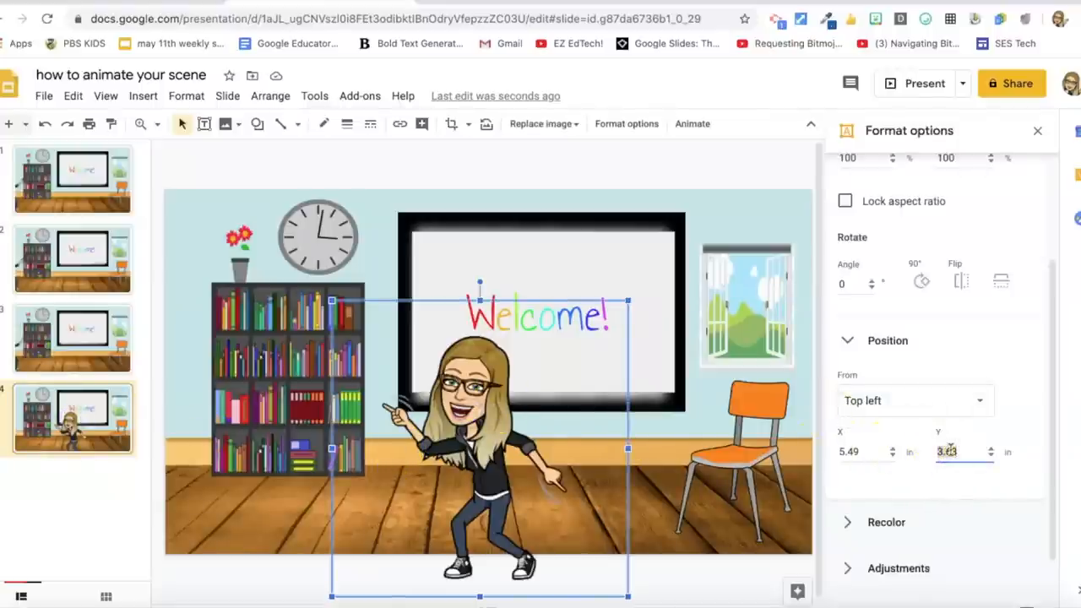
{"action": "type", "text": "2.24"}
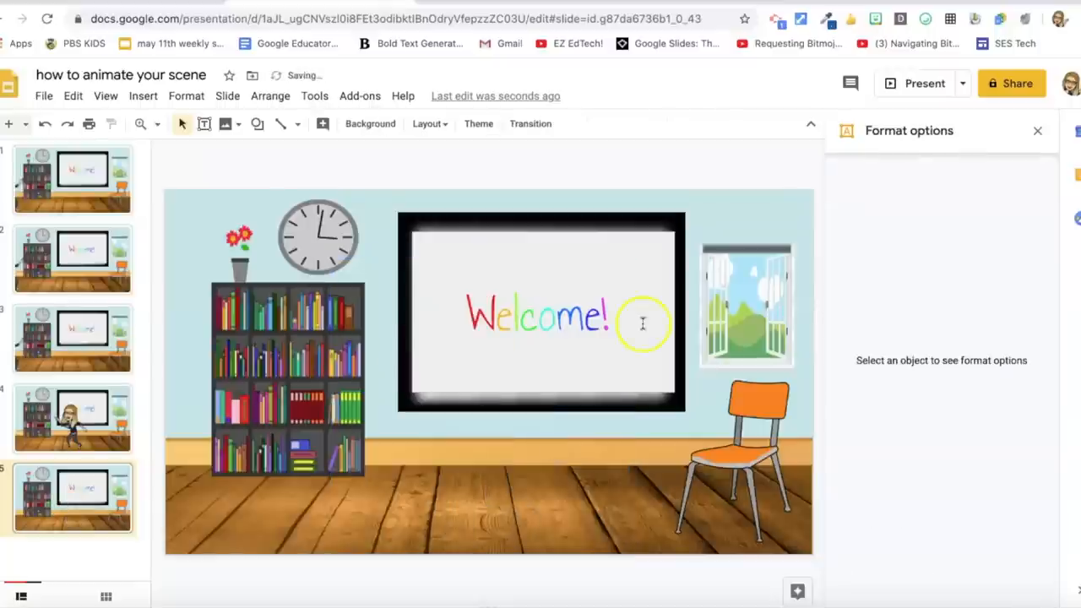
- Add a Bitmoji to slide 5 and seat it on the orange chair beside the whiteboard
{"action": "left_click", "coordinate": [874, 19]}
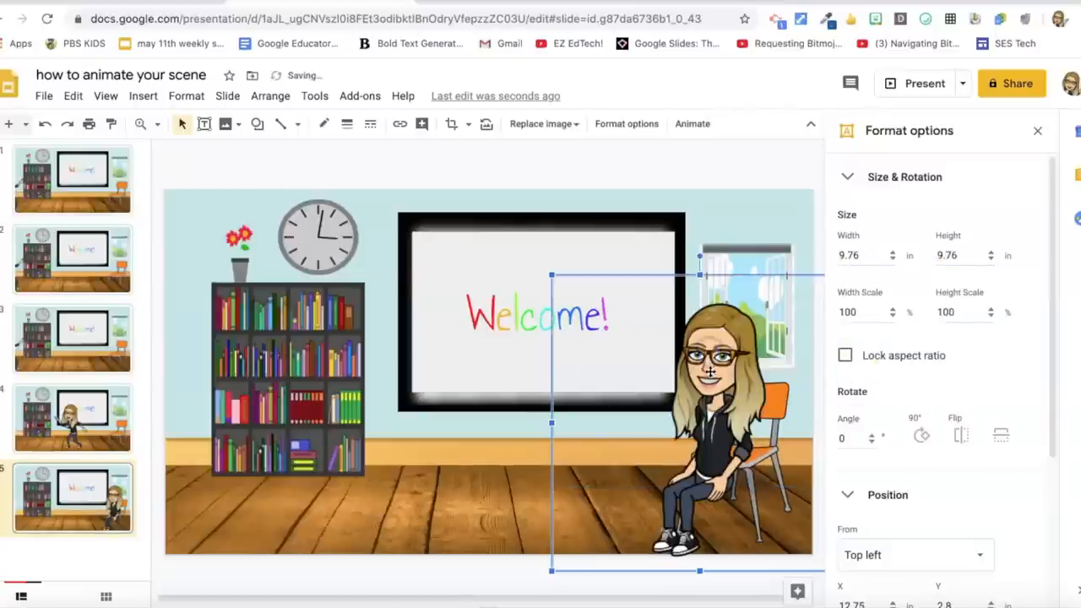
{"action": "left_click_drag", "start_coordinate": [710, 422], "coordinate": [710, 392]}
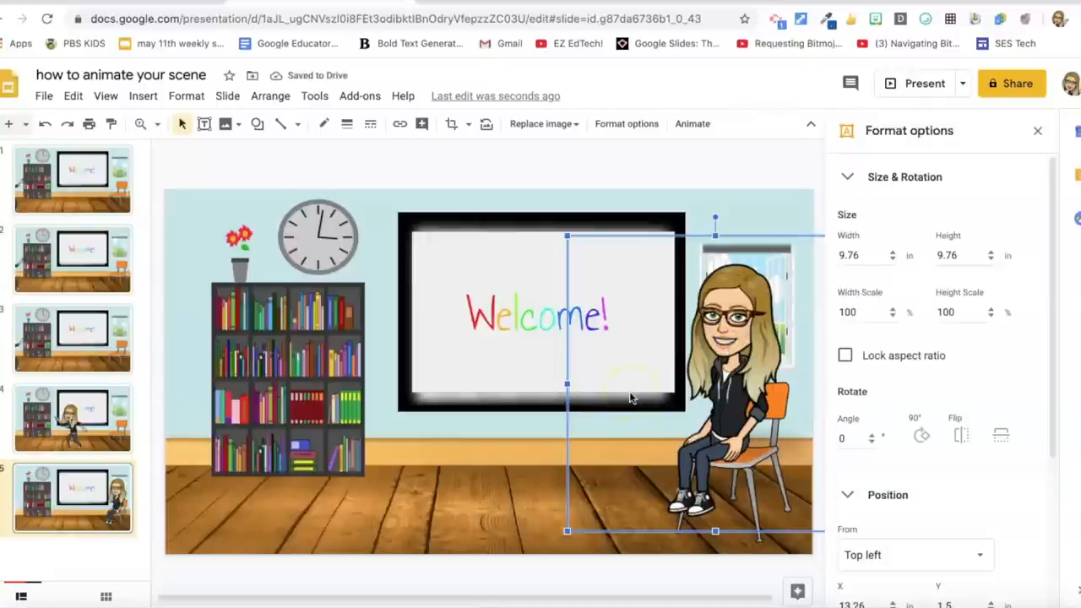
{"action": "mouse_move", "coordinate": [484, 390]}
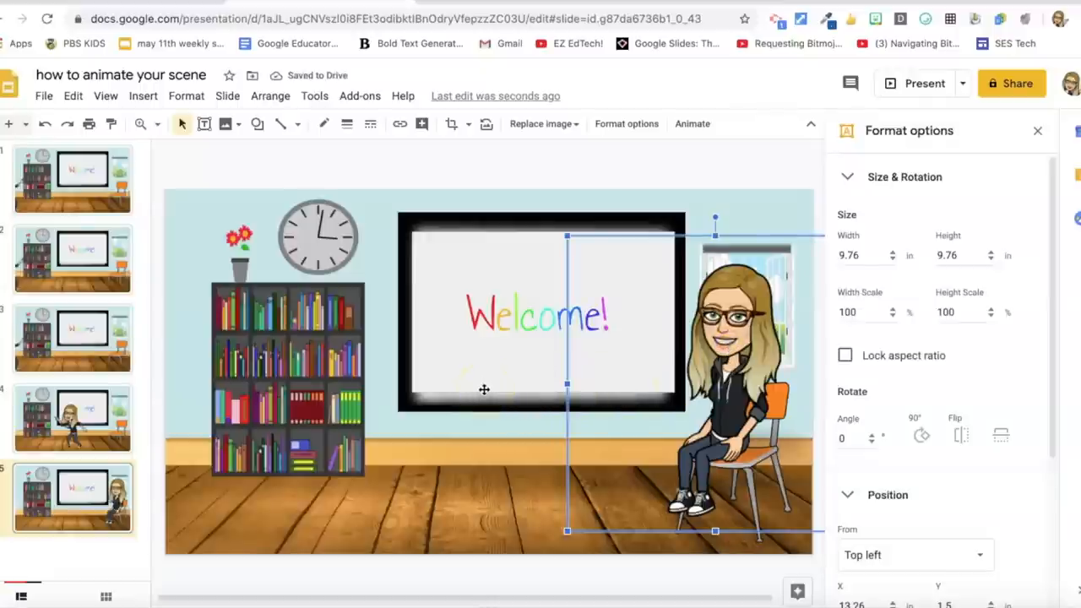
{"action": "left_click", "coordinate": [544, 305]}
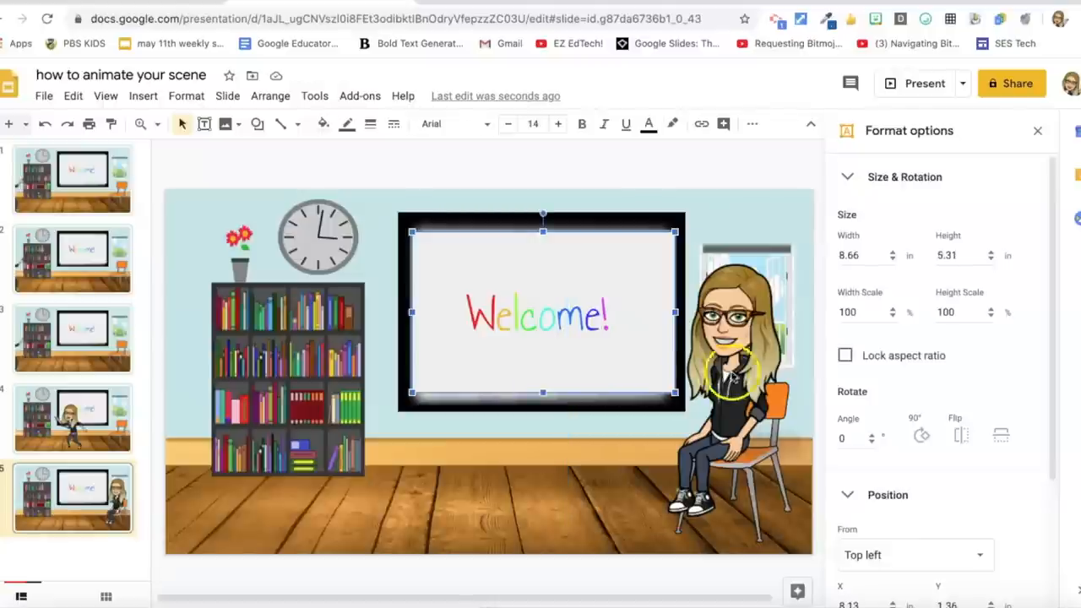
{"action": "left_click", "coordinate": [731, 376]}
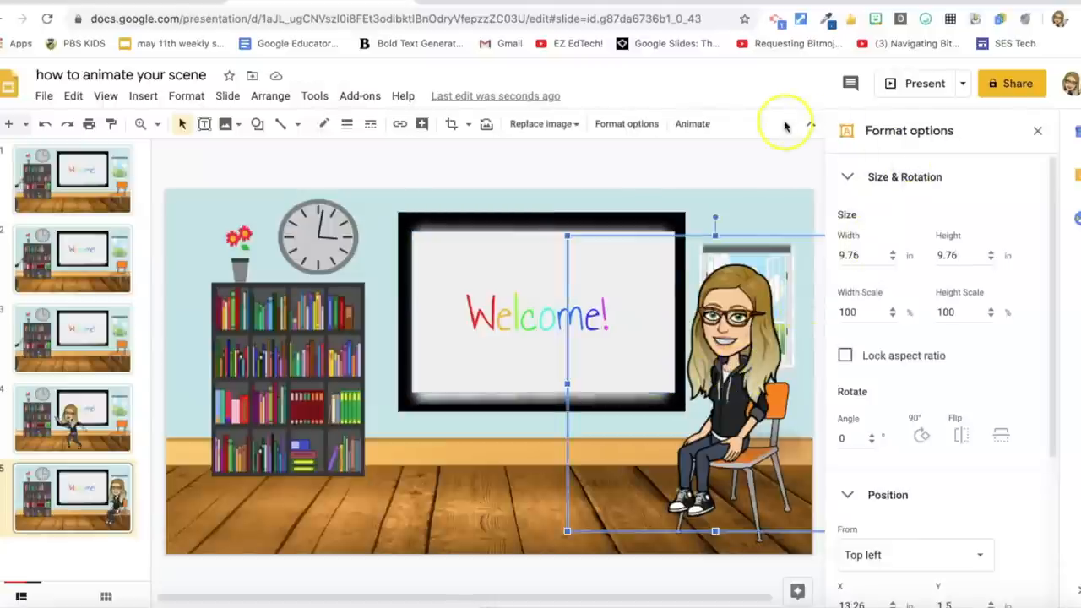
{"action": "left_click", "coordinate": [1037, 130]}
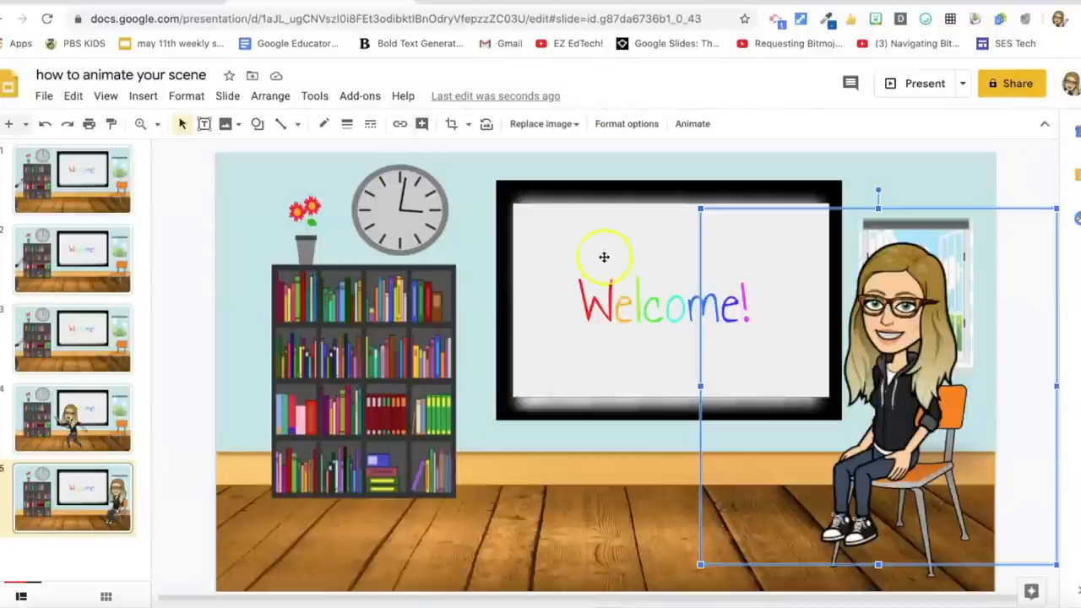
{"action": "mouse_move", "coordinate": [885, 432]}
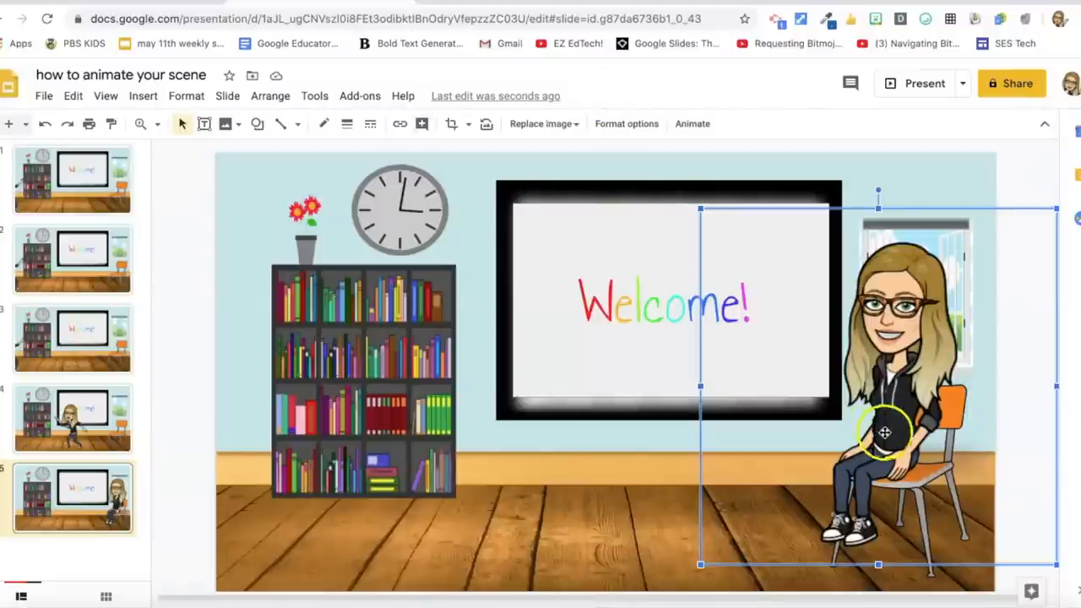
{"action": "left_click", "coordinate": [143, 95]}
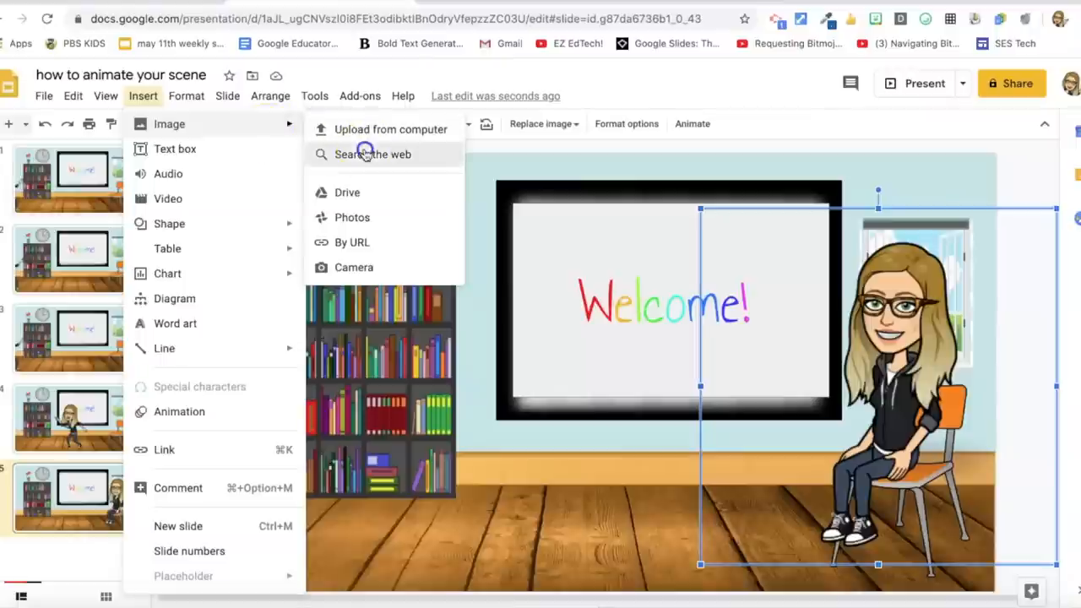
- Insert a grey laptop from a 'transparent cartoon lap' web search, shrink it, and place it on the Bitmoji's lap
{"action": "left_click", "coordinate": [372, 154]}
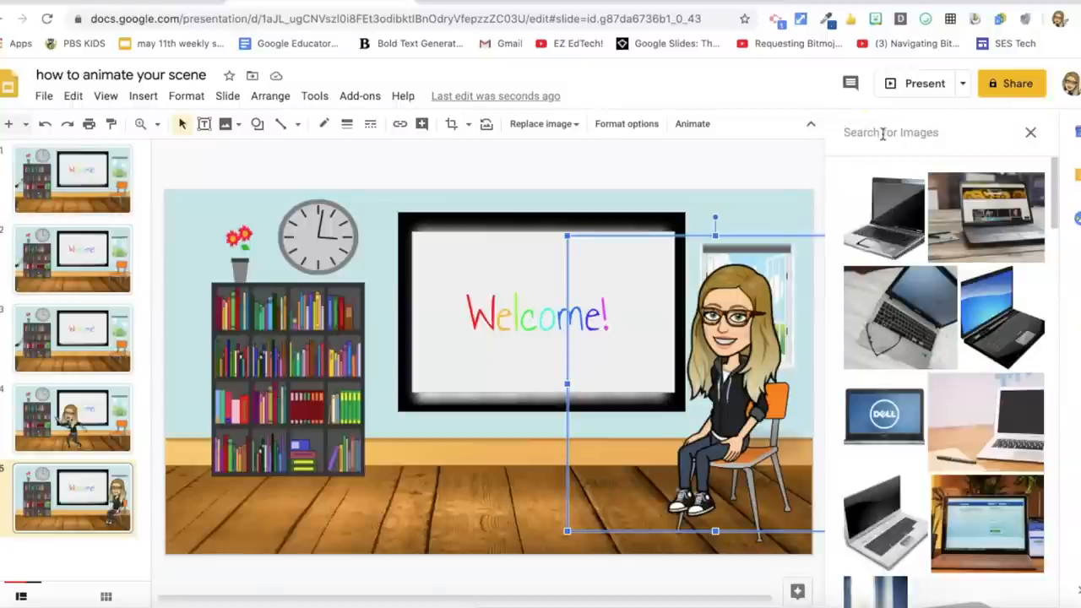
{"action": "type", "text": "transparent cartoon laptop"}
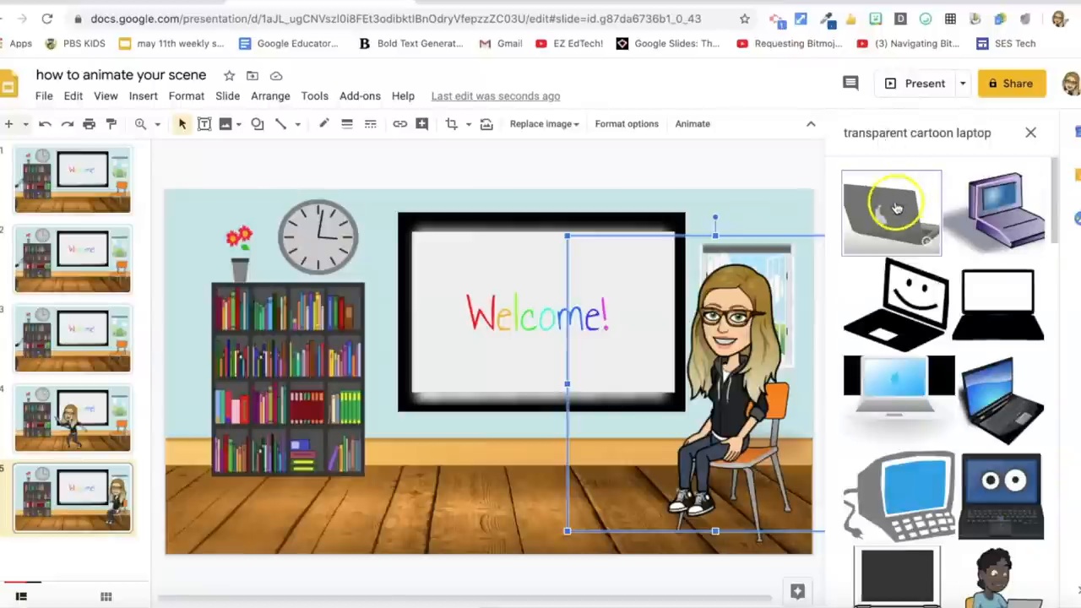
{"action": "left_click", "coordinate": [891, 213]}
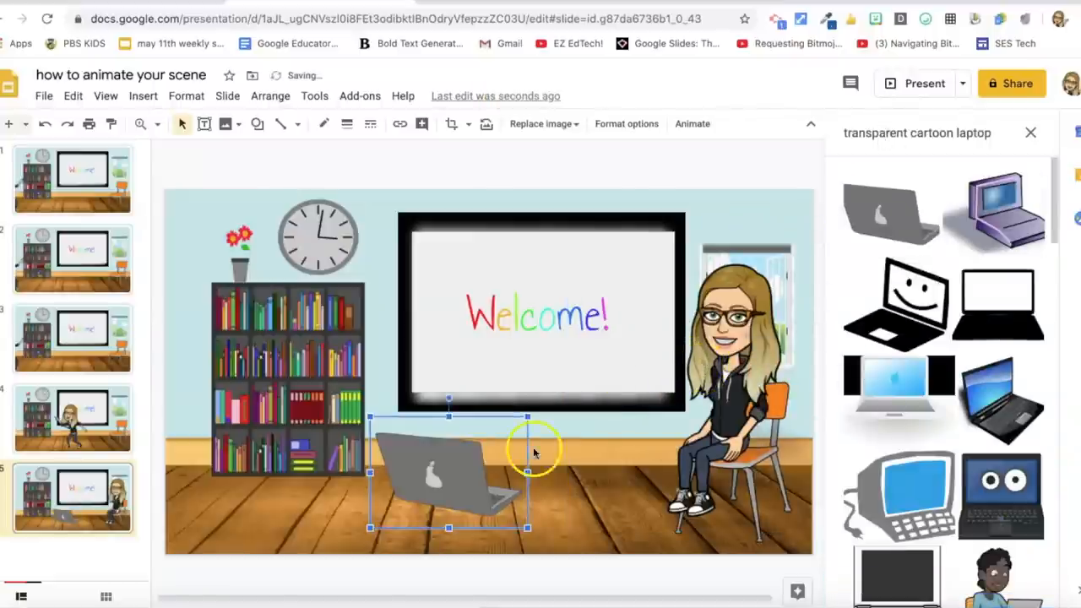
{"action": "left_click_drag", "start_coordinate": [447, 473], "coordinate": [680, 413]}
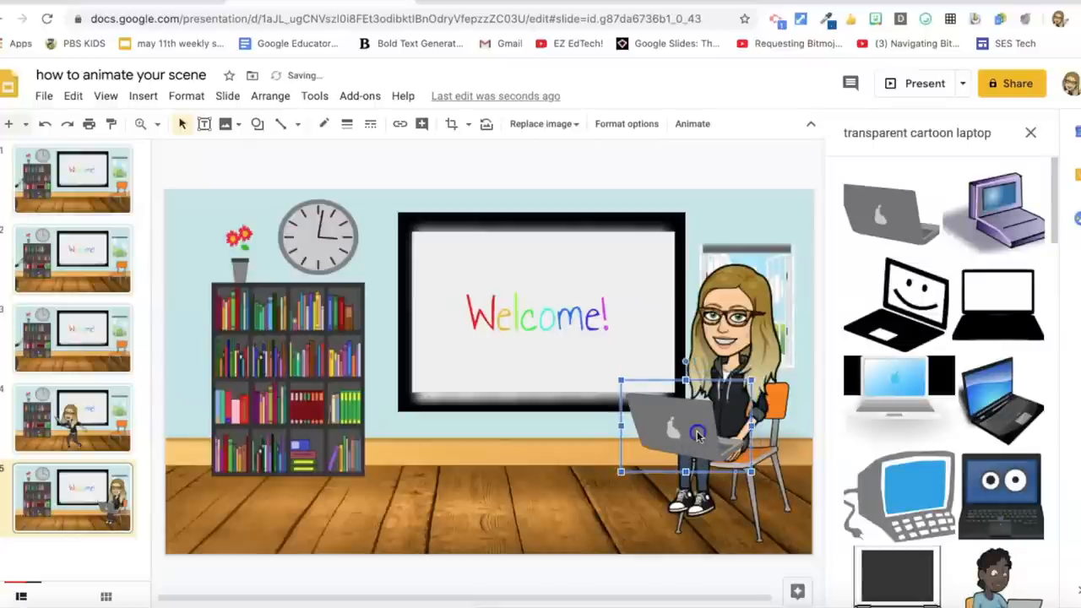
{"action": "left_click_drag", "start_coordinate": [684, 431], "coordinate": [714, 401]}
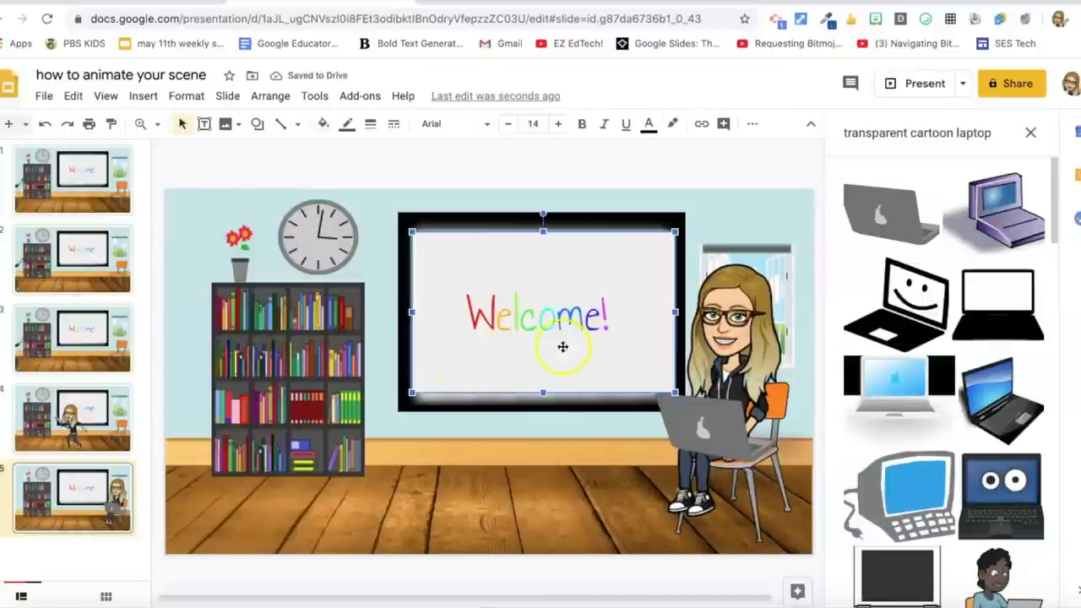
{"action": "mouse_move", "coordinate": [663, 295]}
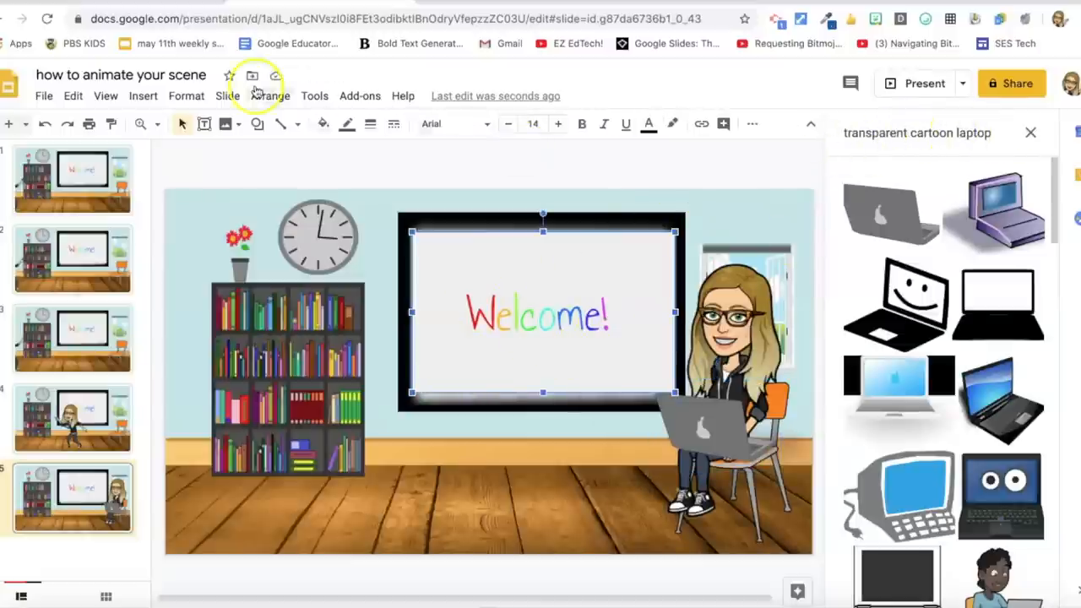
- Insert an oval callout shape and move it near the seated Bitmoji's head
{"action": "left_click", "coordinate": [143, 96]}
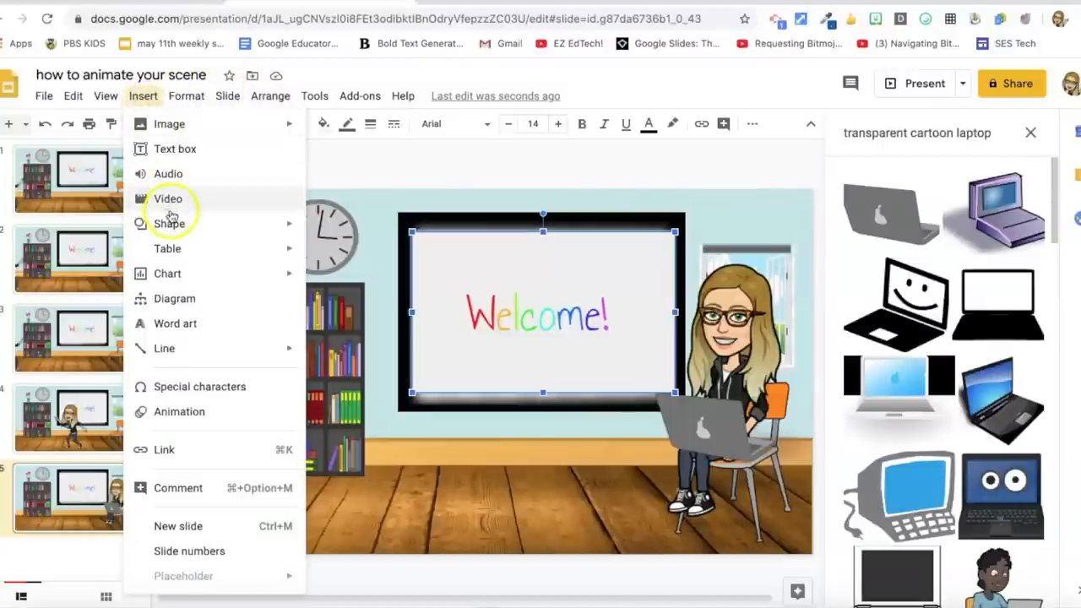
{"action": "left_click", "coordinate": [169, 223]}
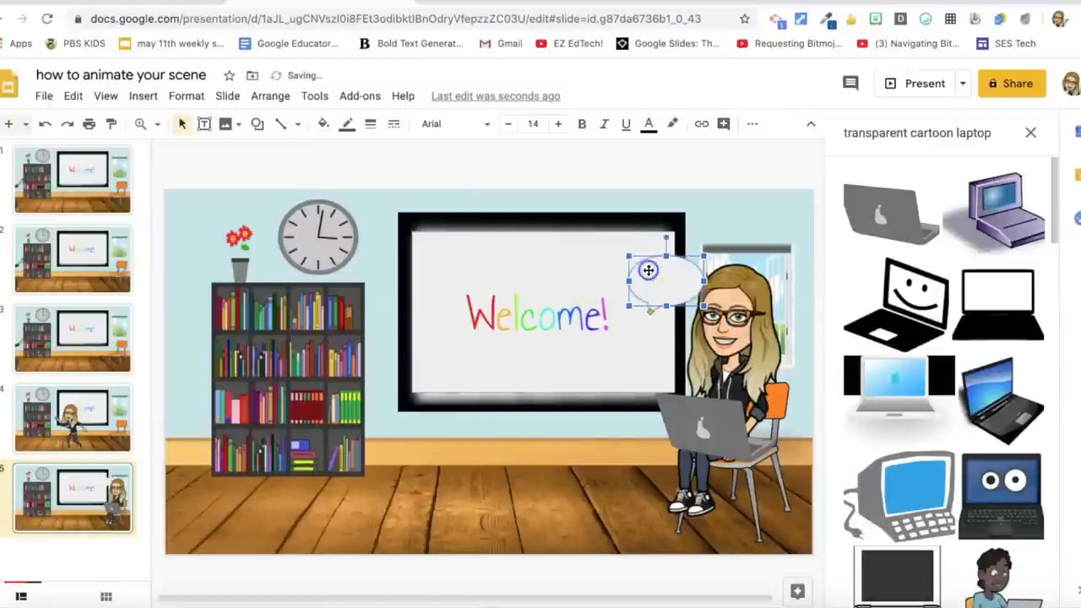
{"action": "left_click_drag", "start_coordinate": [649, 283], "coordinate": [649, 262]}
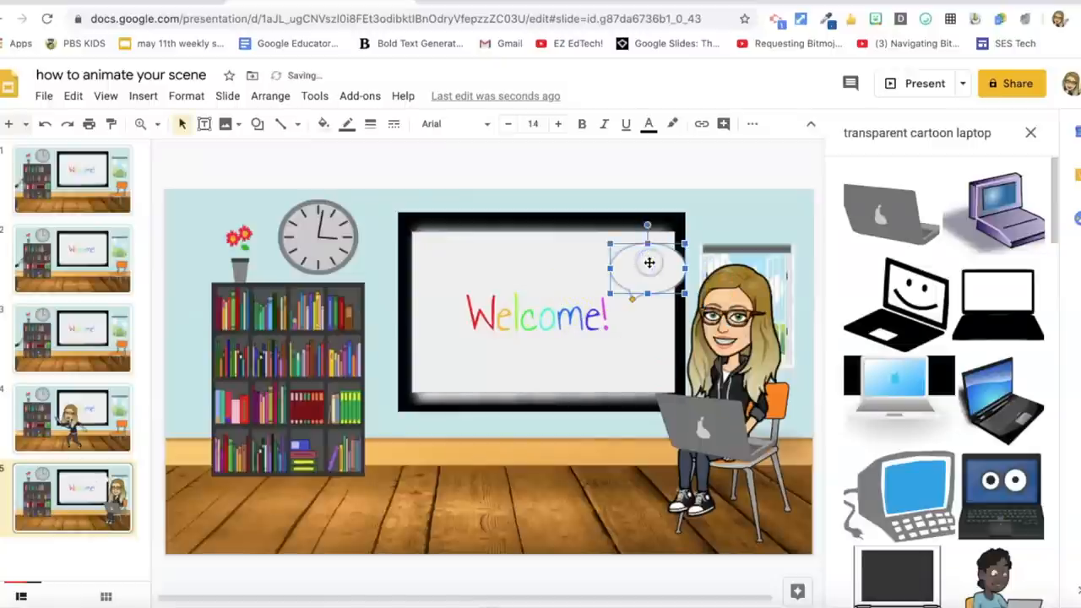
{"action": "right_click", "coordinate": [649, 263]}
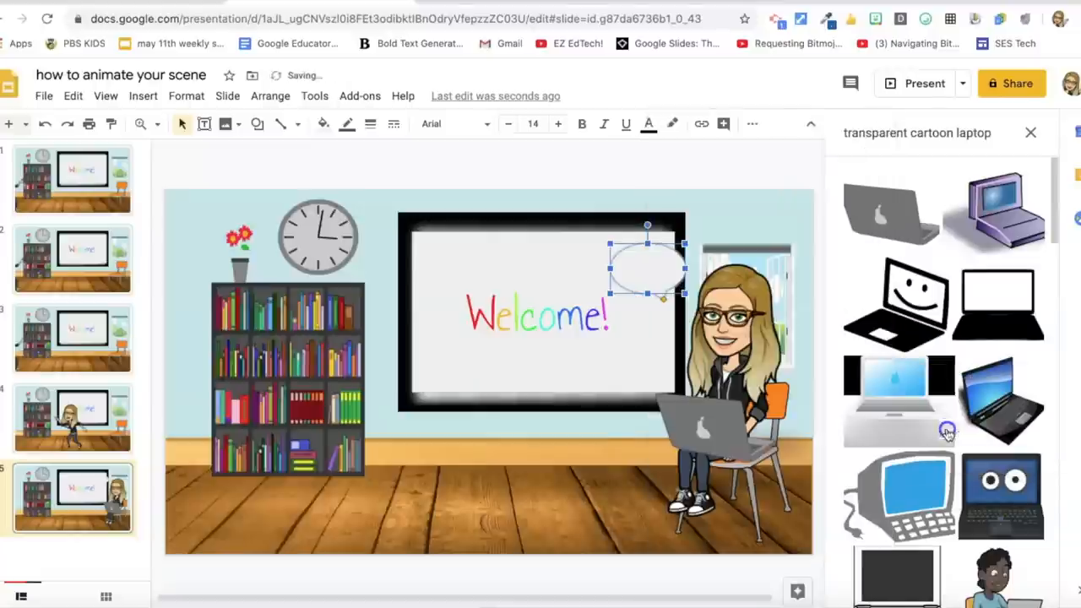
{"action": "mouse_move", "coordinate": [627, 242]}
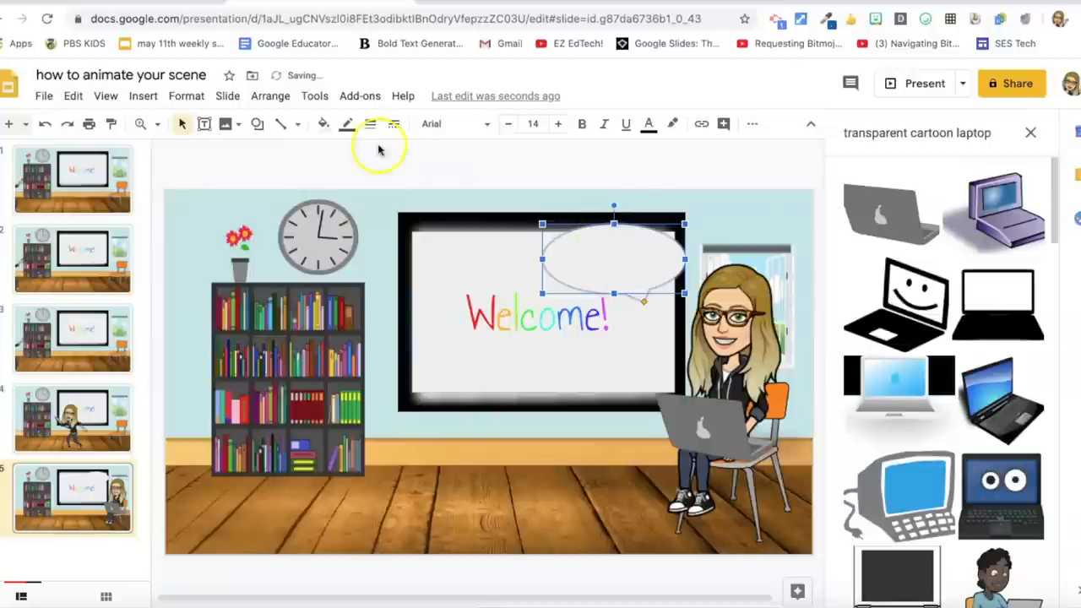
- Give the speech bubble a black, thick 8px border
{"action": "left_click", "coordinate": [370, 124]}
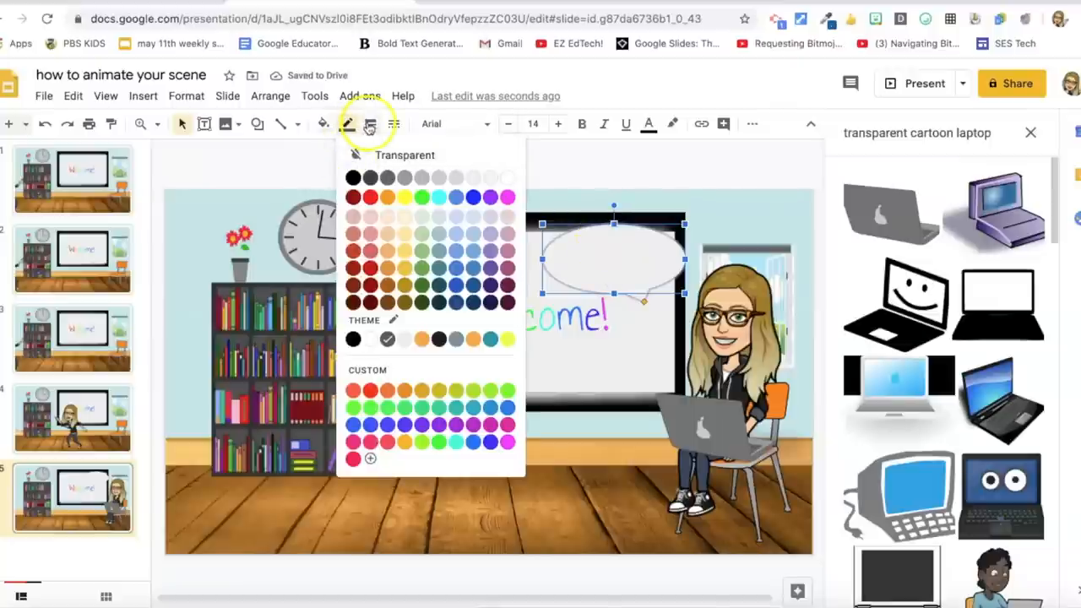
{"action": "left_click", "coordinate": [370, 125]}
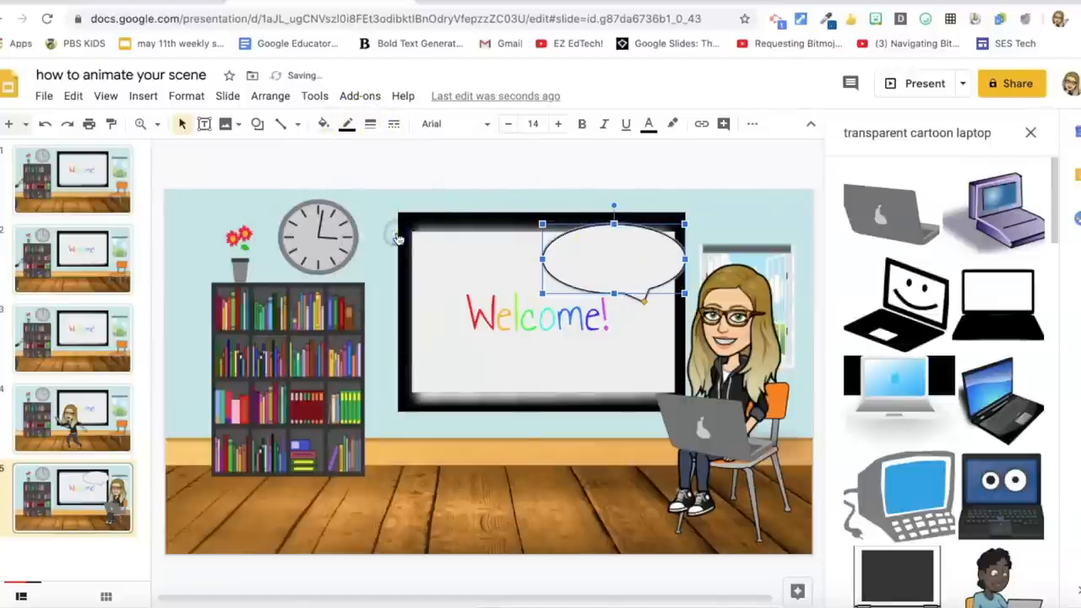
{"action": "left_click", "coordinate": [347, 124]}
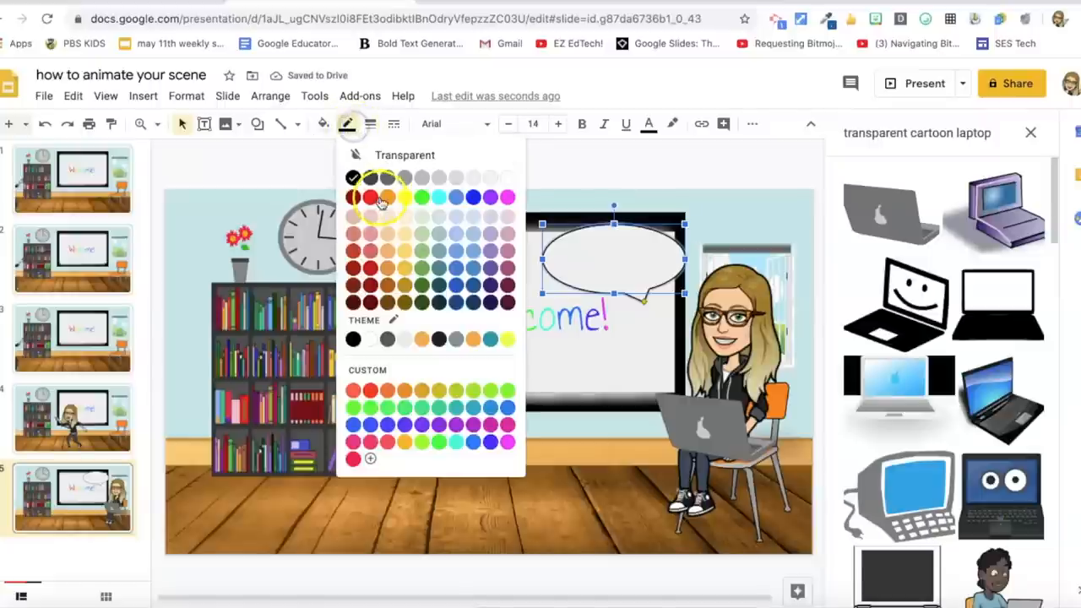
{"action": "left_click", "coordinate": [393, 124]}
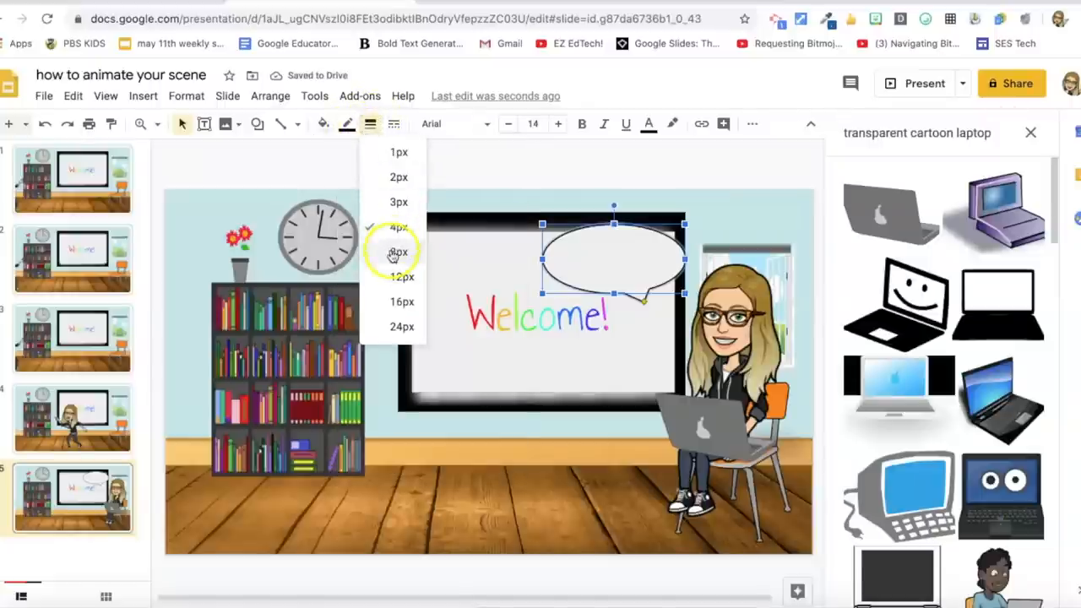
{"action": "left_click", "coordinate": [398, 251]}
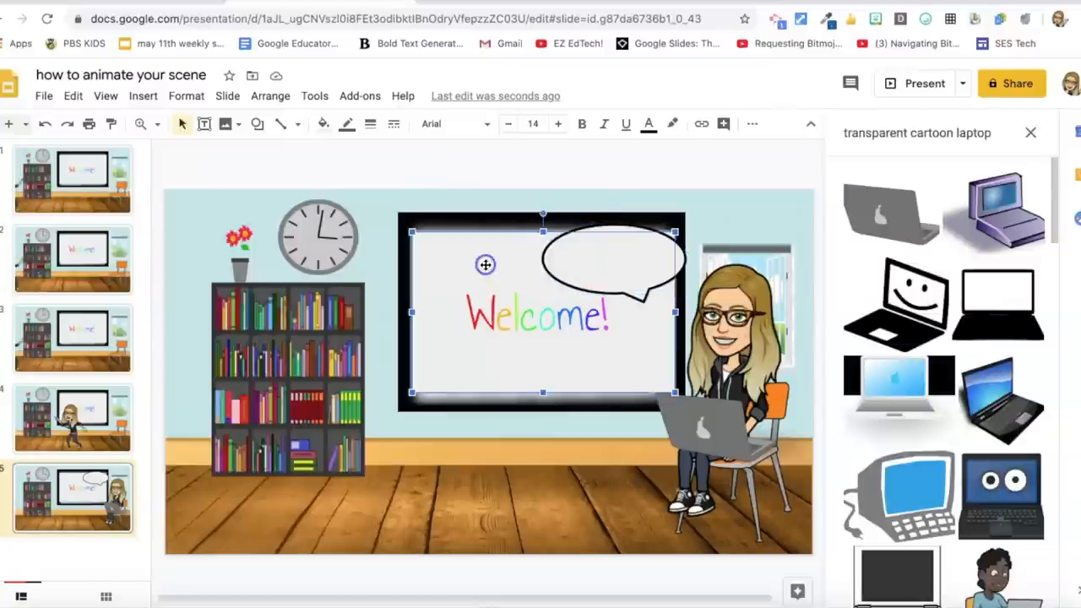
{"action": "left_click", "coordinate": [613, 262]}
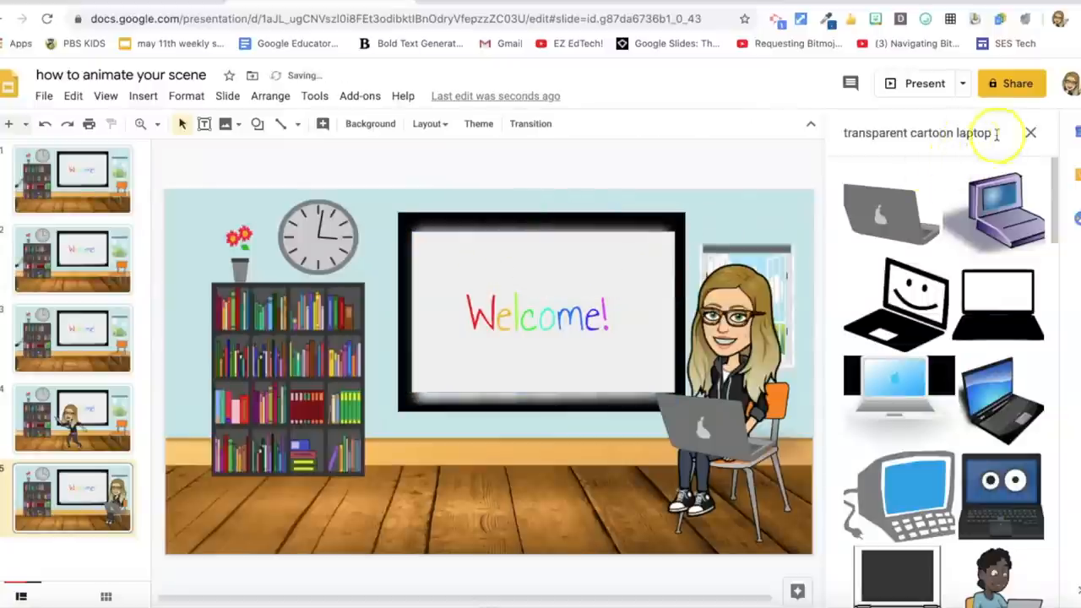
- Search images for 'transparent callout' and browse the results for a white speech bubble
{"action": "left_click", "coordinate": [917, 133]}
{"action": "type", "text": "llou"}
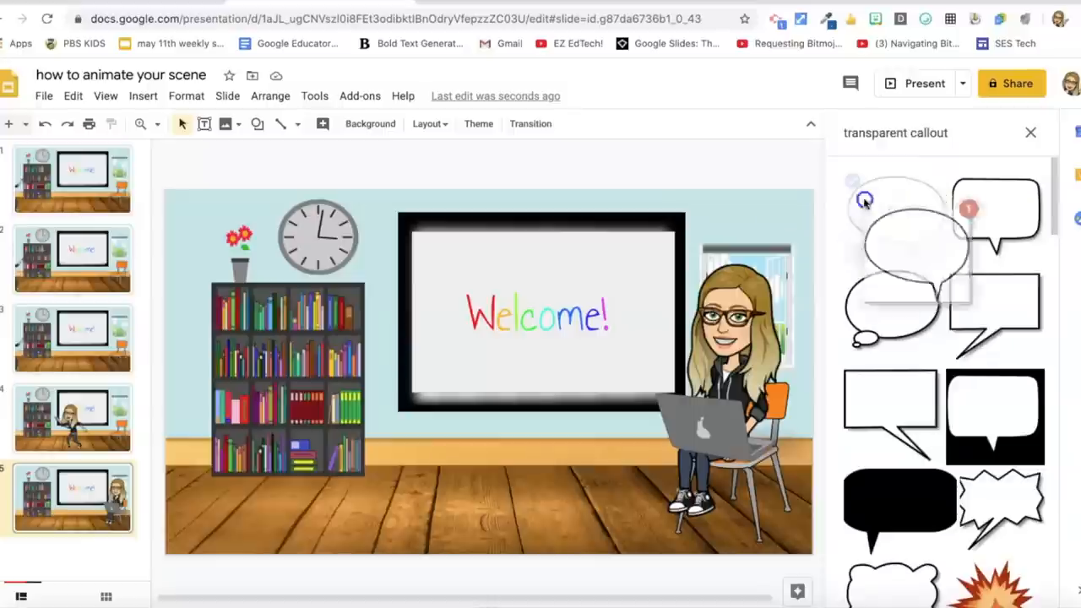
{"action": "left_click", "coordinate": [864, 201]}
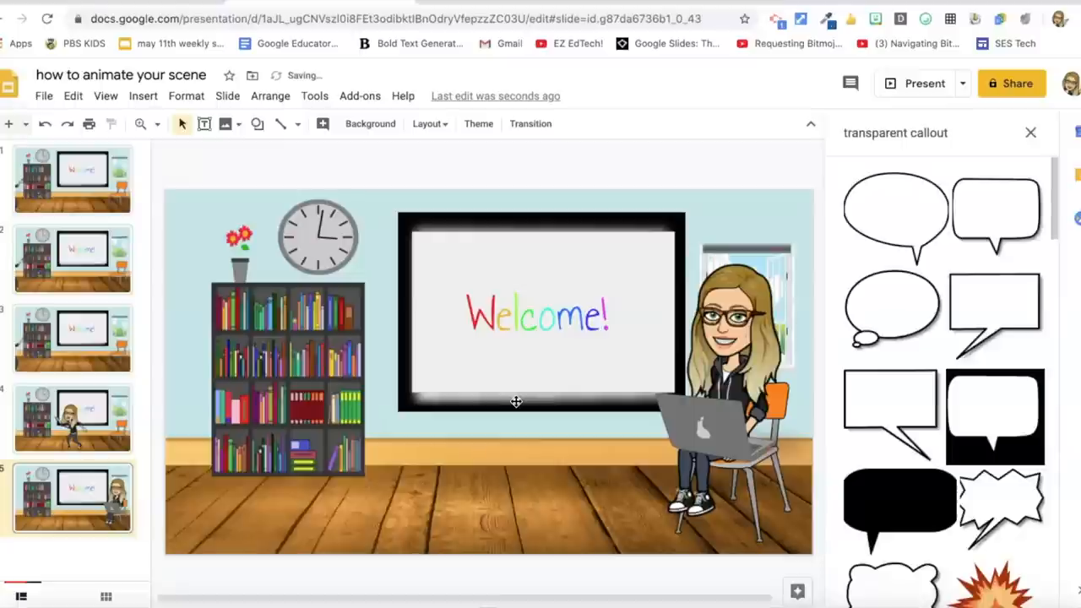
{"action": "scroll", "scroll_direction": "down", "scroll_amount": 3}
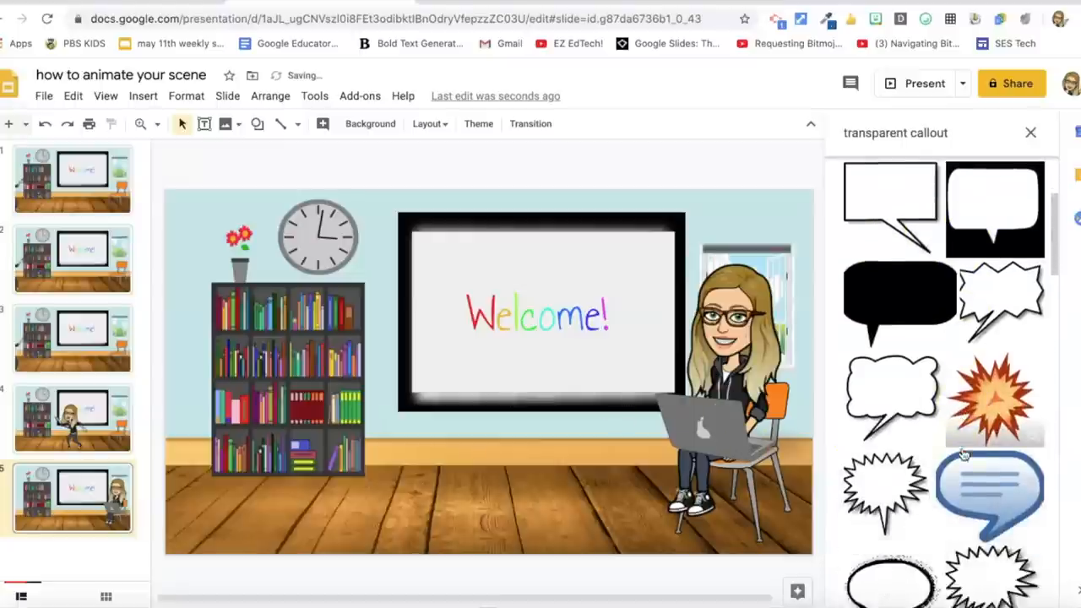
{"action": "scroll", "scroll_direction": "down", "scroll_amount": 3}
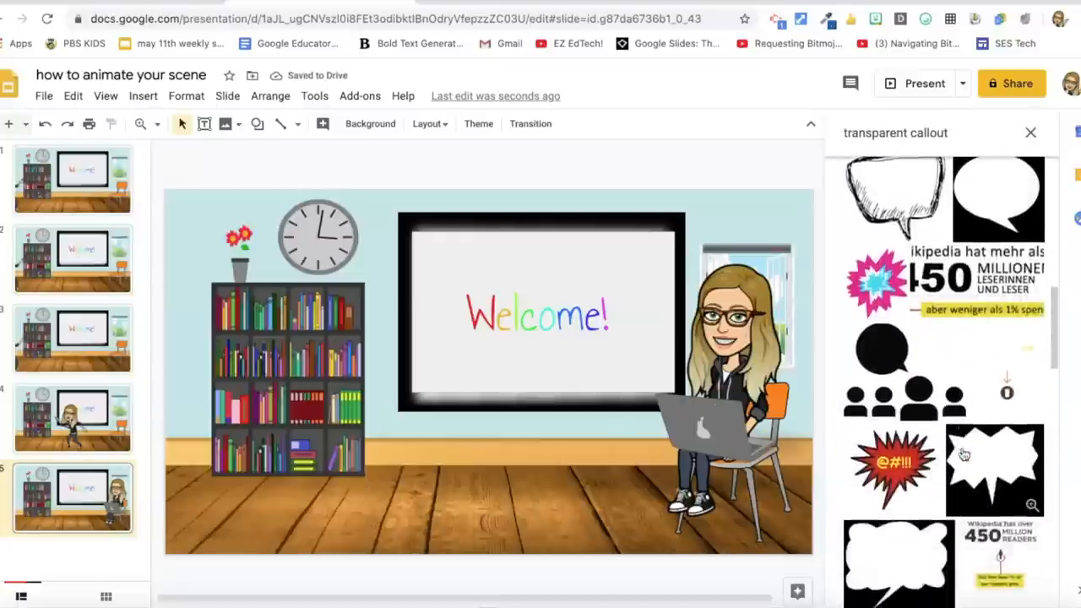
{"action": "scroll", "scroll_direction": "up", "scroll_amount": 3}
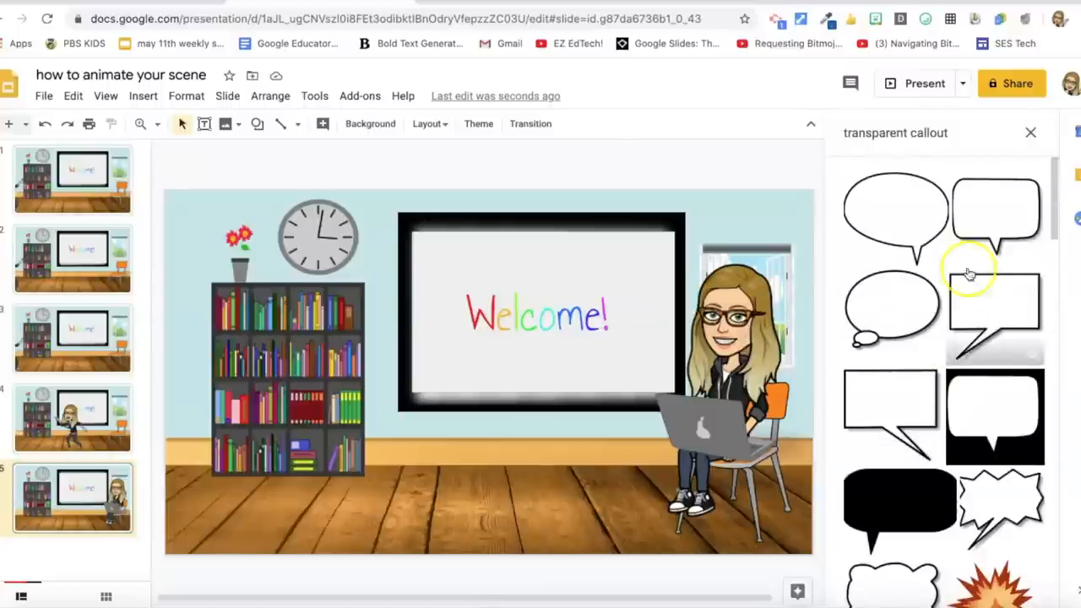
{"action": "scroll", "scroll_direction": "down", "scroll_amount": 3}
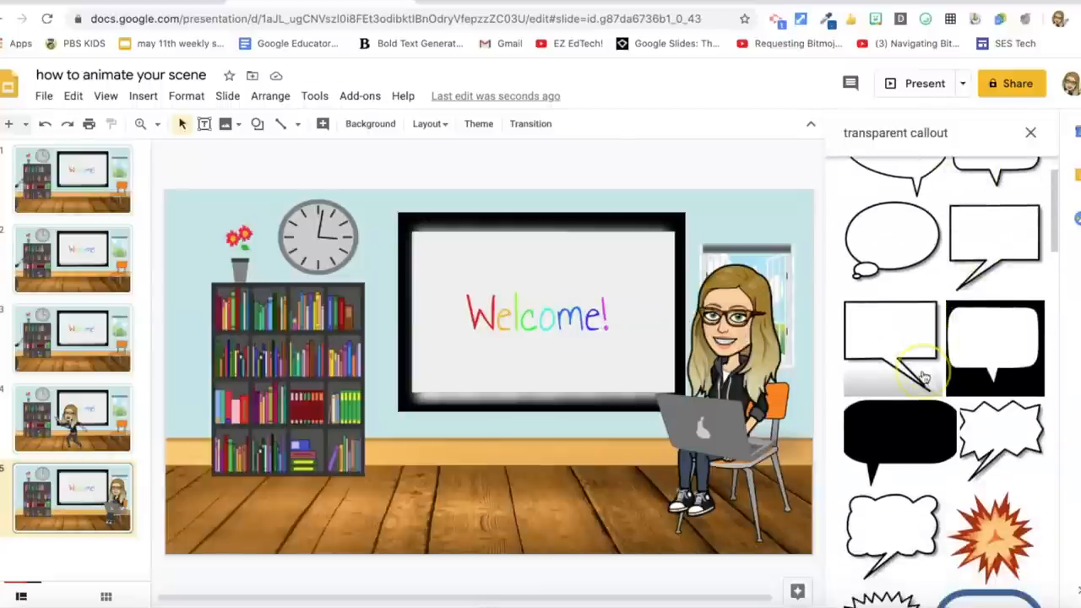
{"action": "scroll", "scroll_direction": "down", "scroll_amount": 3}
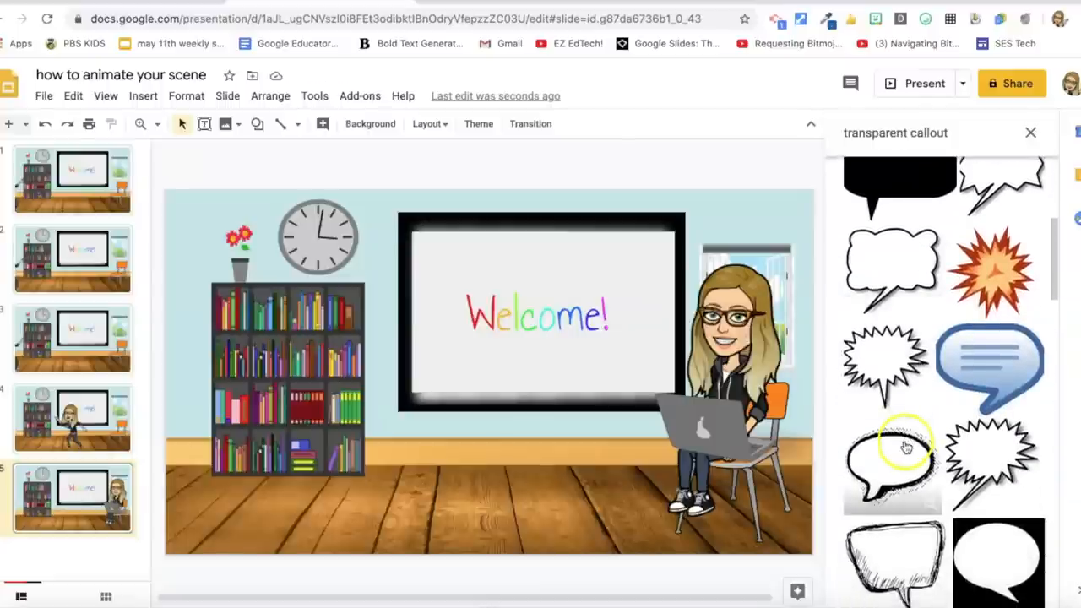
{"action": "scroll", "scroll_direction": "down", "scroll_amount": 3}
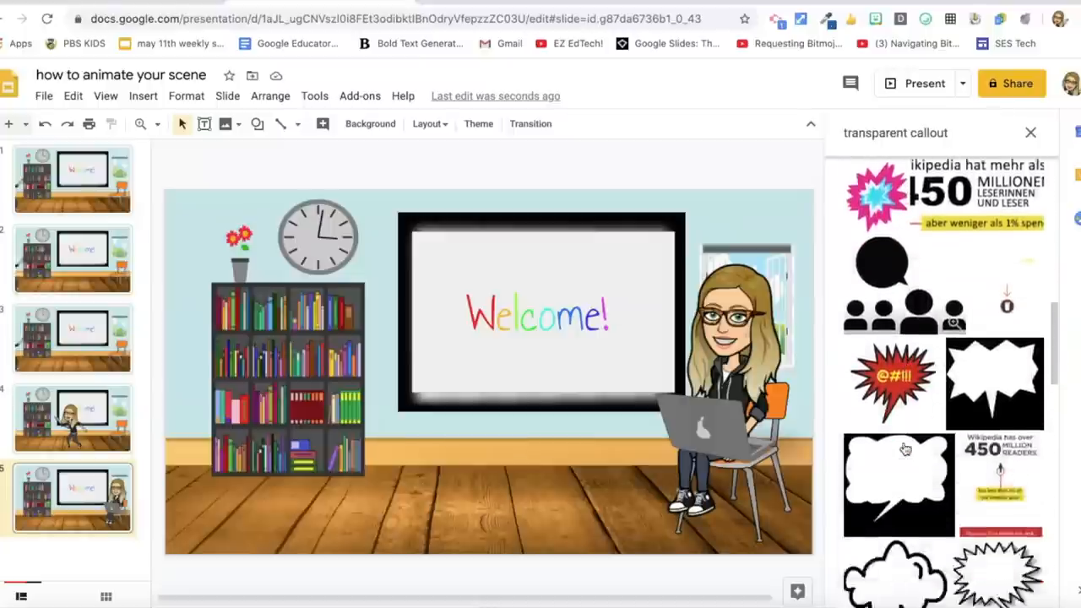
{"action": "scroll", "scroll_direction": "down", "scroll_amount": 3}
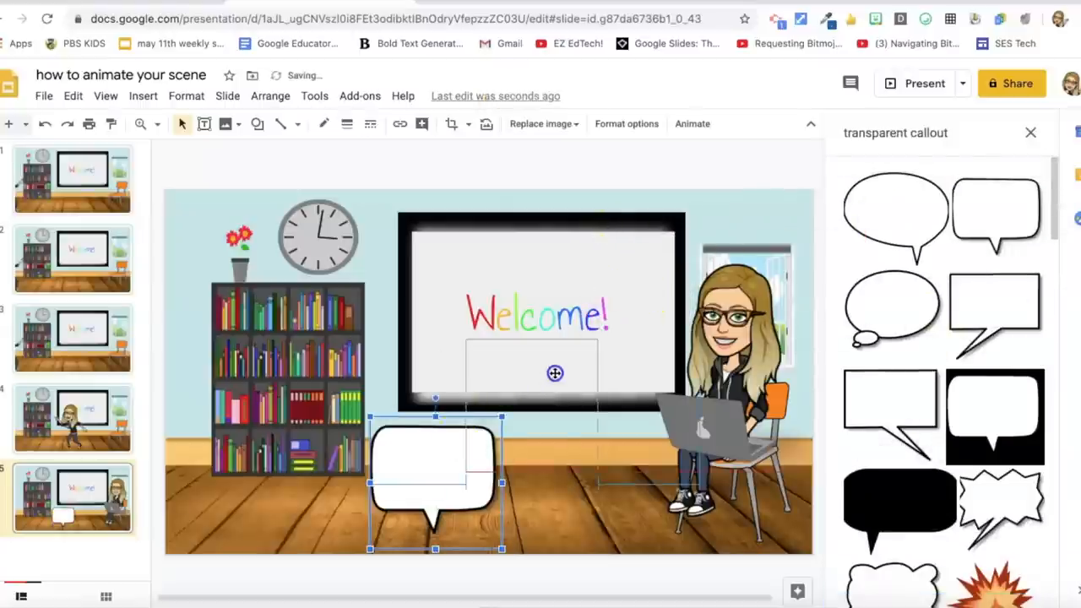
- Move the white speech bubble beside the seated Bitmoji's head, over the whiteboard
{"action": "left_click_drag", "start_coordinate": [434, 481], "coordinate": [619, 279]}
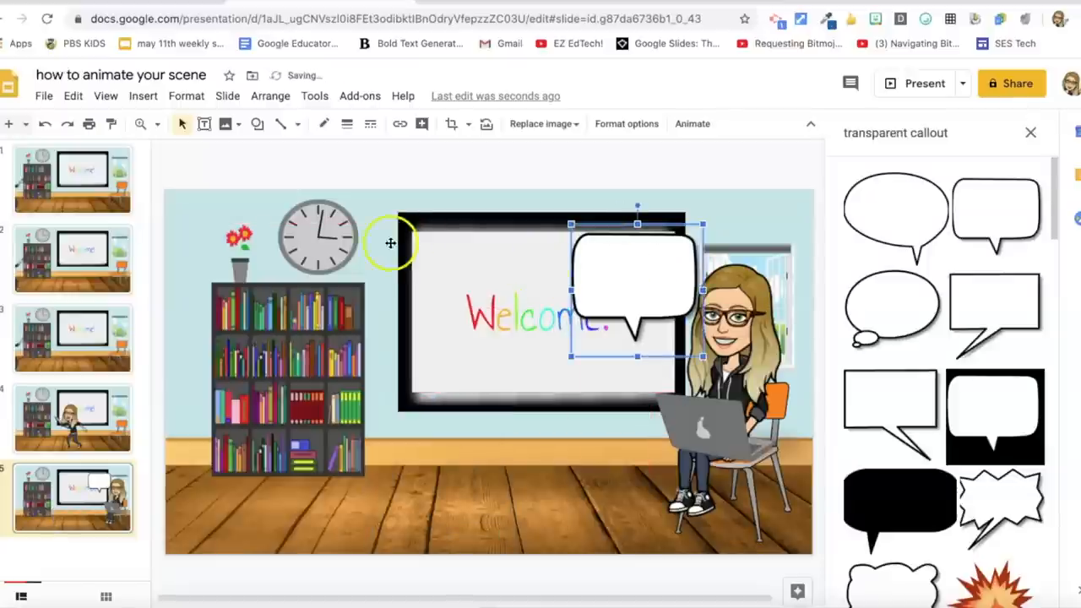
{"action": "mouse_move", "coordinate": [203, 125]}
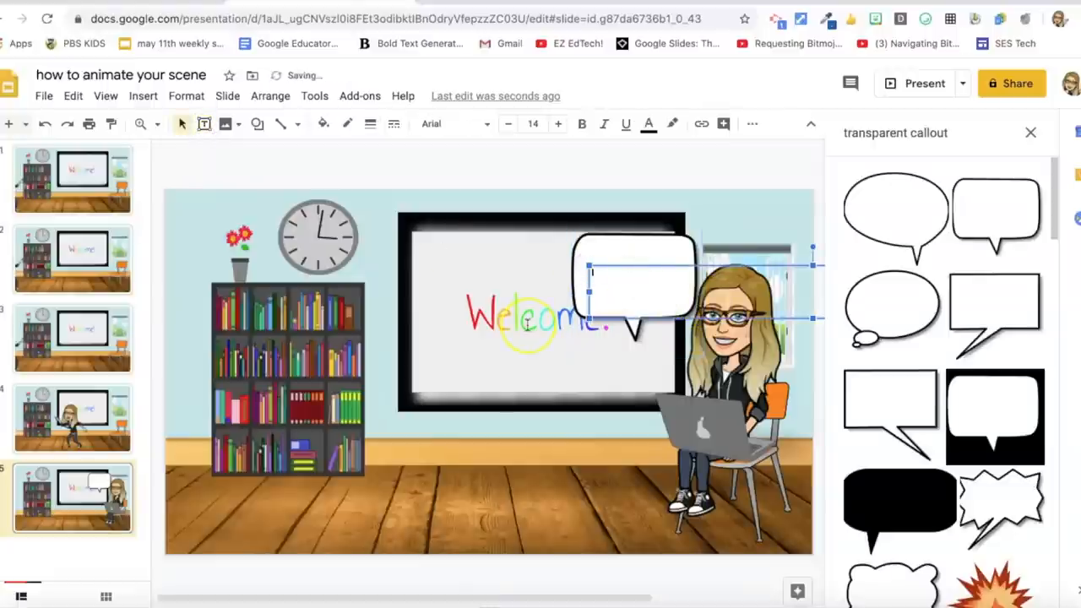
{"action": "mouse_move", "coordinate": [589, 295]}
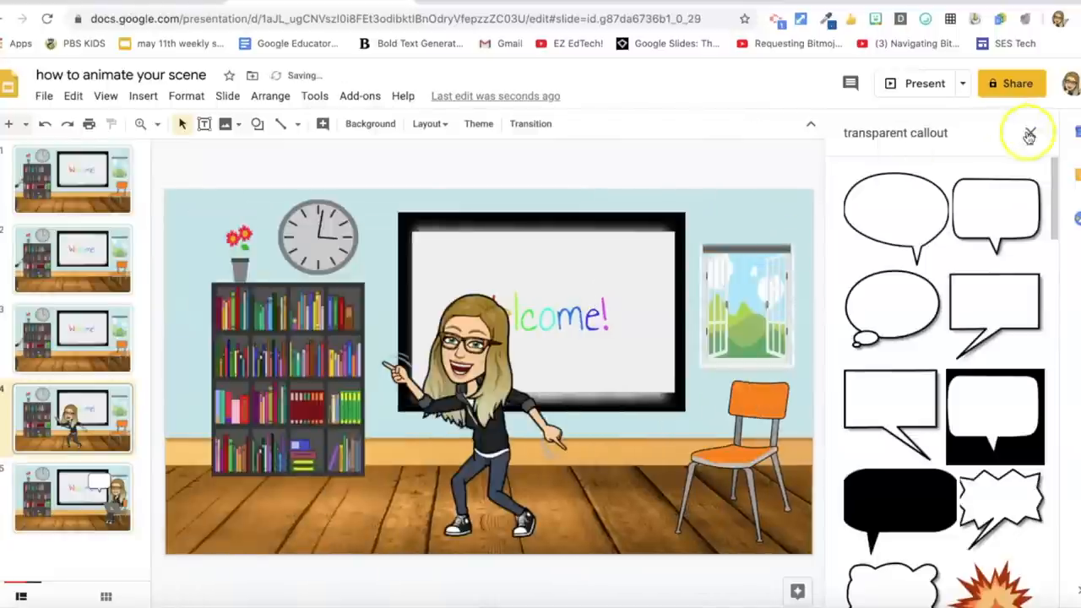
- Close the callout image search sidebar and dismiss the Add-ons list
{"action": "left_click", "coordinate": [1029, 133]}
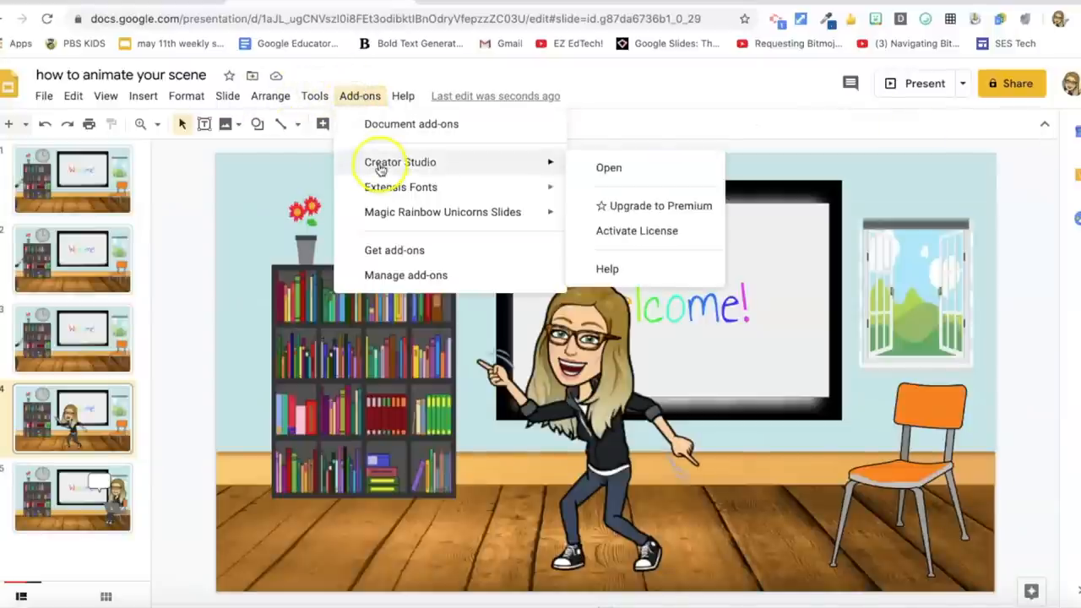
{"action": "mouse_move", "coordinate": [469, 173]}
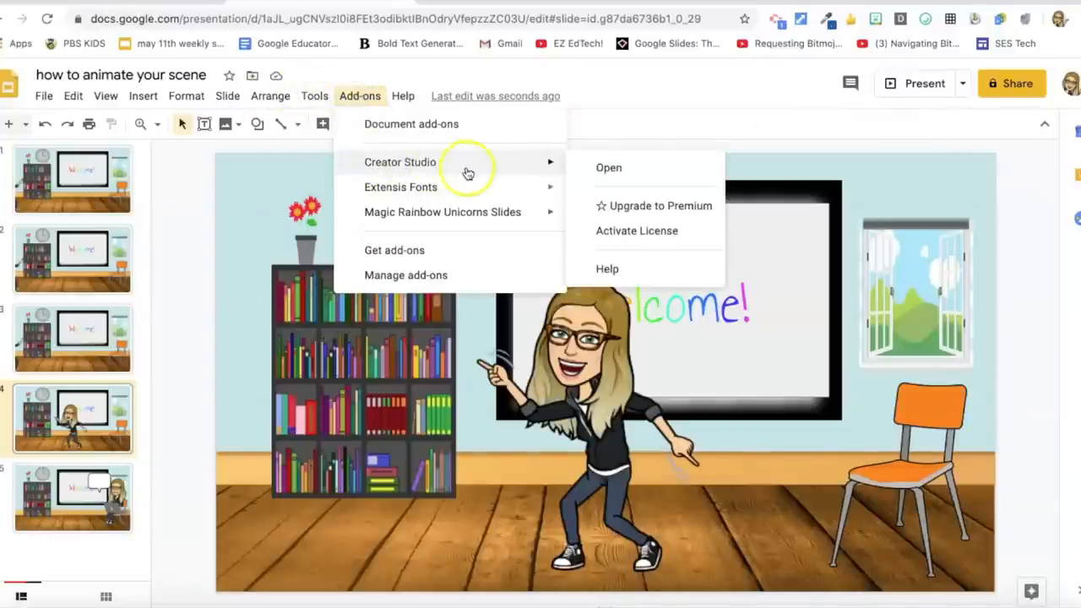
{"action": "left_click", "coordinate": [600, 118]}
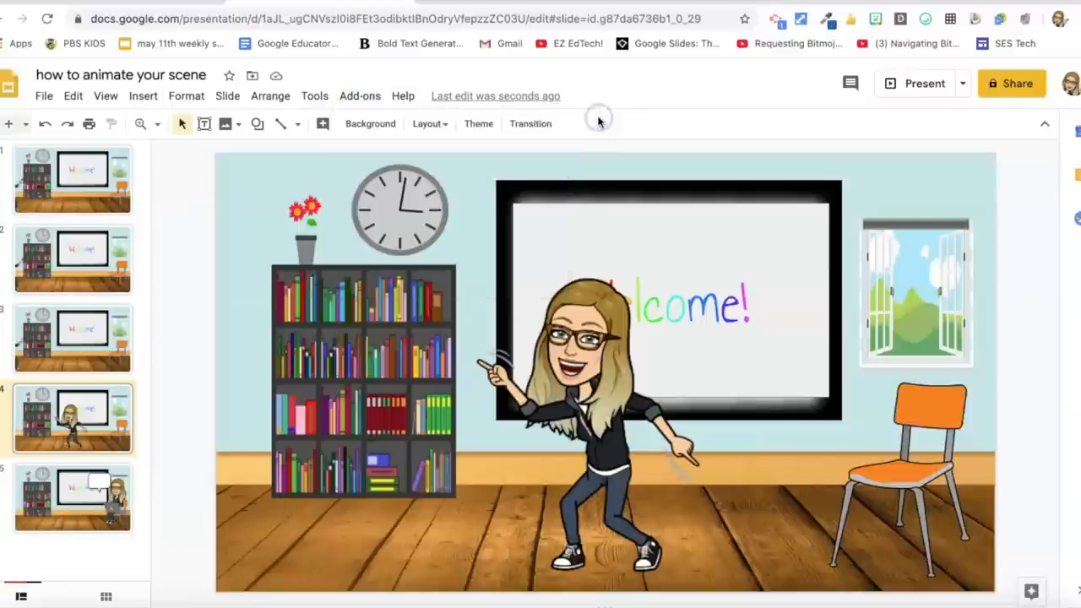
{"action": "mouse_move", "coordinate": [599, 118]}
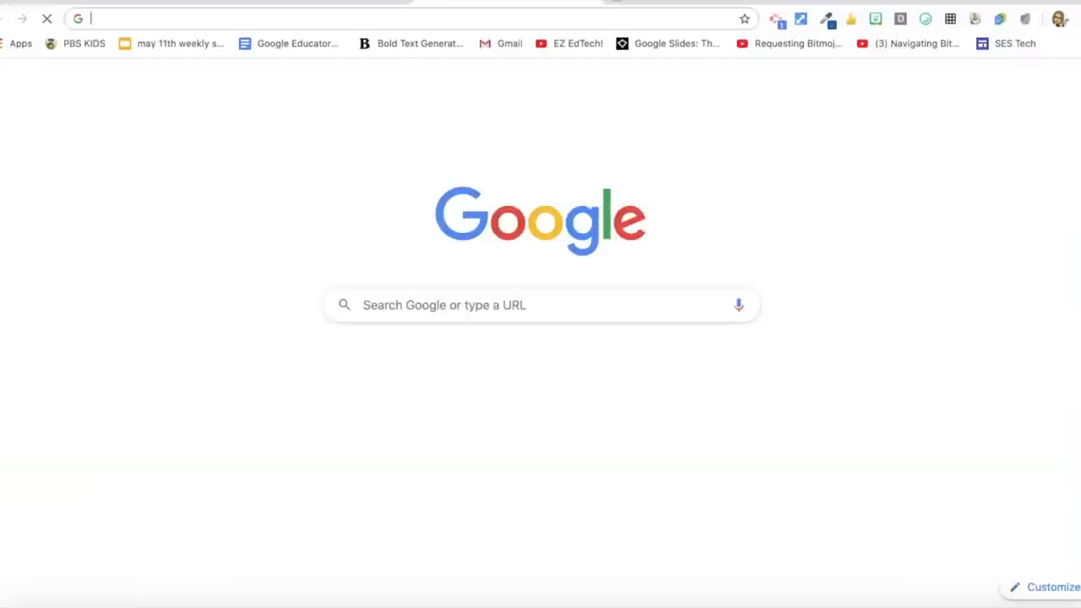
- Enter talltweets.com in the new tab's address bar
{"action": "type", "text": "talltweets.com"}
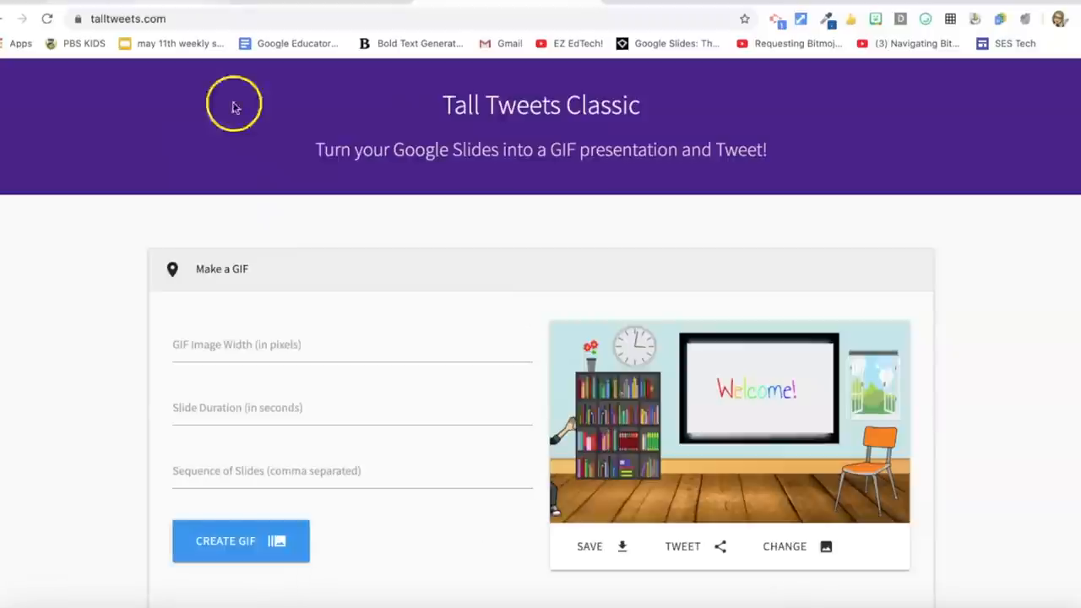
{"action": "mouse_move", "coordinate": [142, 81]}
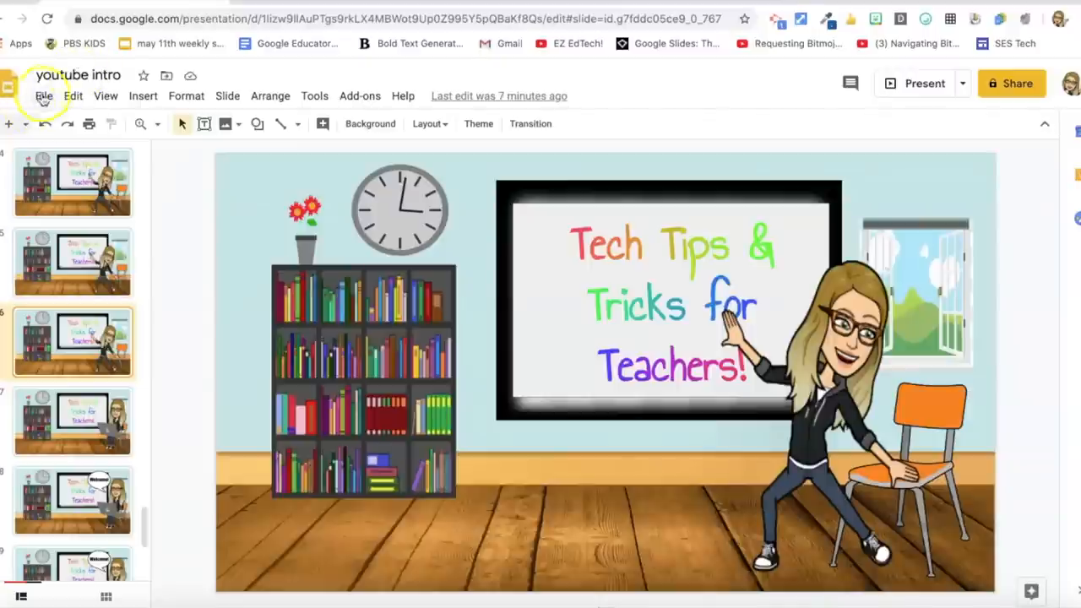
- Check the slide size in pixels (2048 × 1152) in Page setup and cancel without changes
{"action": "left_click", "coordinate": [43, 95]}
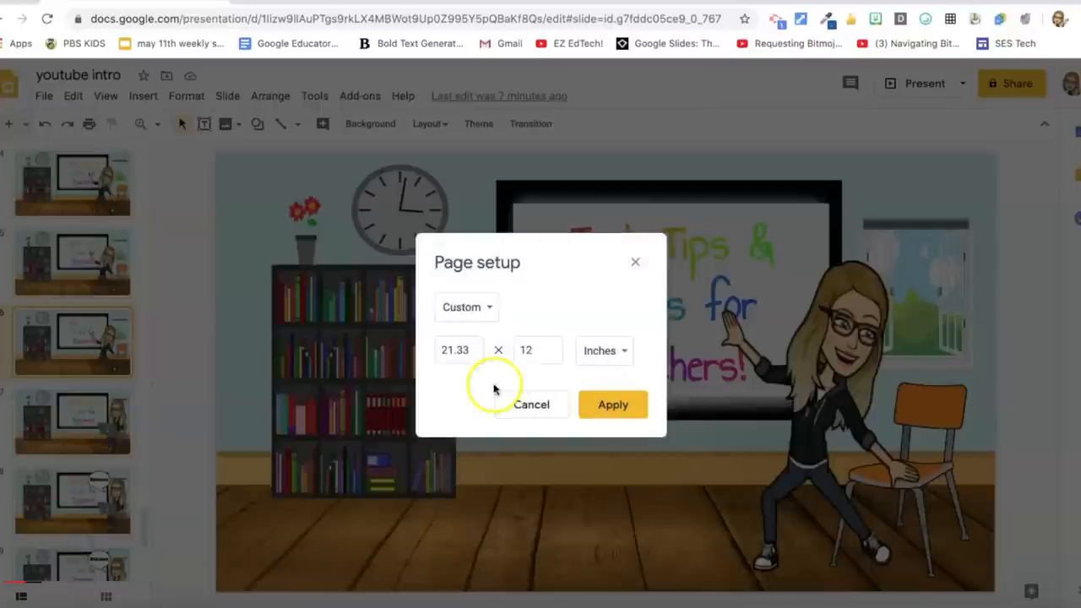
{"action": "left_click", "coordinate": [603, 351]}
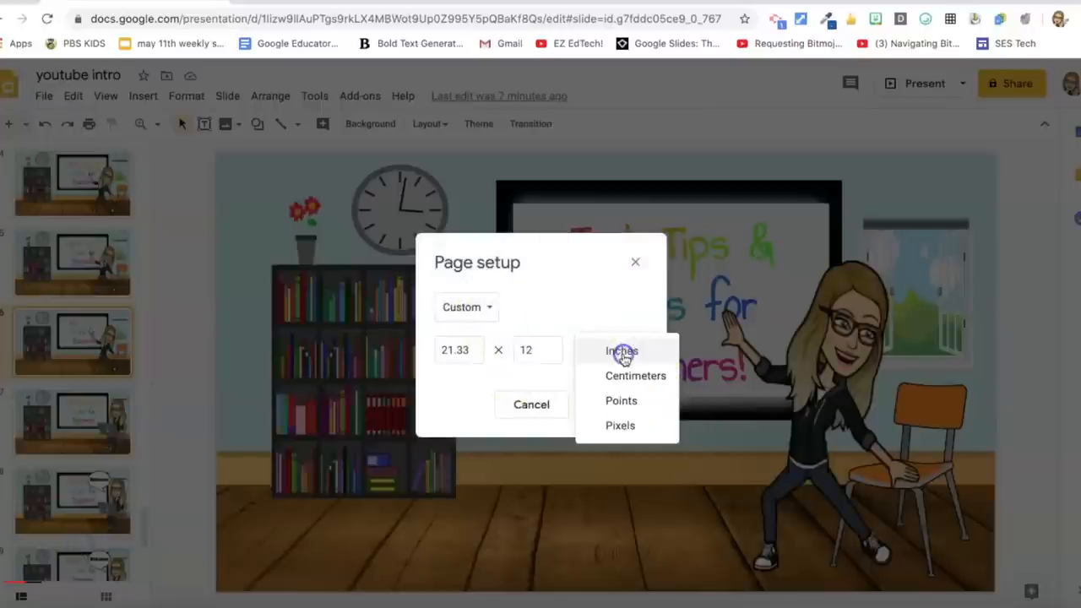
{"action": "left_click", "coordinate": [621, 425]}
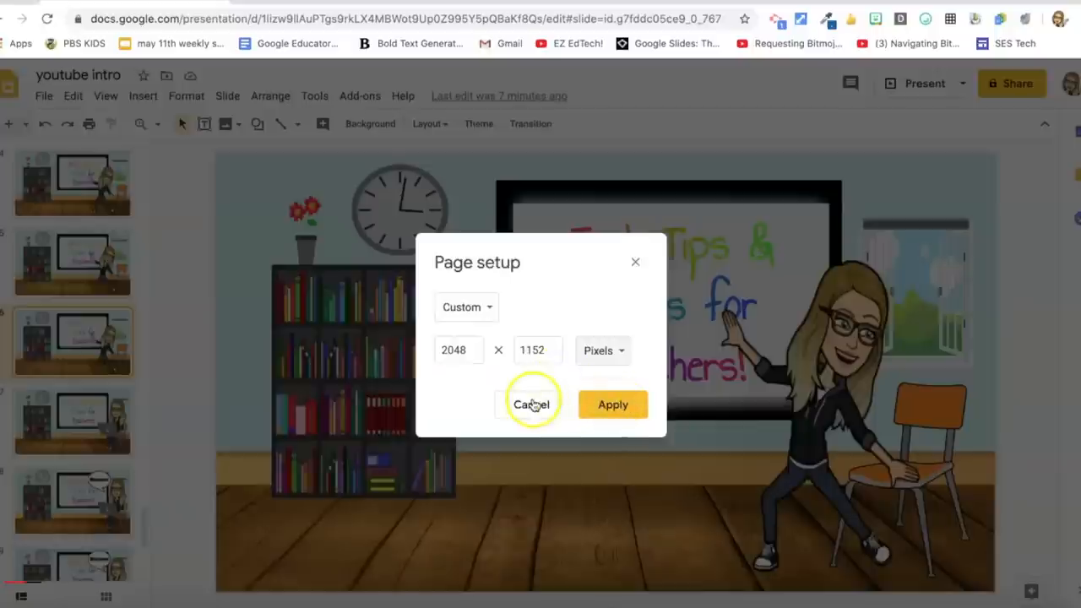
{"action": "left_click", "coordinate": [531, 403]}
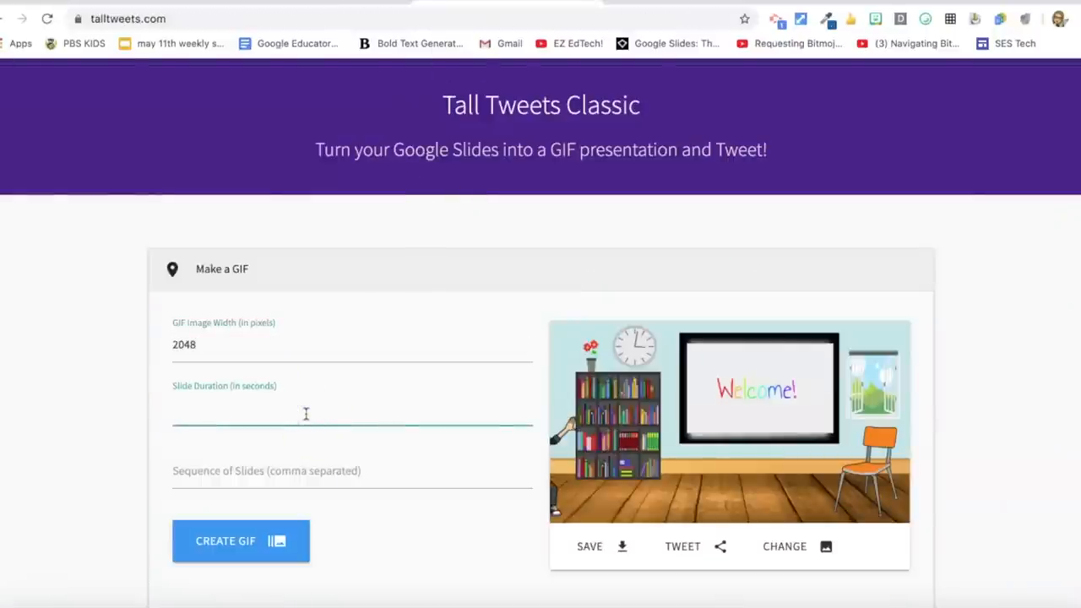
- Set a 0.2-second slide duration, generate the GIF, and save it
{"action": "type", "text": ".2"}
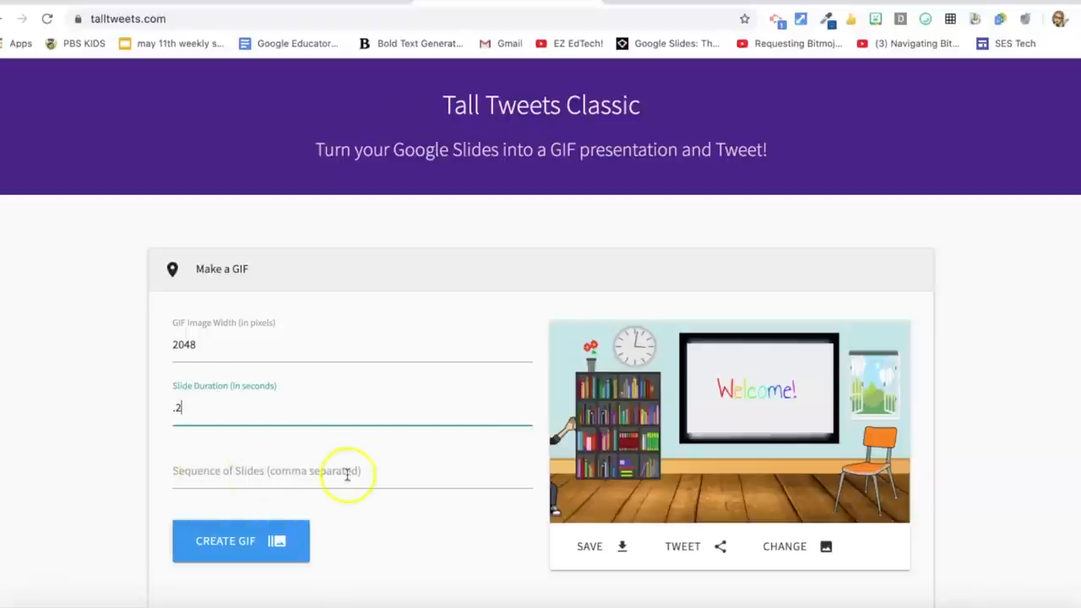
{"action": "scroll", "scroll_direction": "down", "scroll_amount": 3}
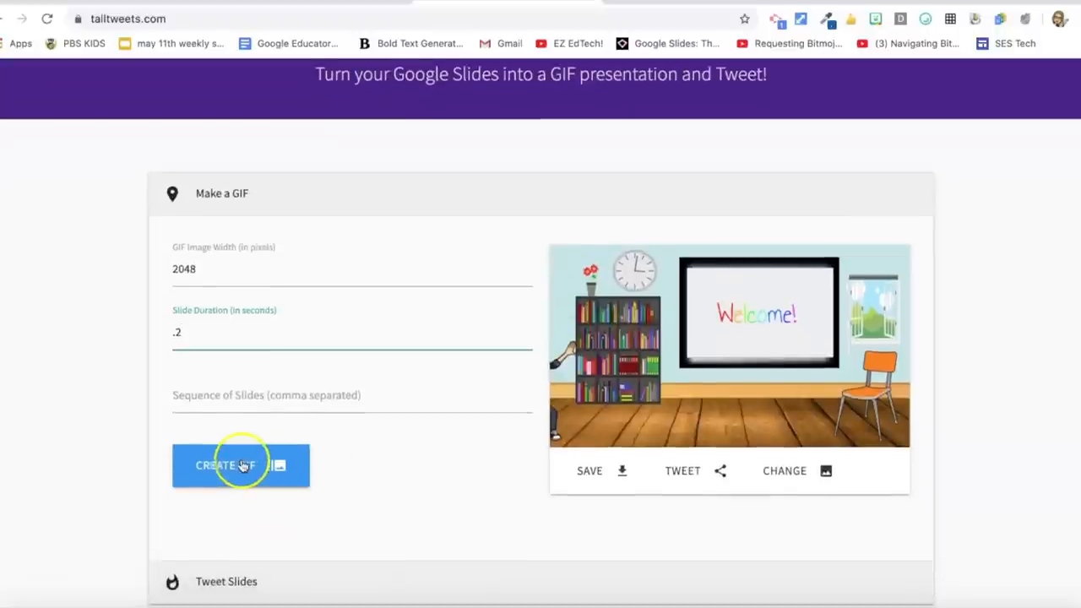
{"action": "left_click", "coordinate": [241, 466]}
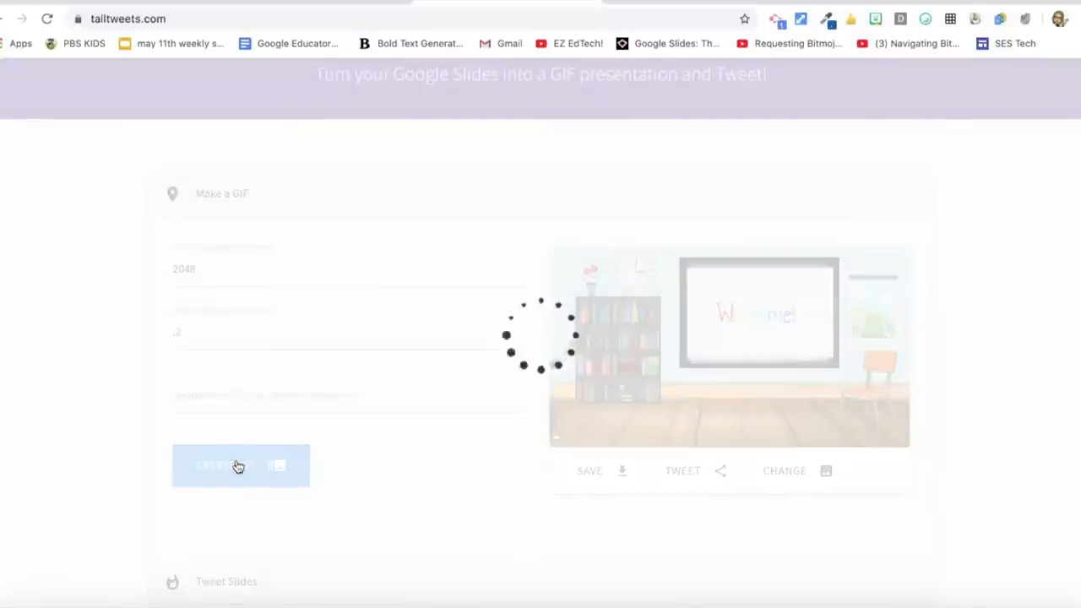
{"action": "left_click", "coordinate": [240, 448]}
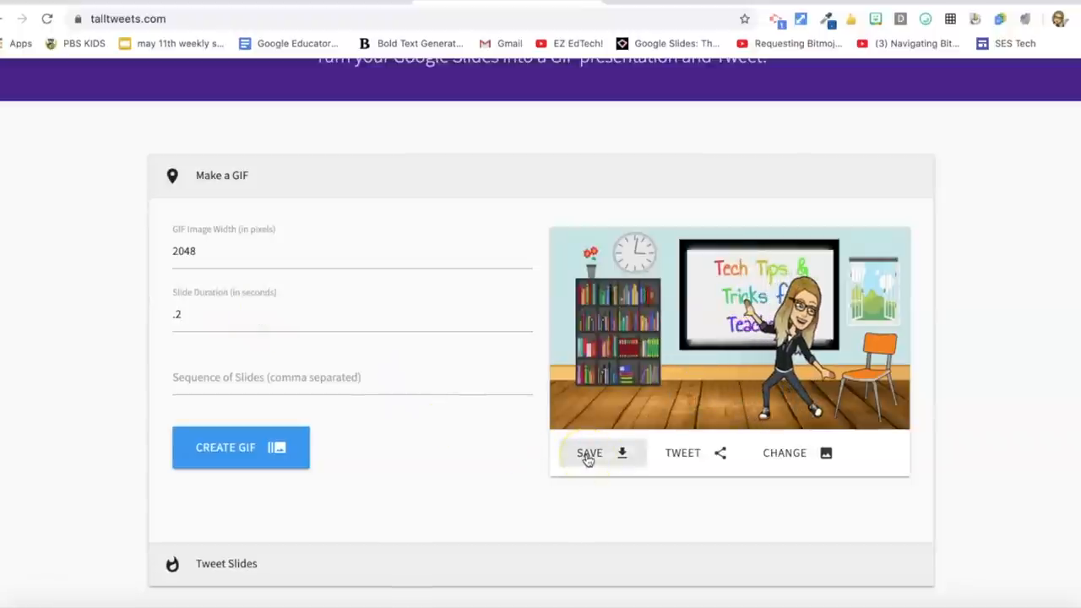
{"action": "left_click", "coordinate": [590, 453]}
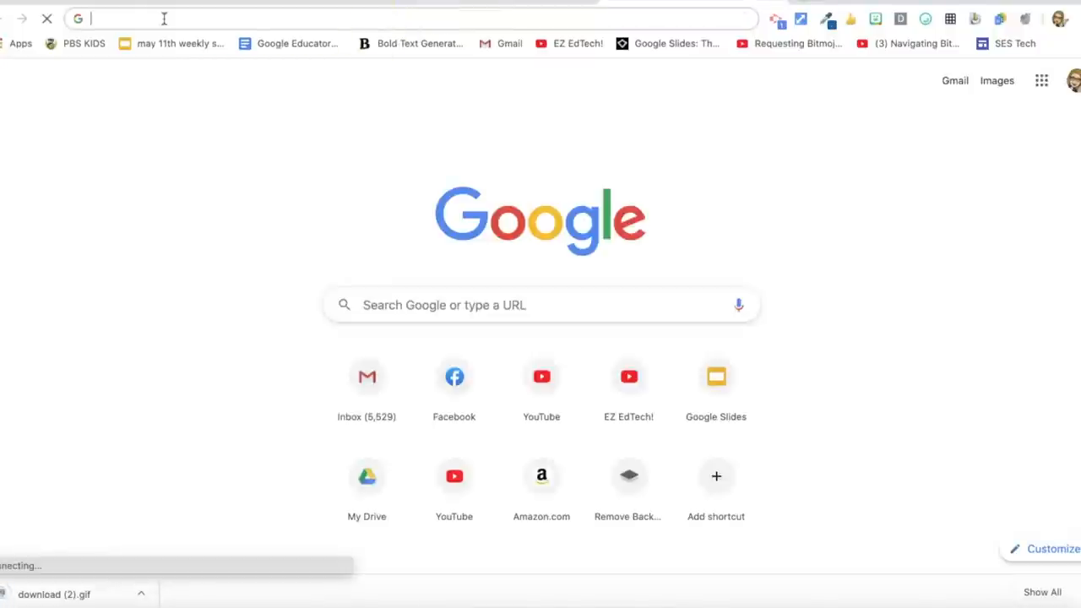
- Go to slides.google.com and create a blank presentation
{"action": "type", "text": "slides.google.com"}
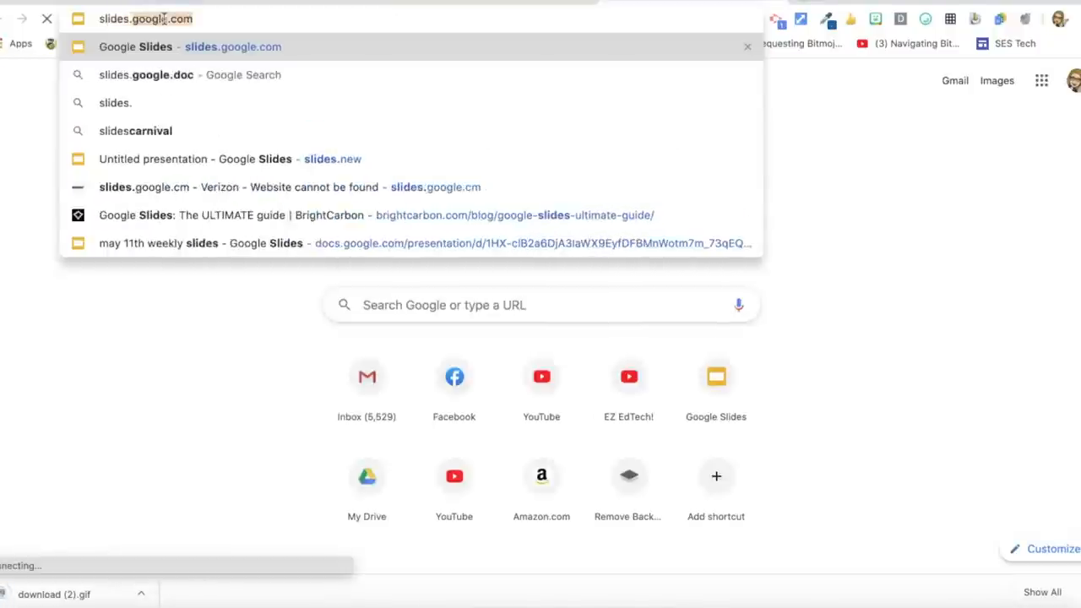
{"action": "left_click", "coordinate": [332, 158]}
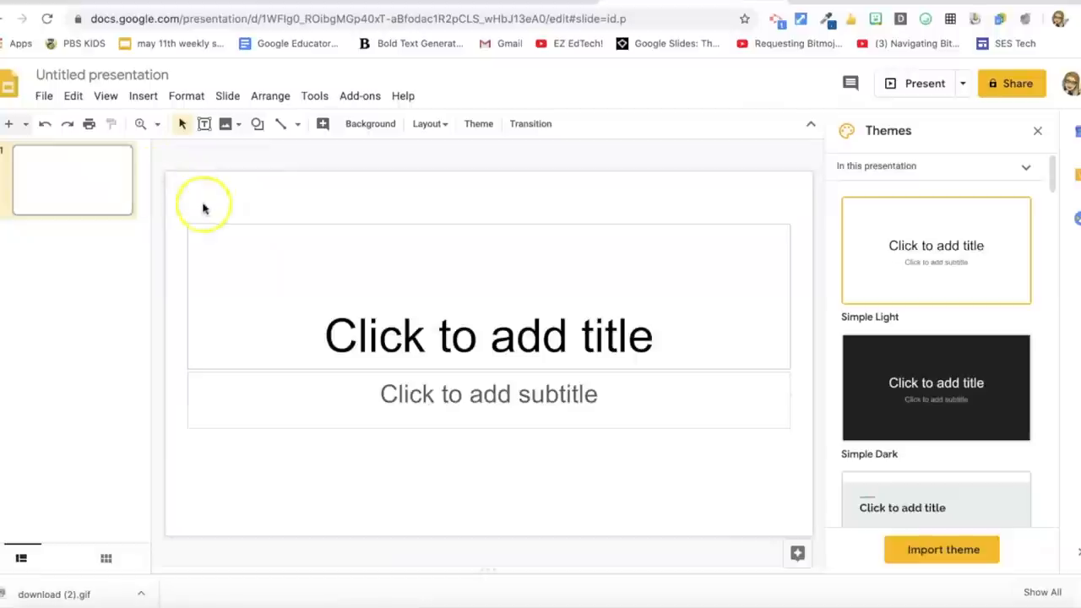
- Delete the title and subtitle placeholders and open Background settings
{"action": "left_click", "coordinate": [488, 335]}
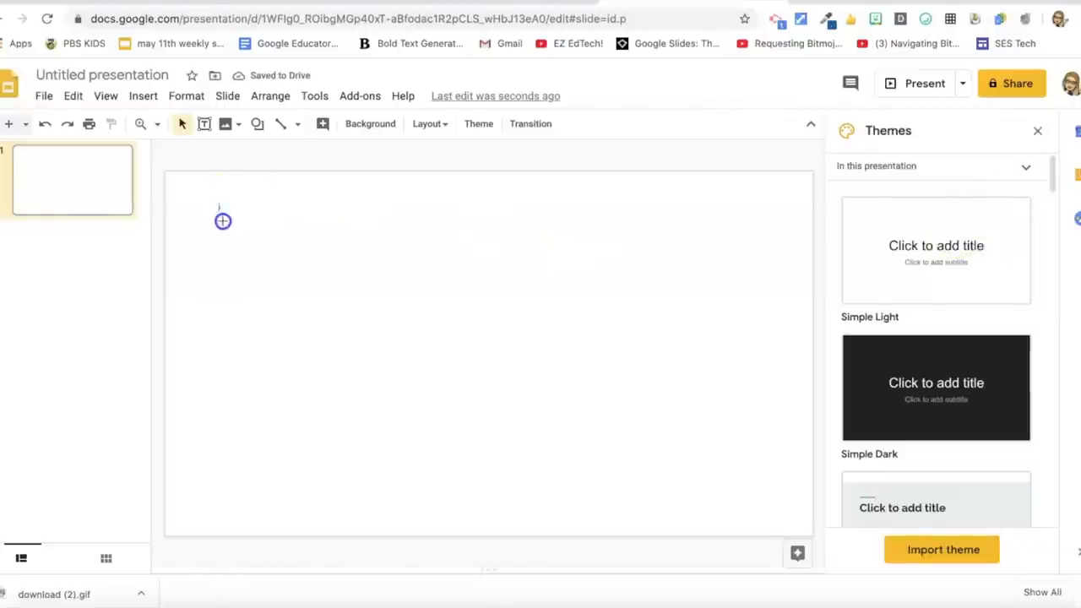
{"action": "mouse_move", "coordinate": [242, 498]}
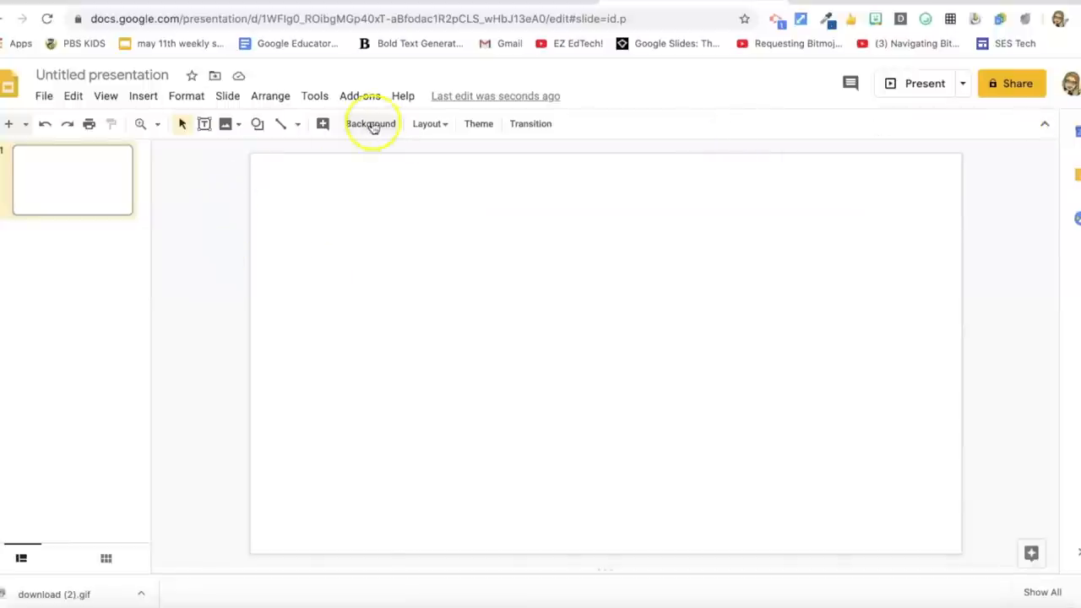
{"action": "left_click", "coordinate": [370, 123]}
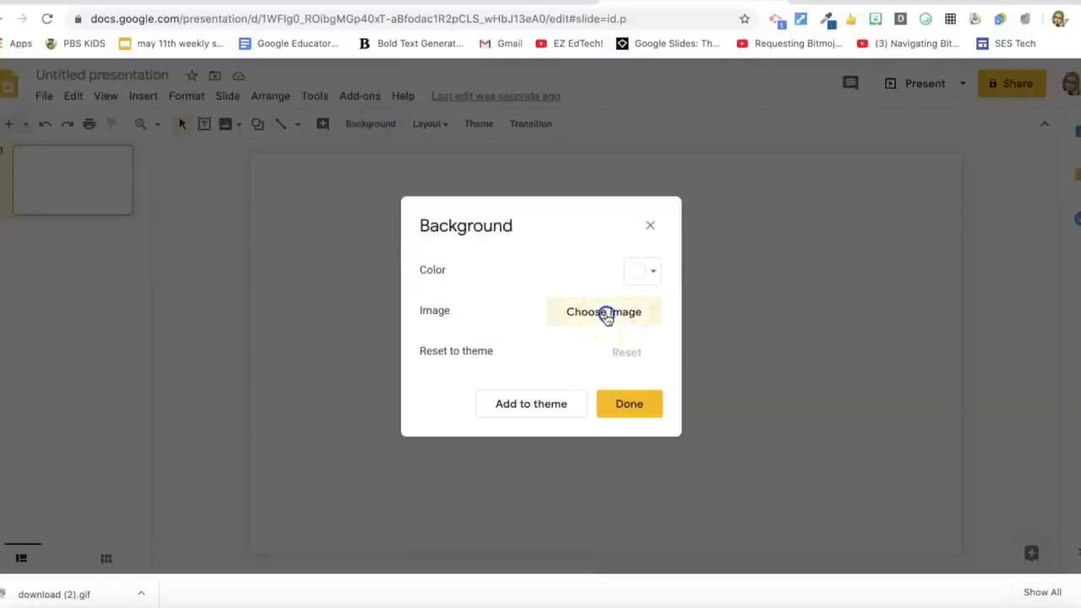
- Upload the downloaded GIF from the computer as the slide background and finish
{"action": "left_click", "coordinate": [603, 312]}
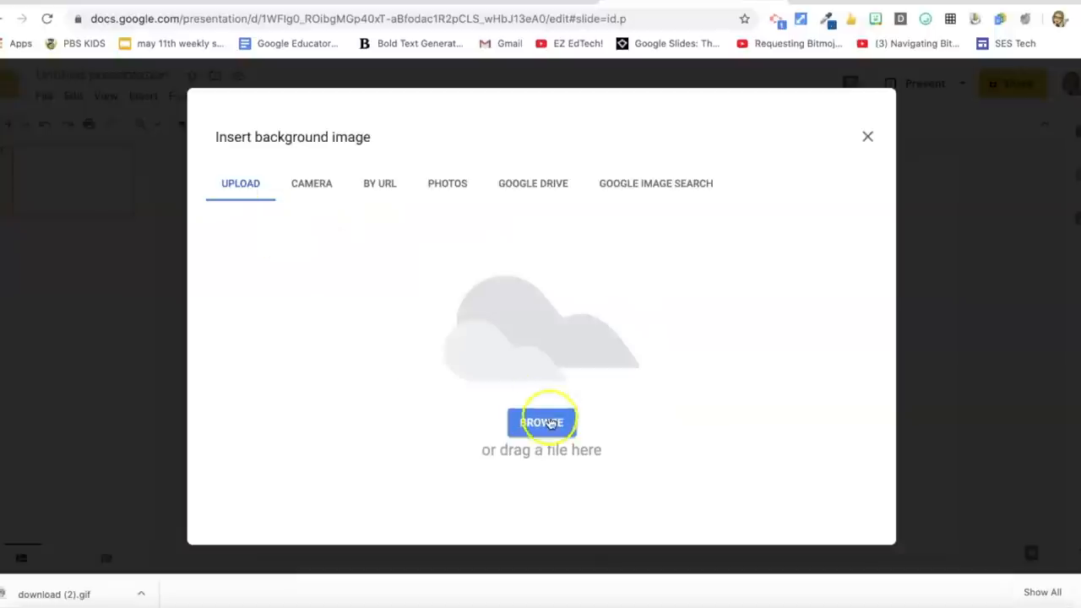
{"action": "left_click", "coordinate": [542, 422]}
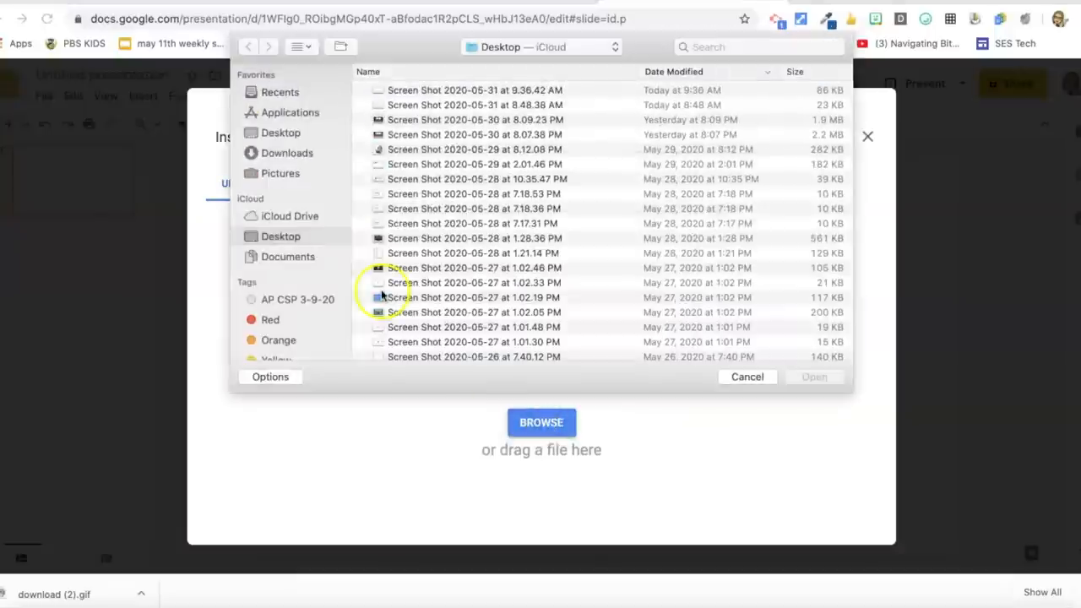
{"action": "left_click", "coordinate": [286, 153]}
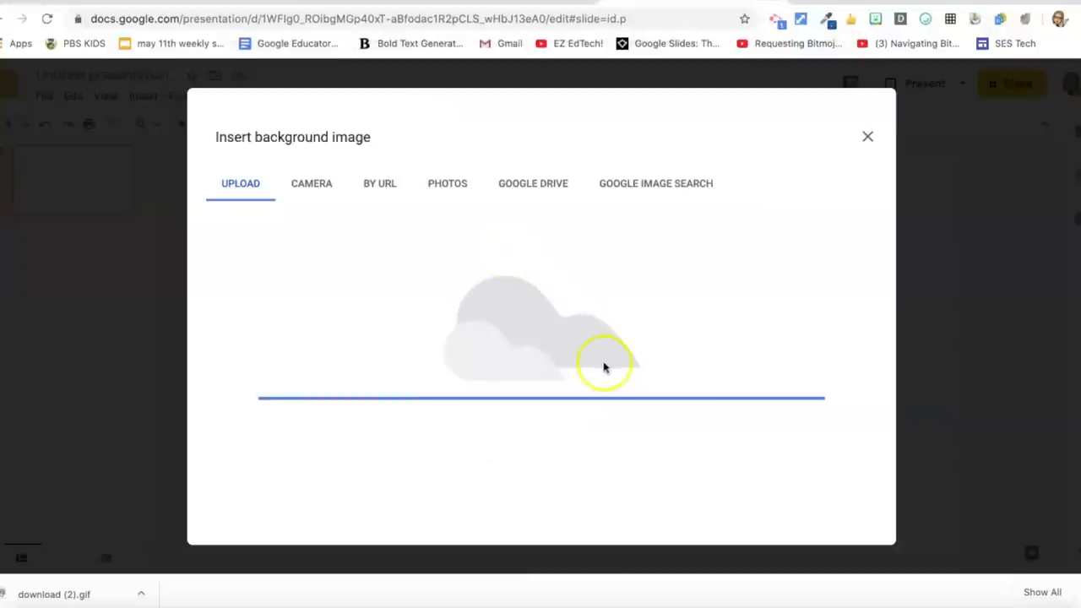
{"action": "mouse_move", "coordinate": [769, 314]}
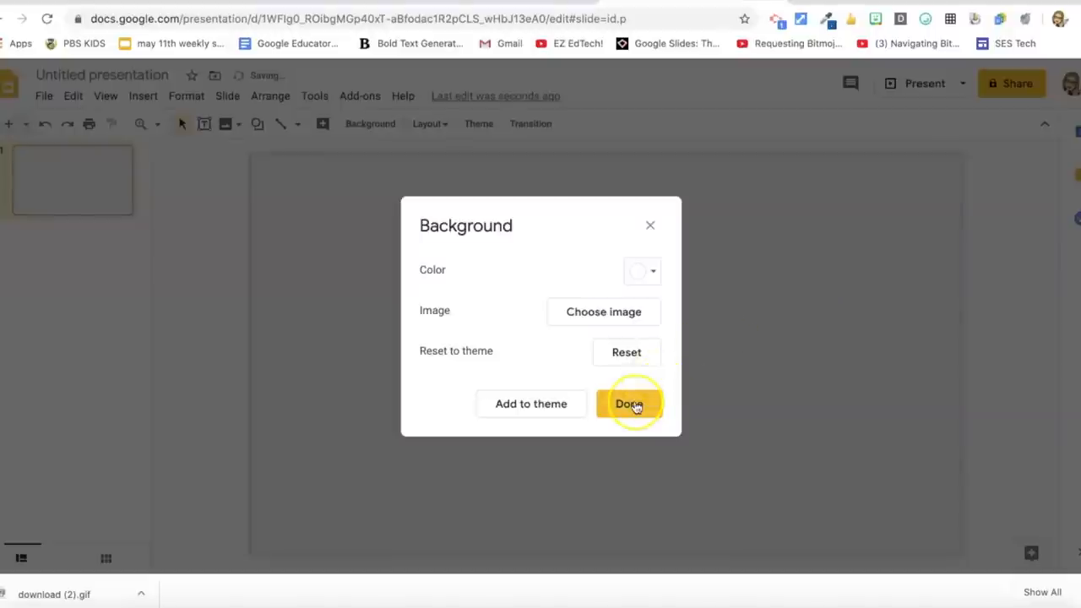
{"action": "left_click", "coordinate": [629, 404]}
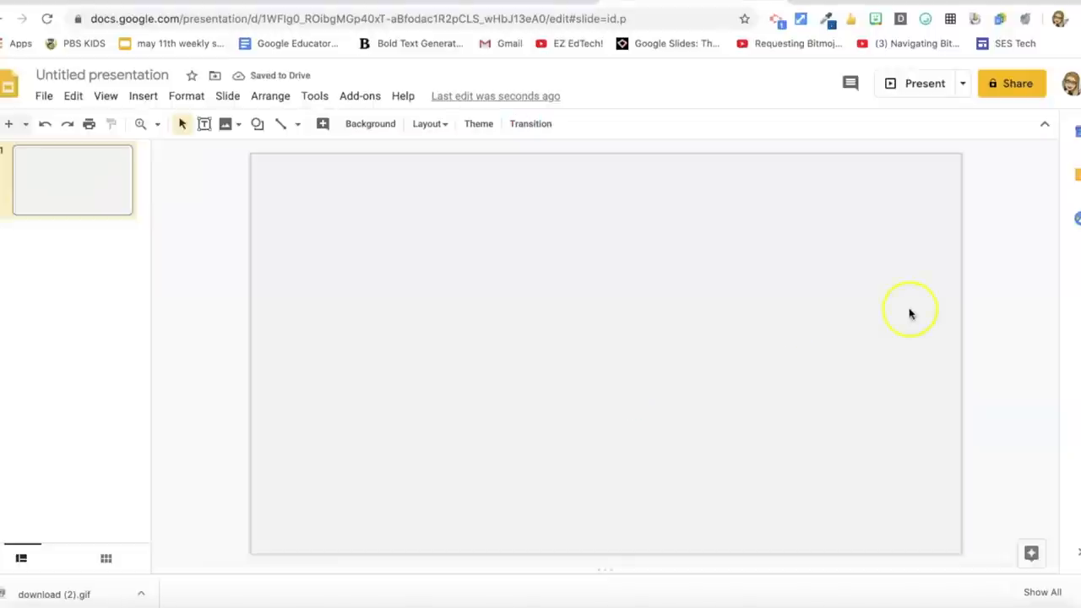